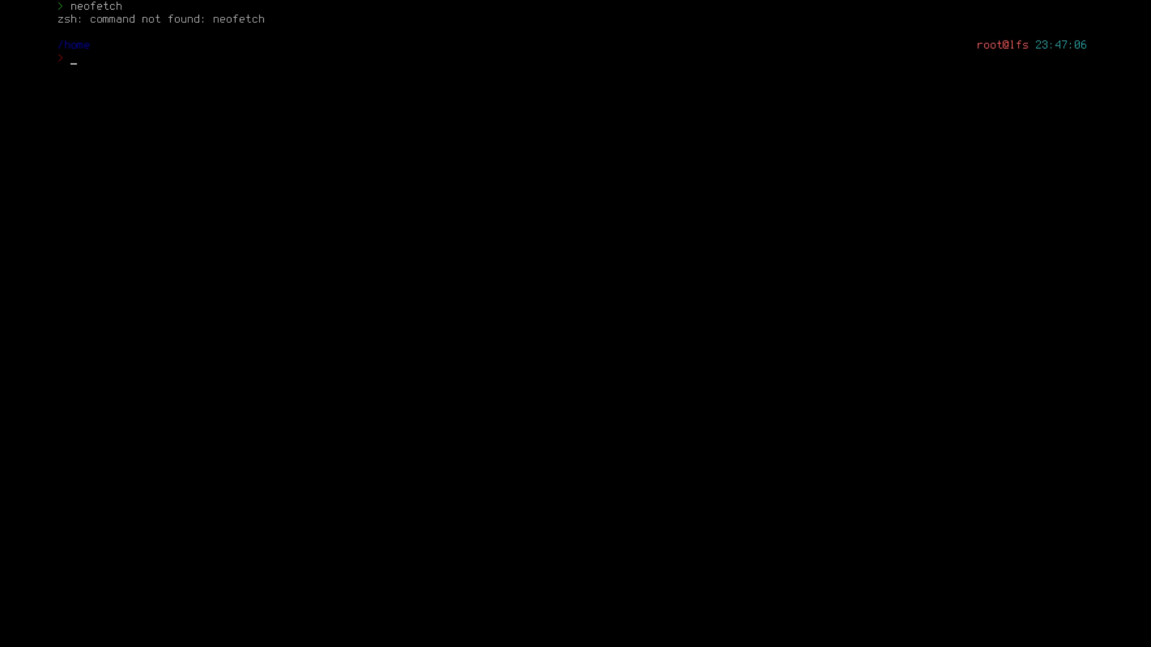
Run neofetch at the prompt to confirm the command is still not found
type("neofetch")
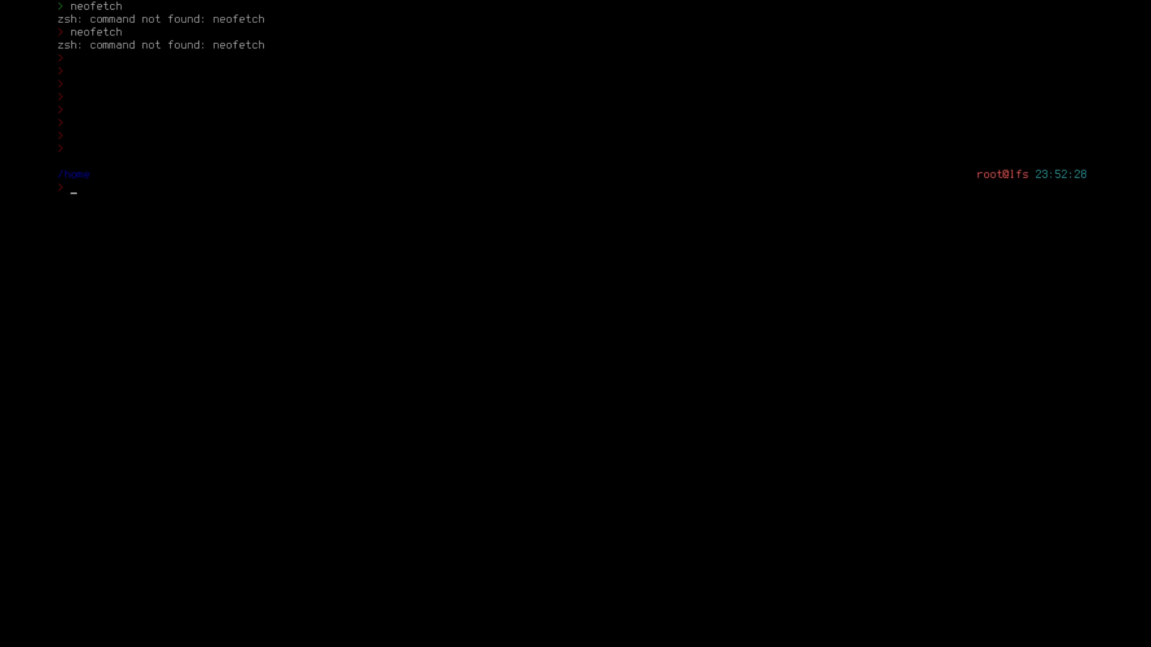
Search scratch for mpd, then run 'scratch install mpc' answering y, until it errors on the missing package database
type("scratchp")
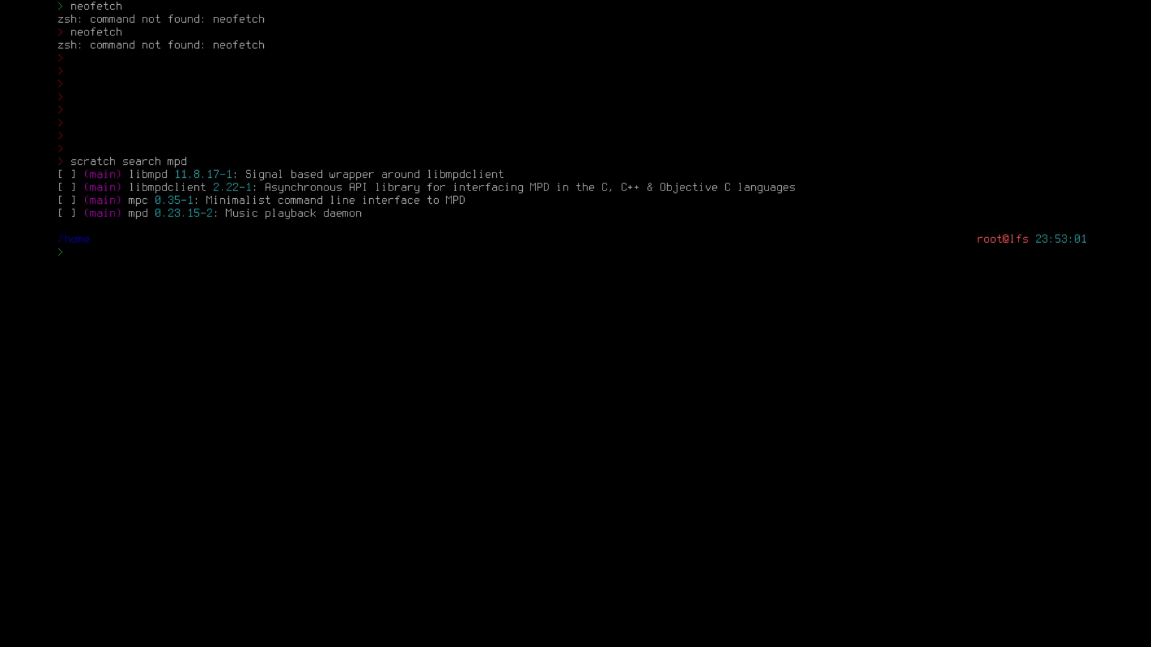
type("scratch install mpc")
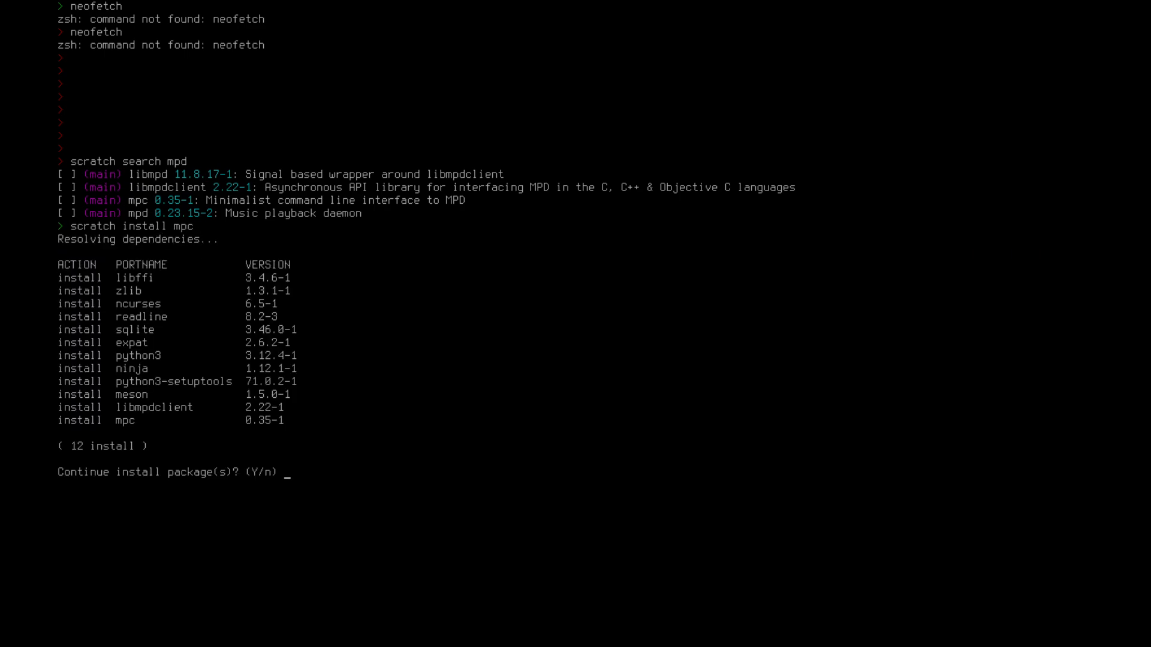
type("y")
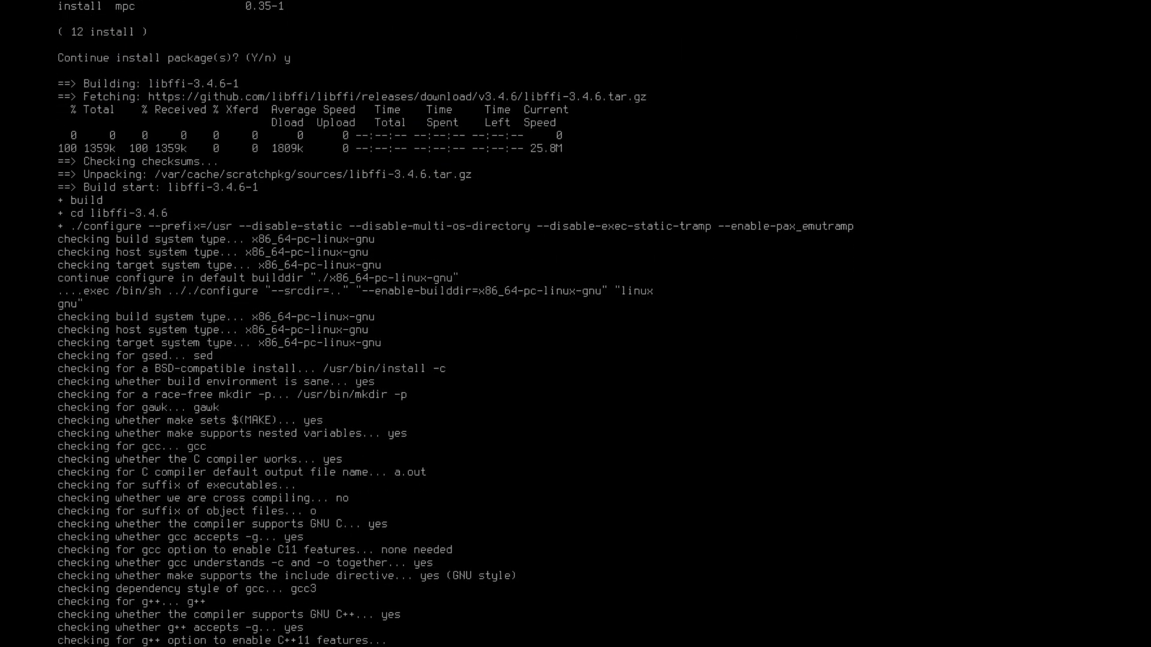
scroll("down", 3)
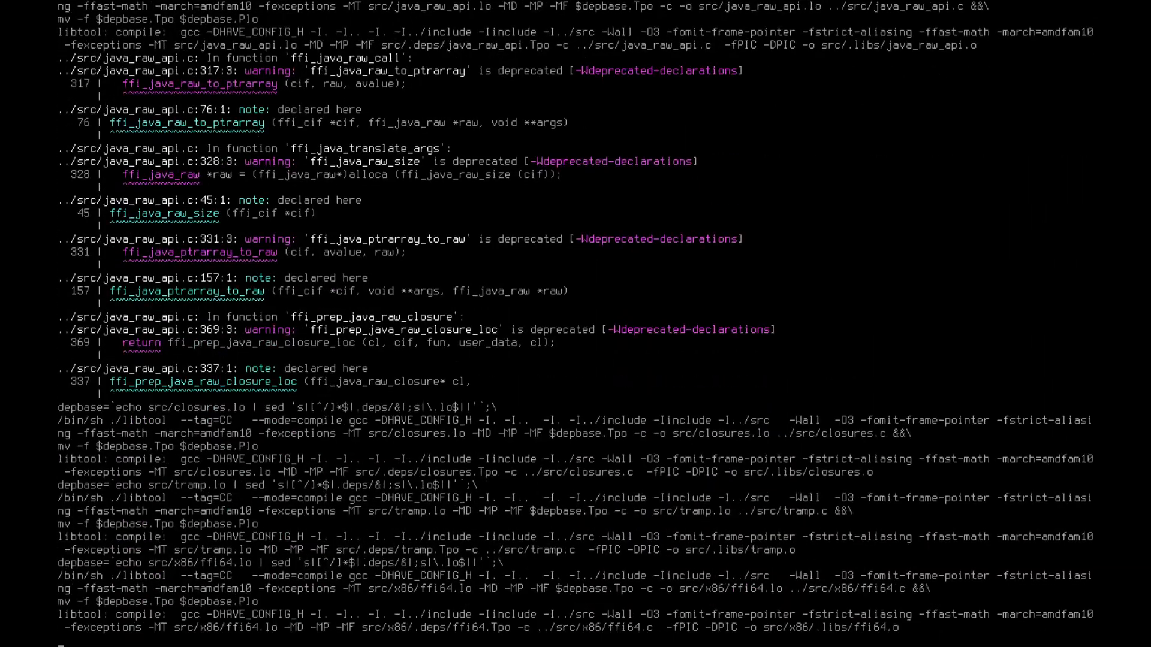
scroll("down", 3)
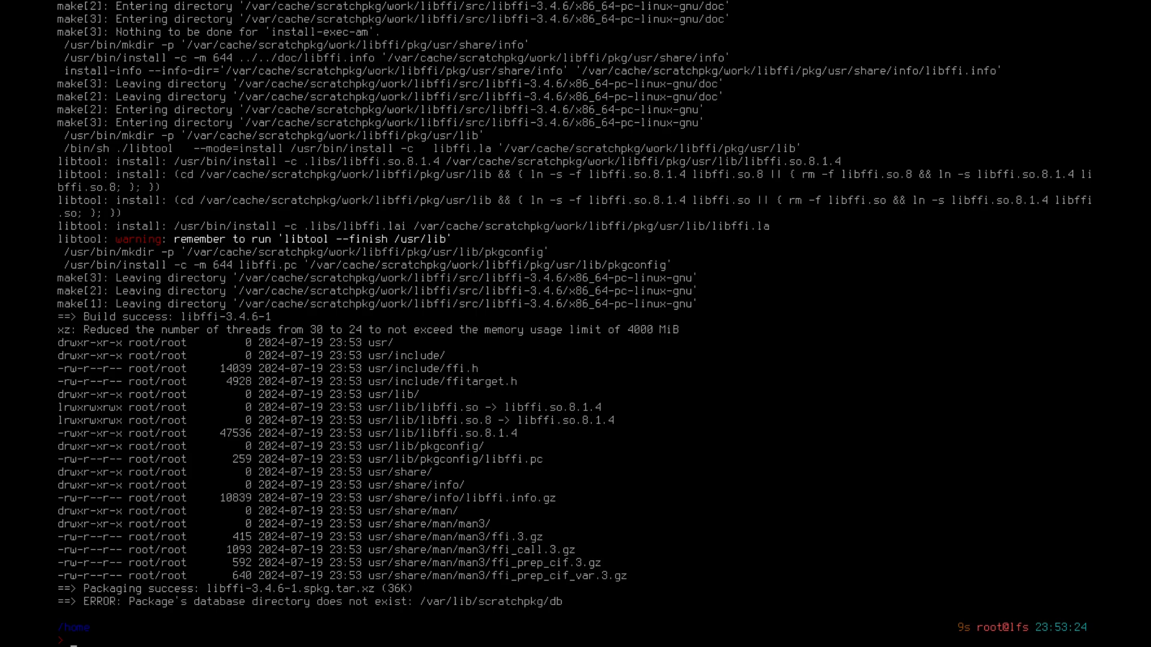
Create /var/lib/scratchpkg and its db directory, then rerun 'scratch install mpc -c'
type("scratch install mpc -c")
type("y")
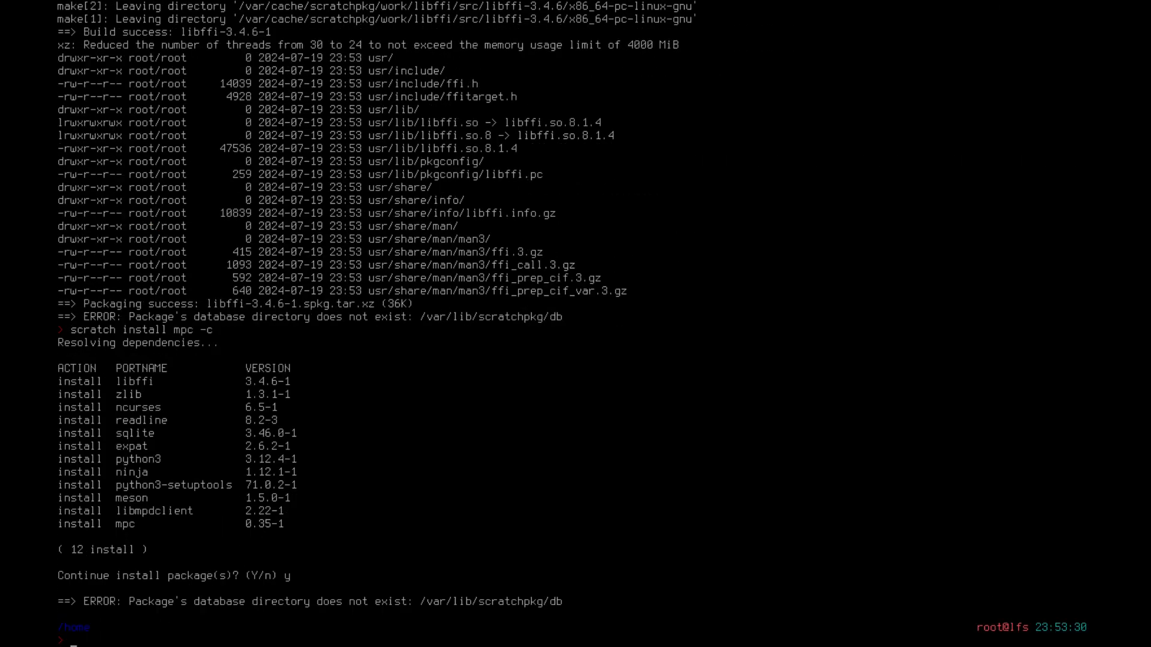
type("mkdir /var/")
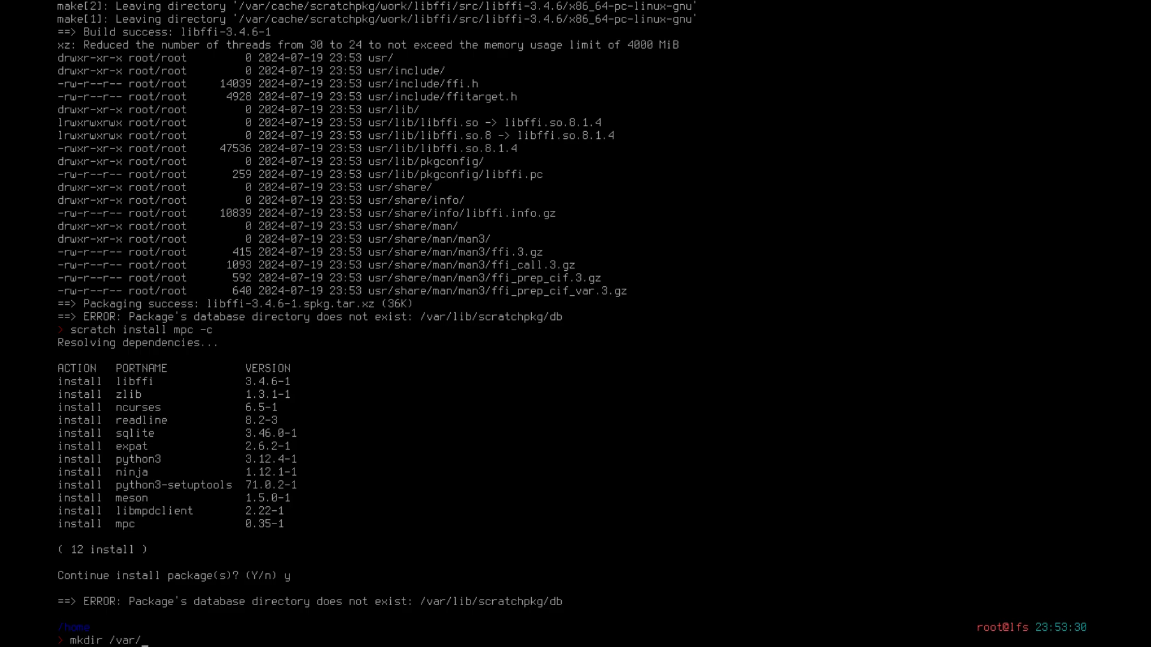
type("lib/scratchpokg")
type("m")
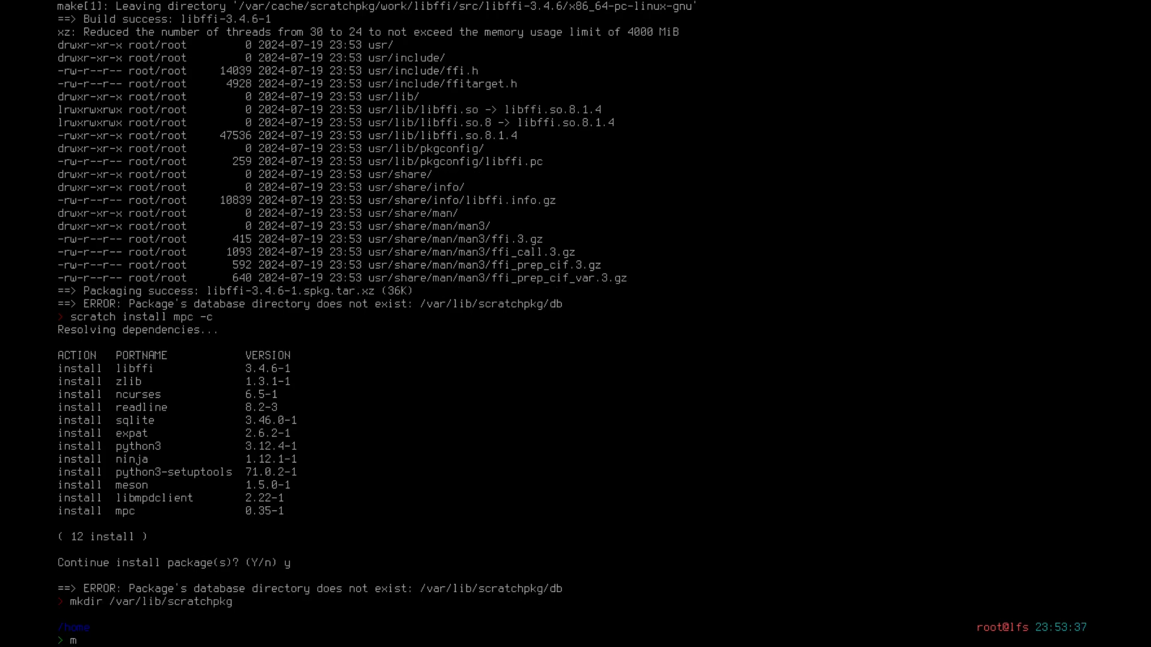
type("kdir /var/lib/scratchpkg/")
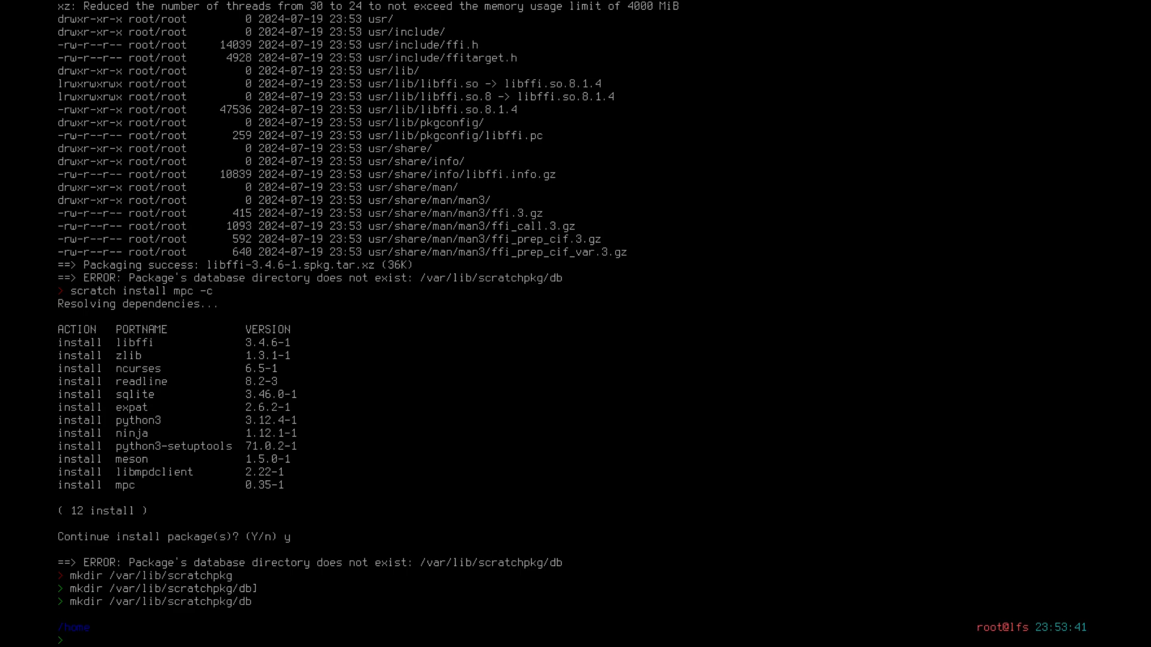
type("scratch install mpc -c")
type("y")
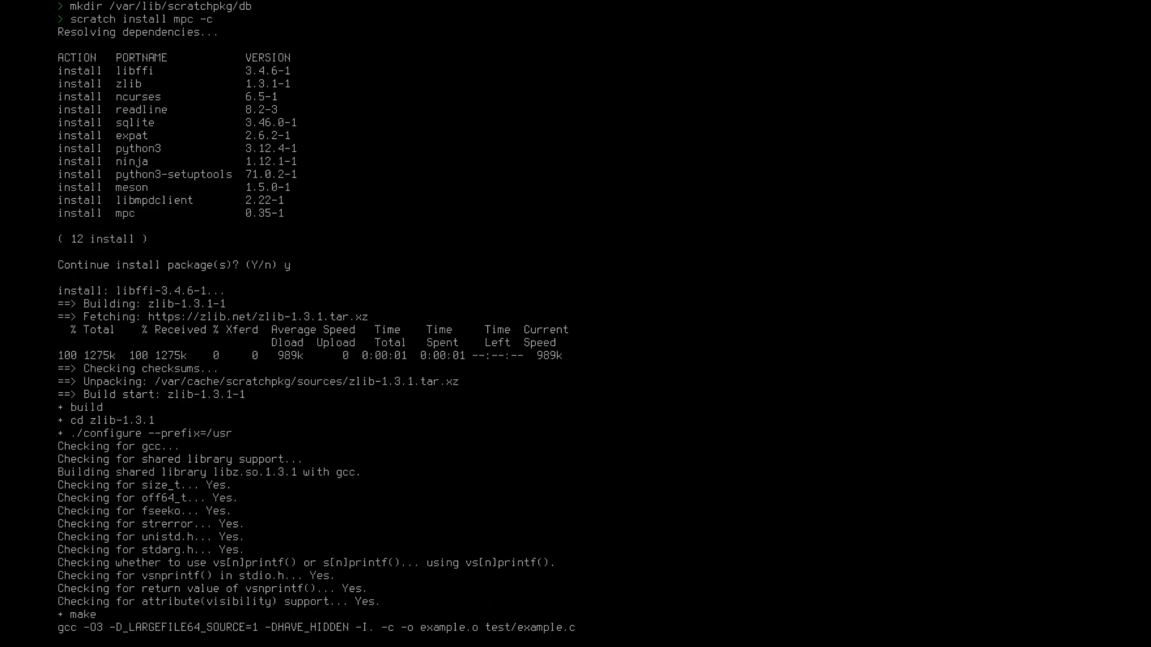
Follow the scrolling build output as ncurses compiles and its man3 pages are installed
scroll("down", 3)
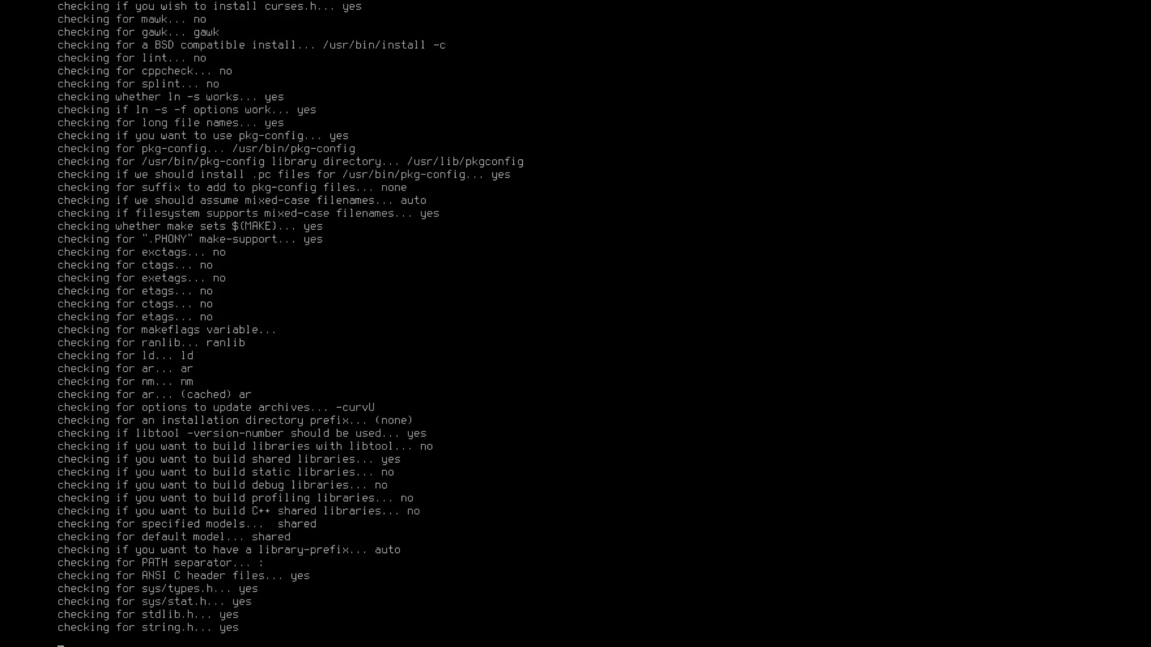
scroll("down", 3)
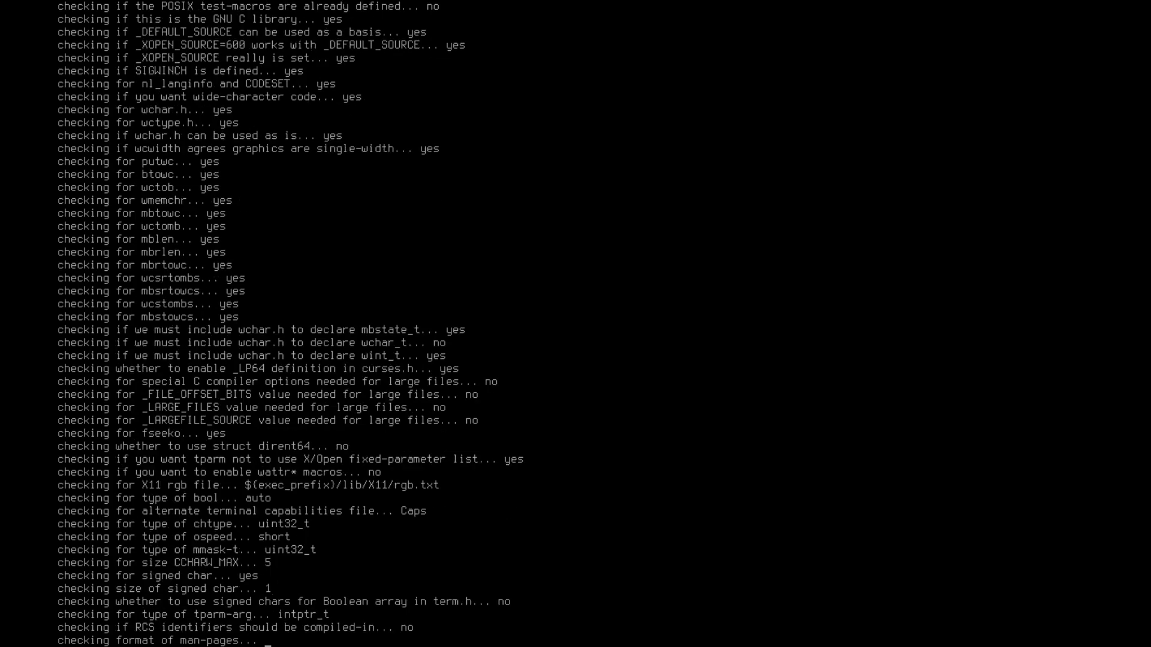
scroll("down", 3)
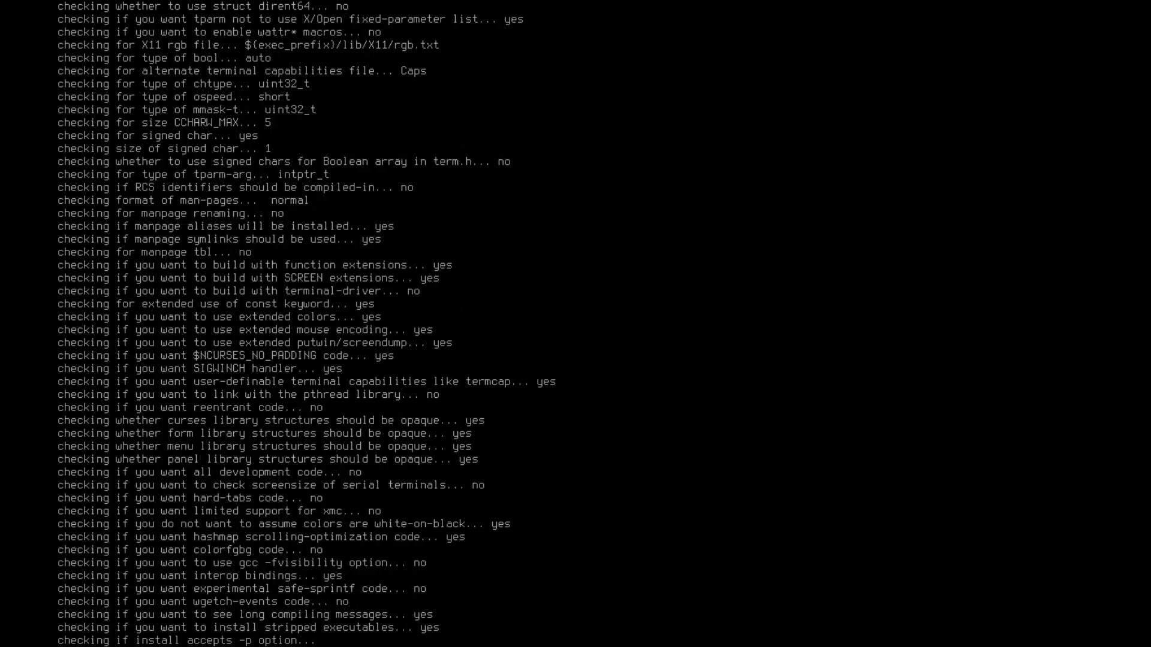
scroll("down", 3)
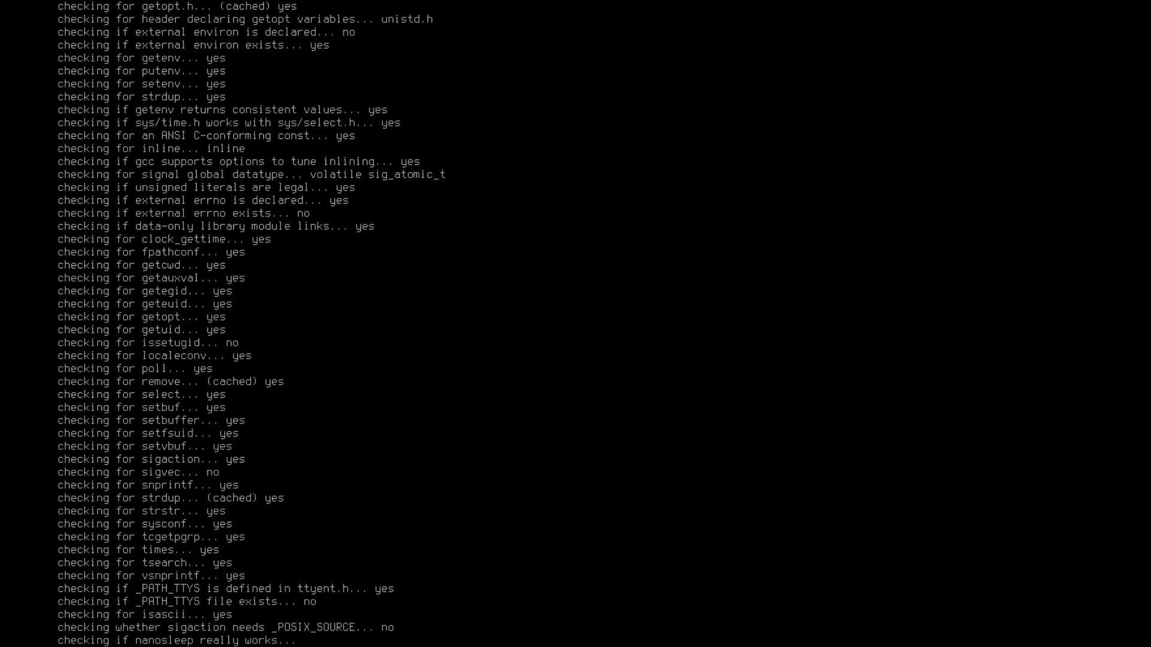
scroll("down", 3)
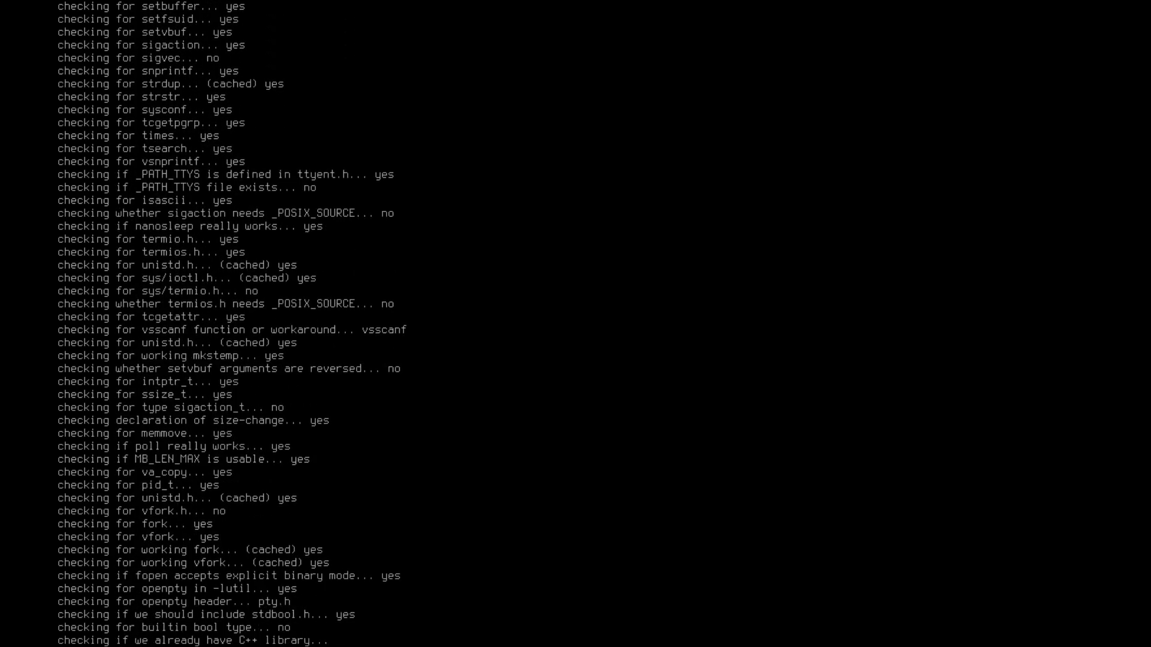
scroll("down", 3)
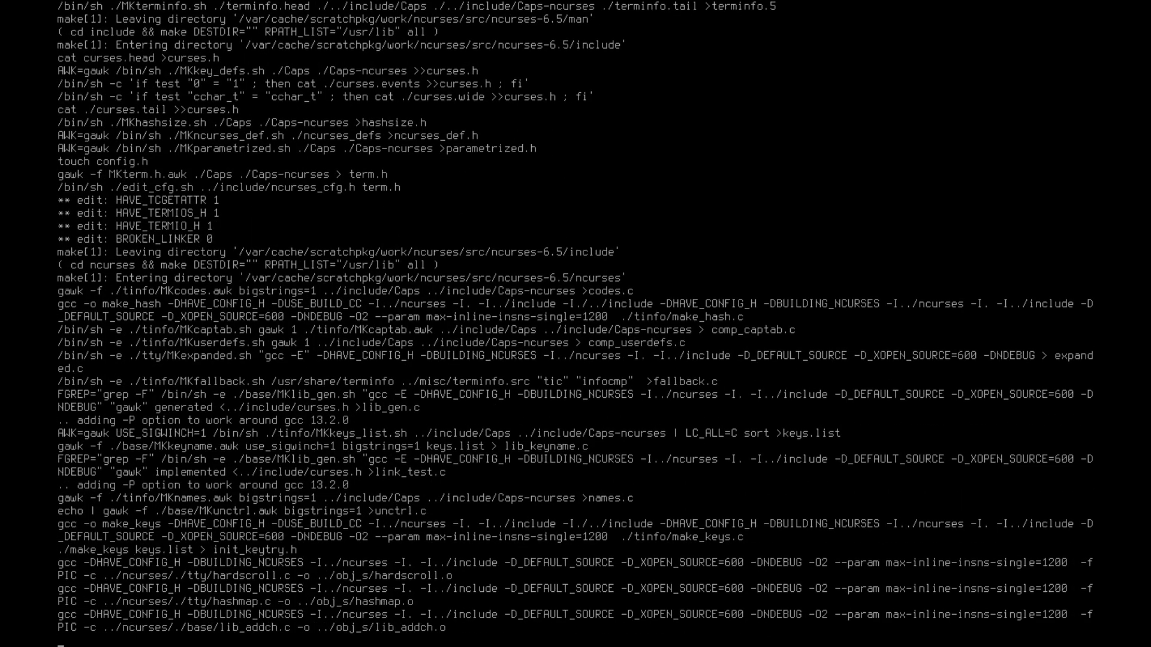
scroll("down", 3)
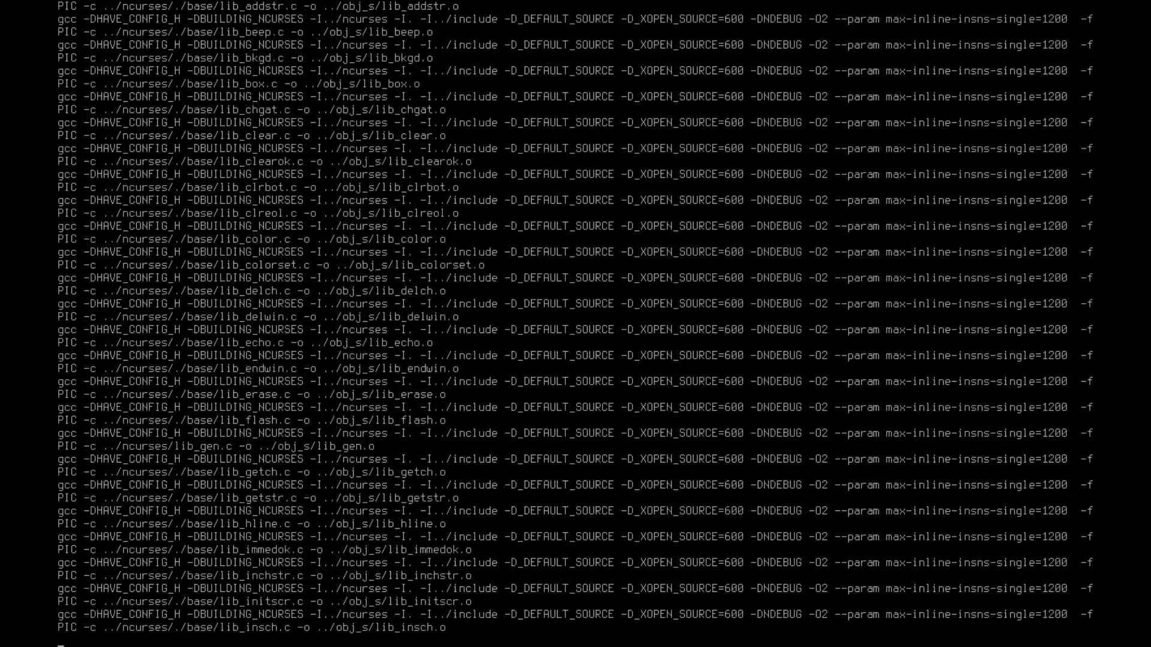
scroll("down", 3)
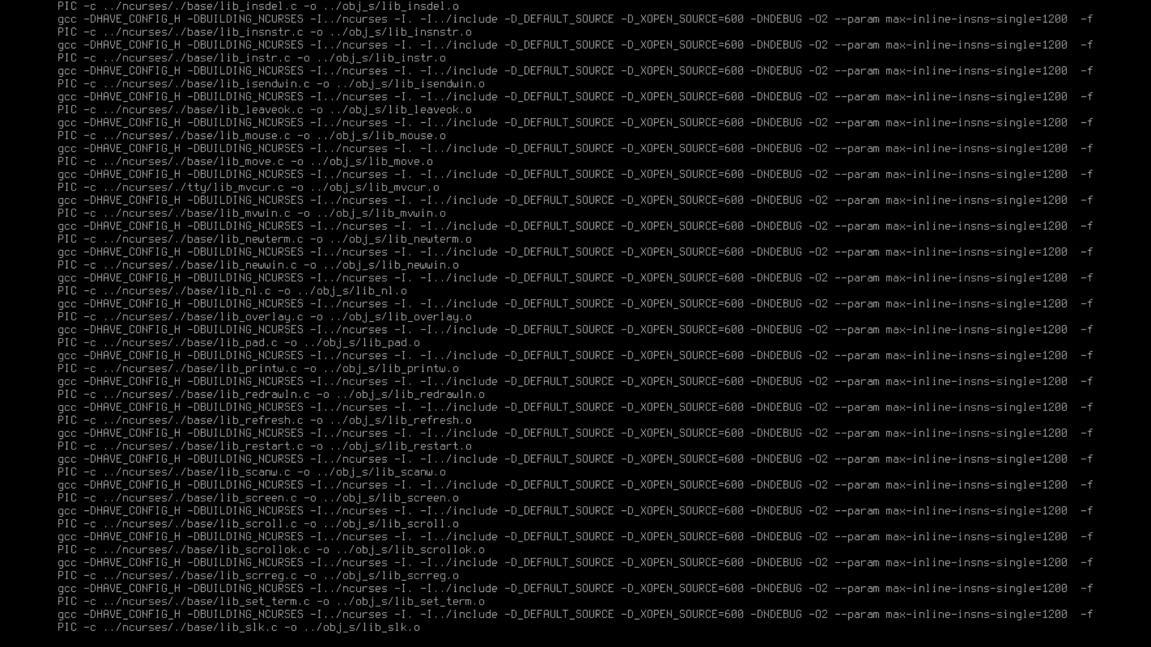
scroll("down", 3)
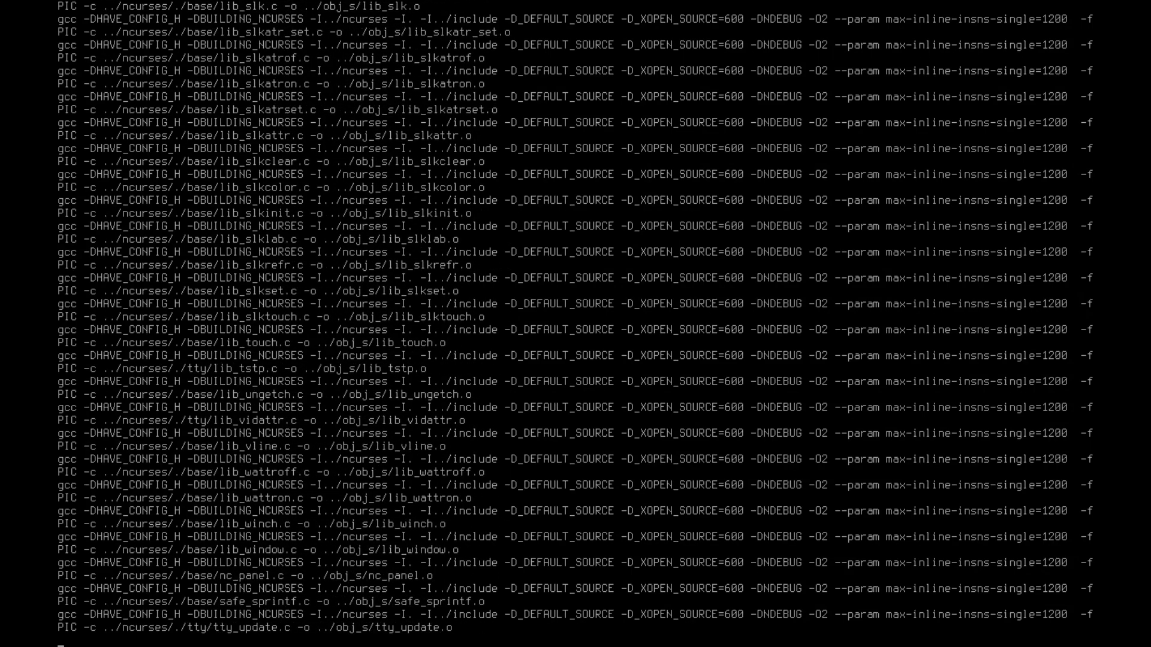
scroll("down", 3)
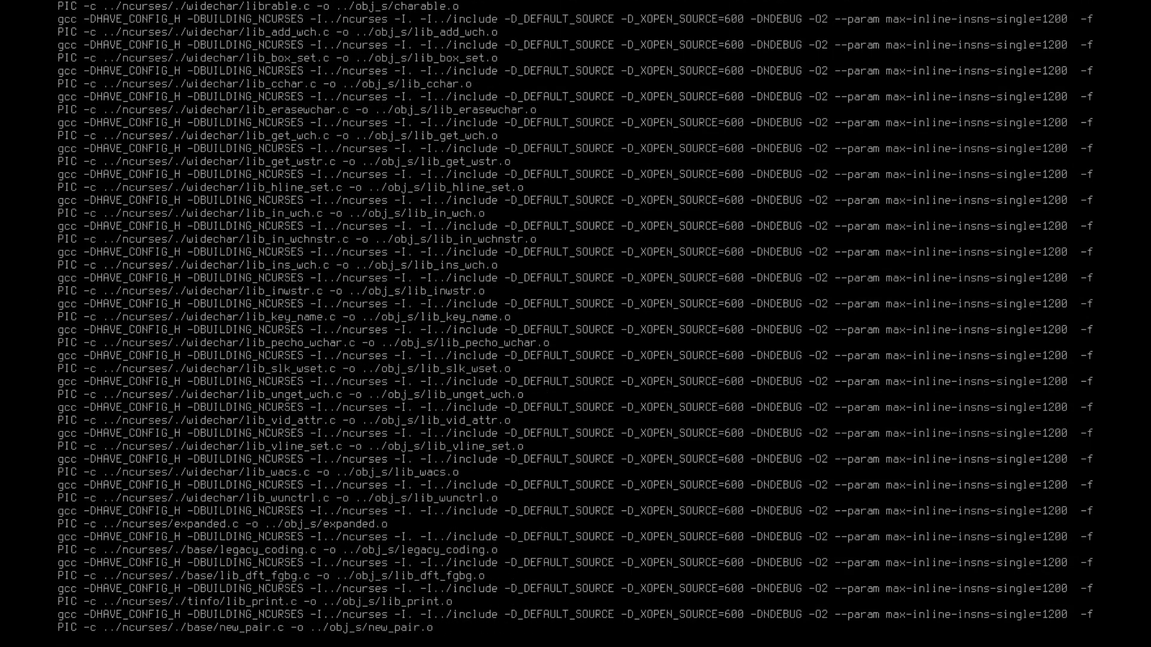
scroll("down", 3)
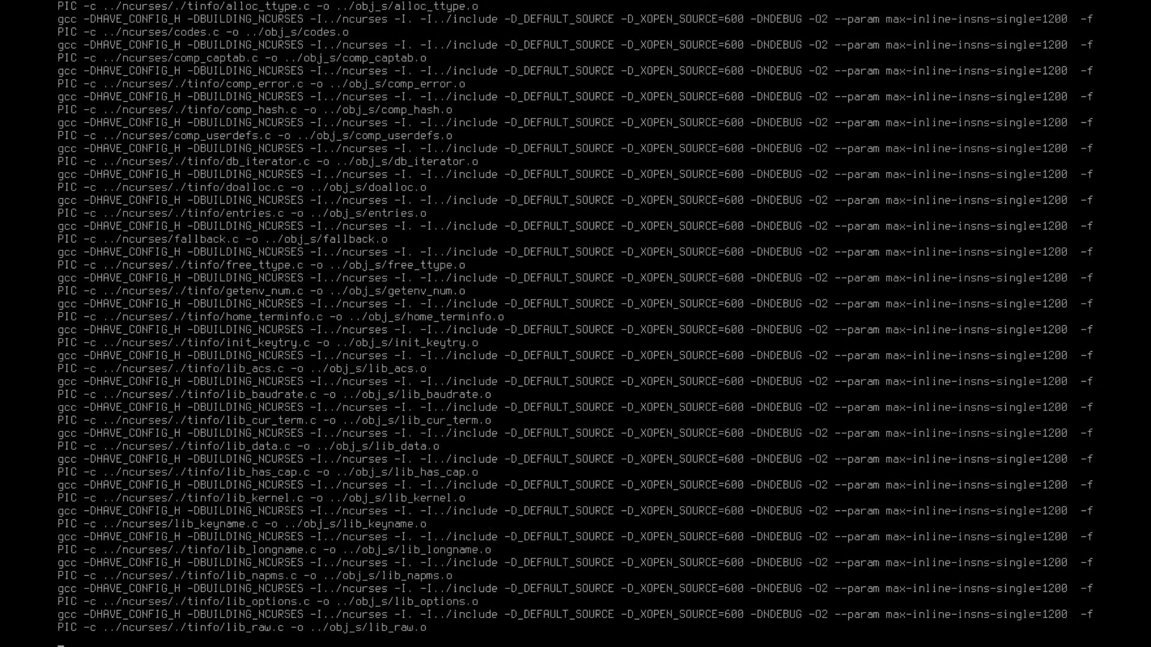
scroll("down", 3)
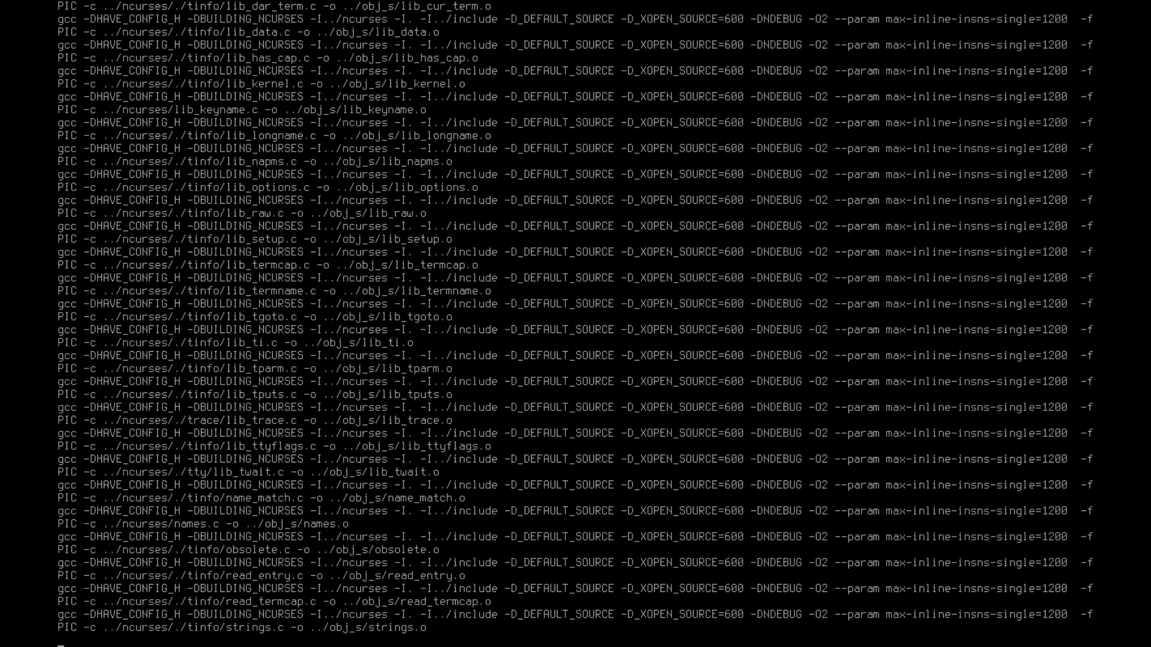
scroll("down", 3)
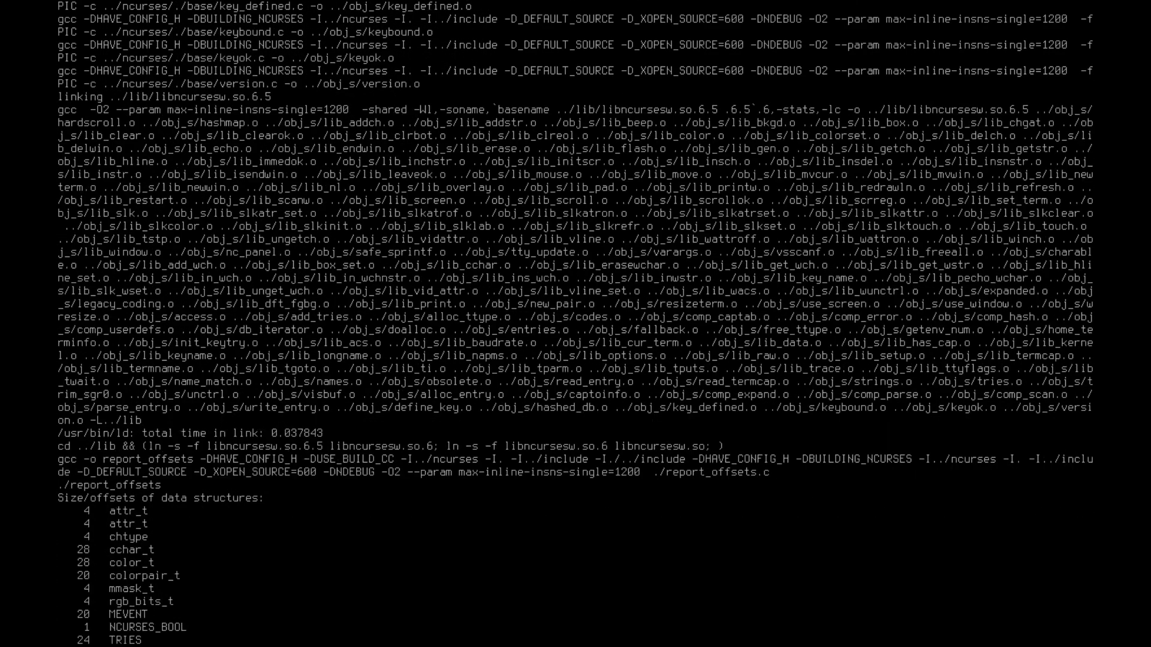
scroll("down", 3)
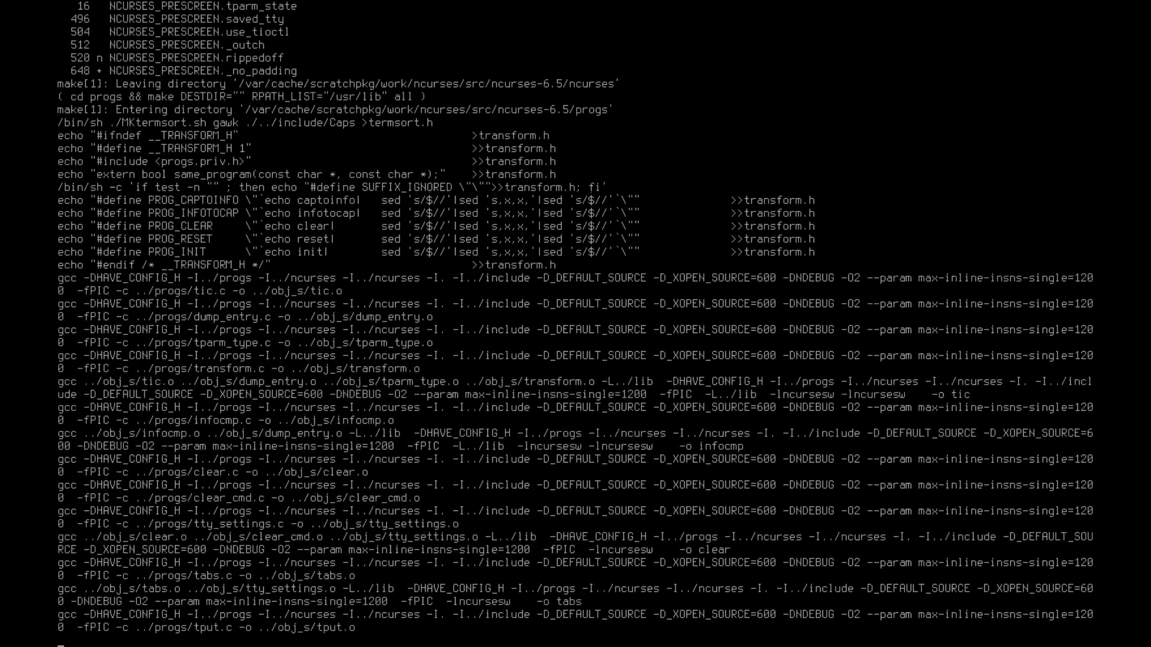
scroll("down", 3)
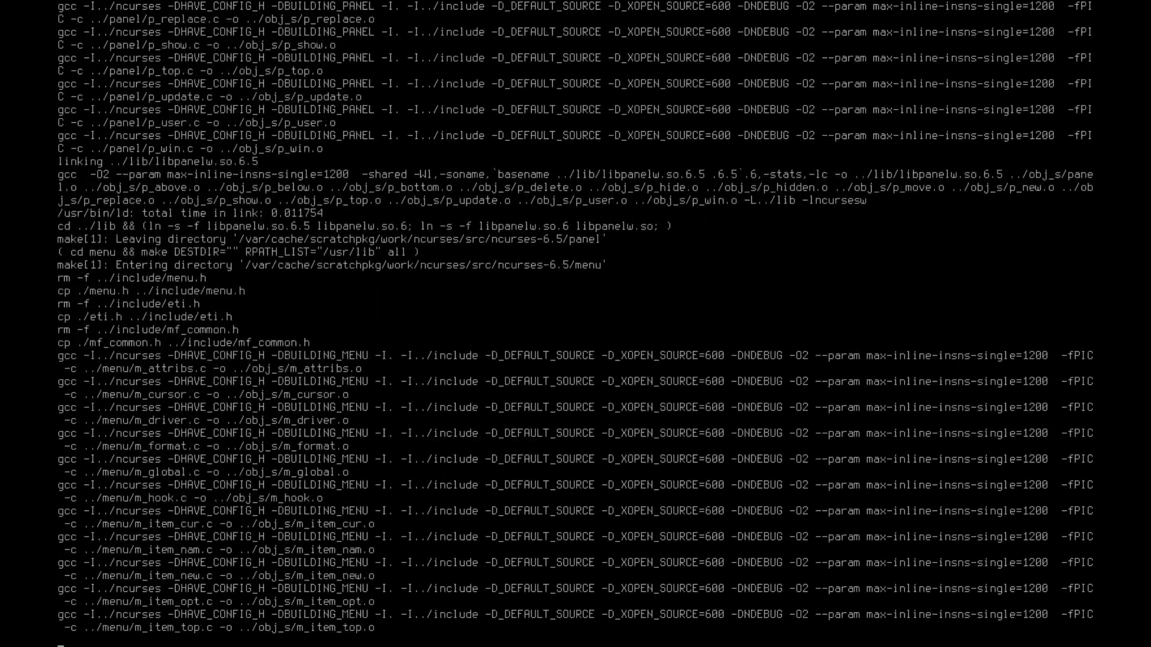
scroll("down", 3)
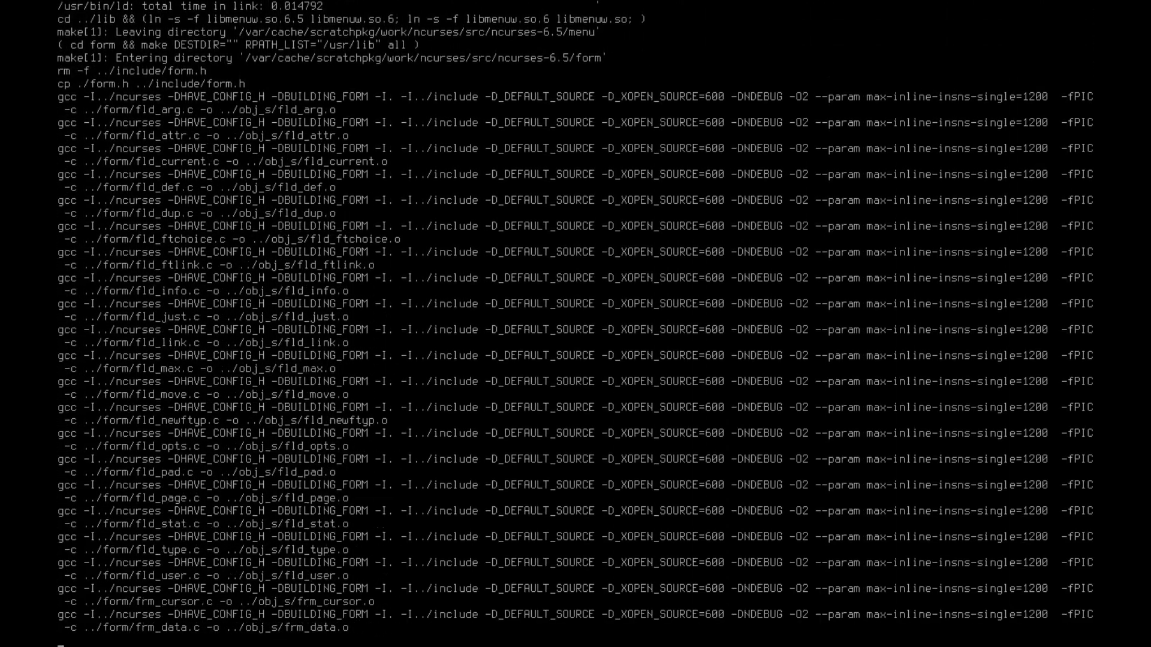
scroll("down", 3)
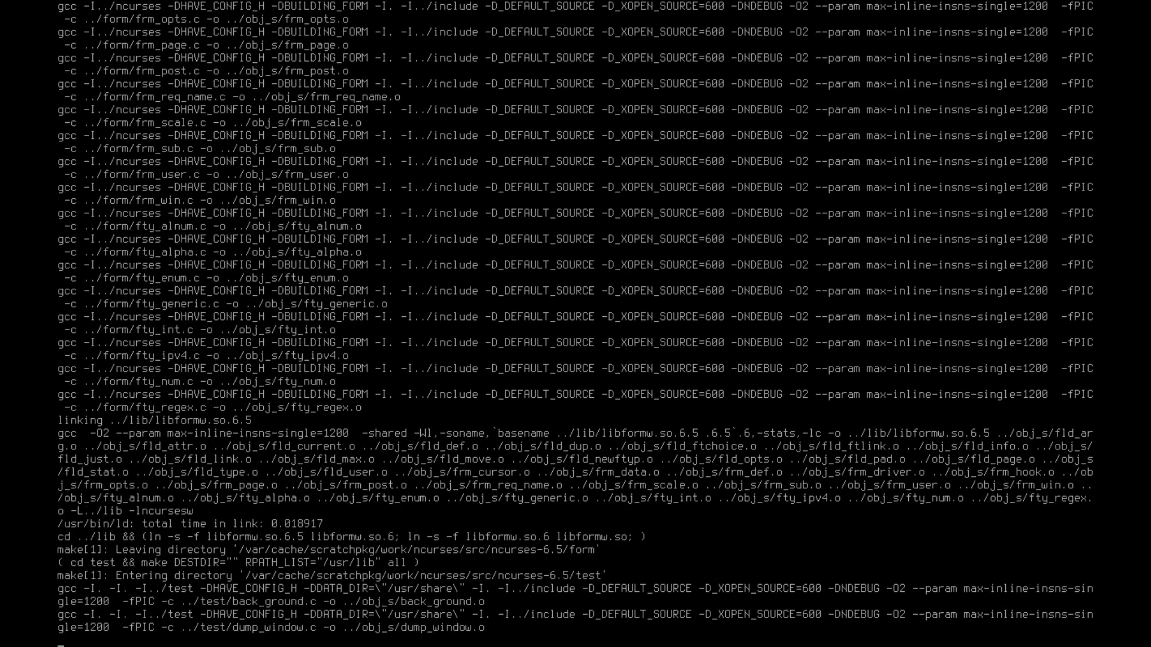
scroll("down", 3)
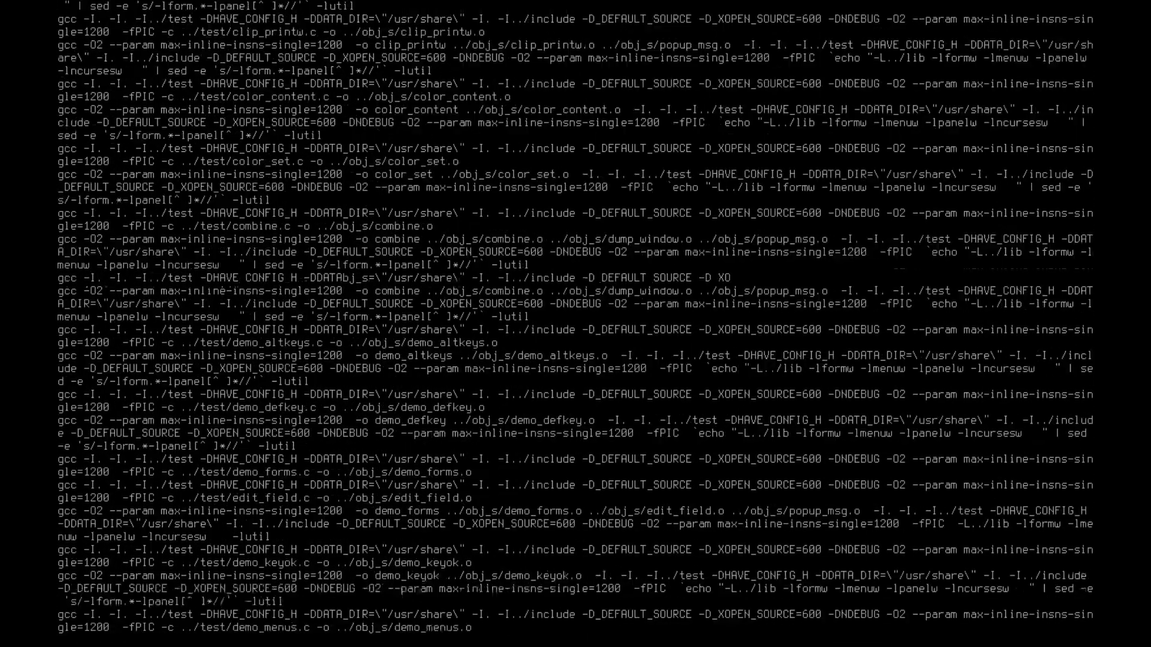
scroll("down", 3)
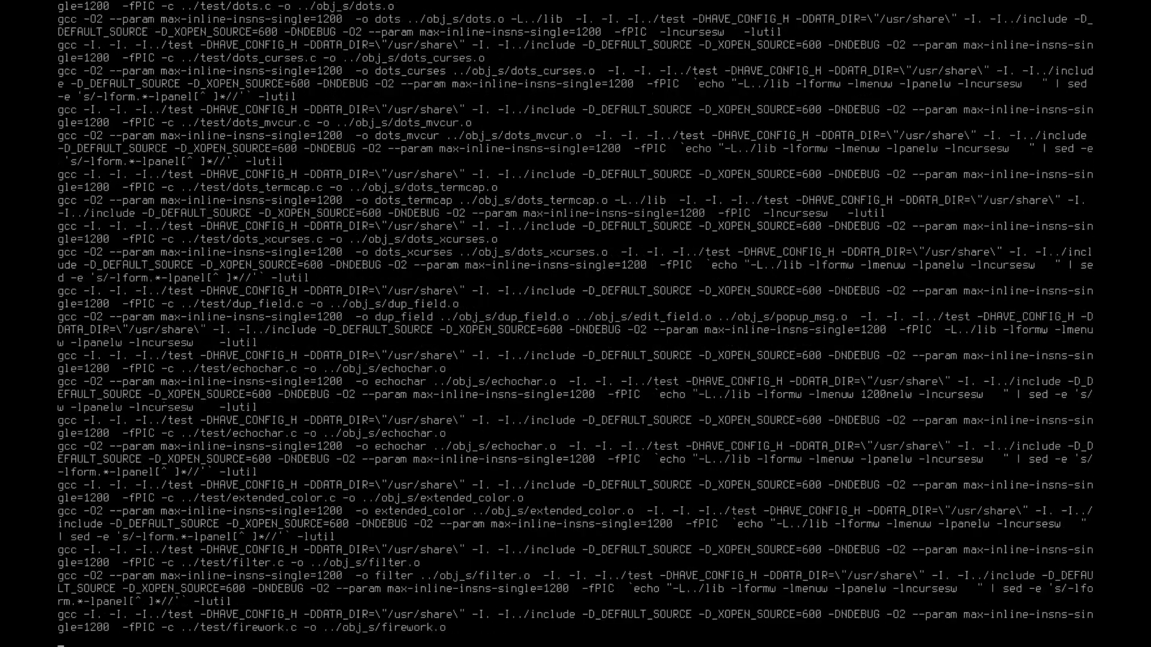
scroll("down", 3)
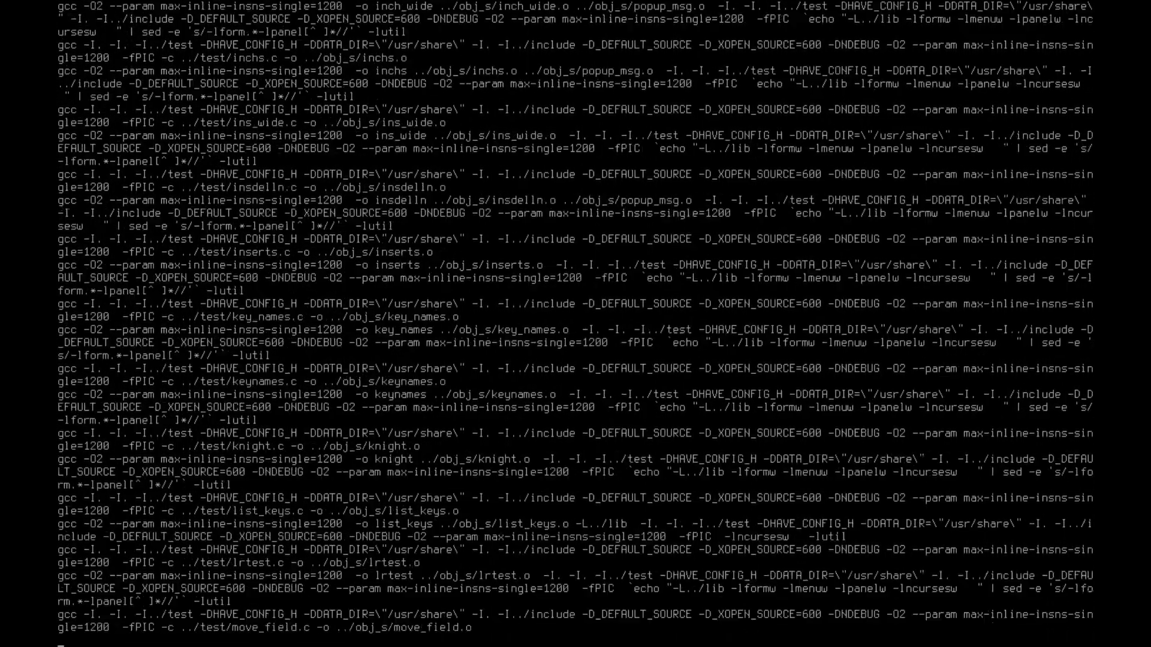
scroll("down", 3)
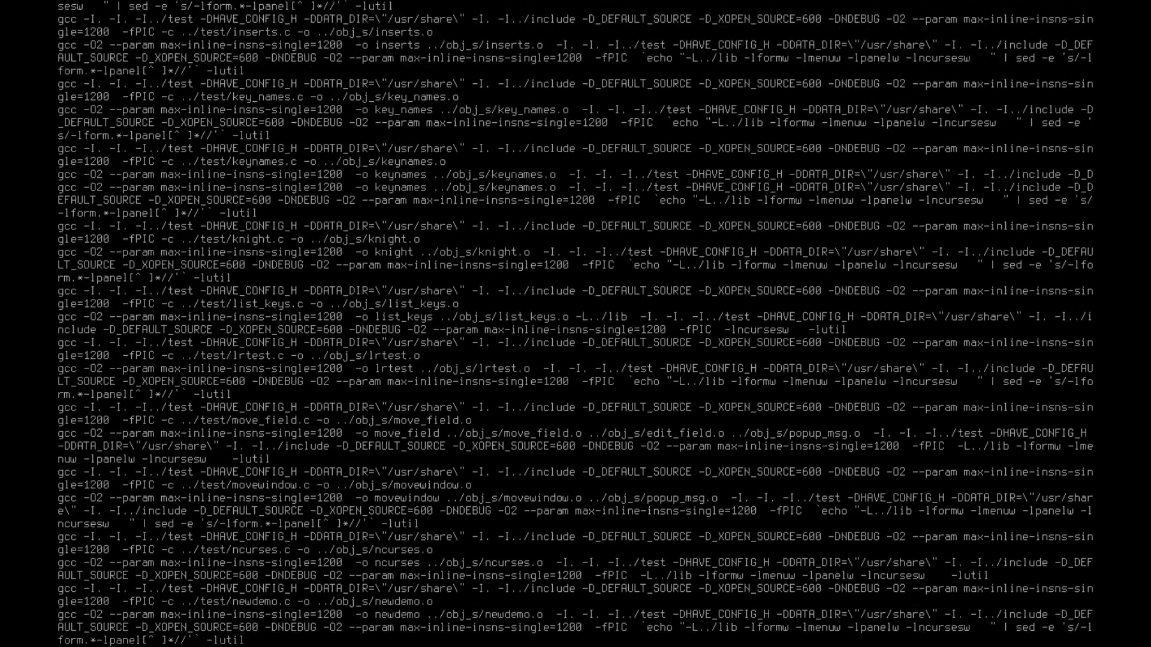
scroll("down", 3)
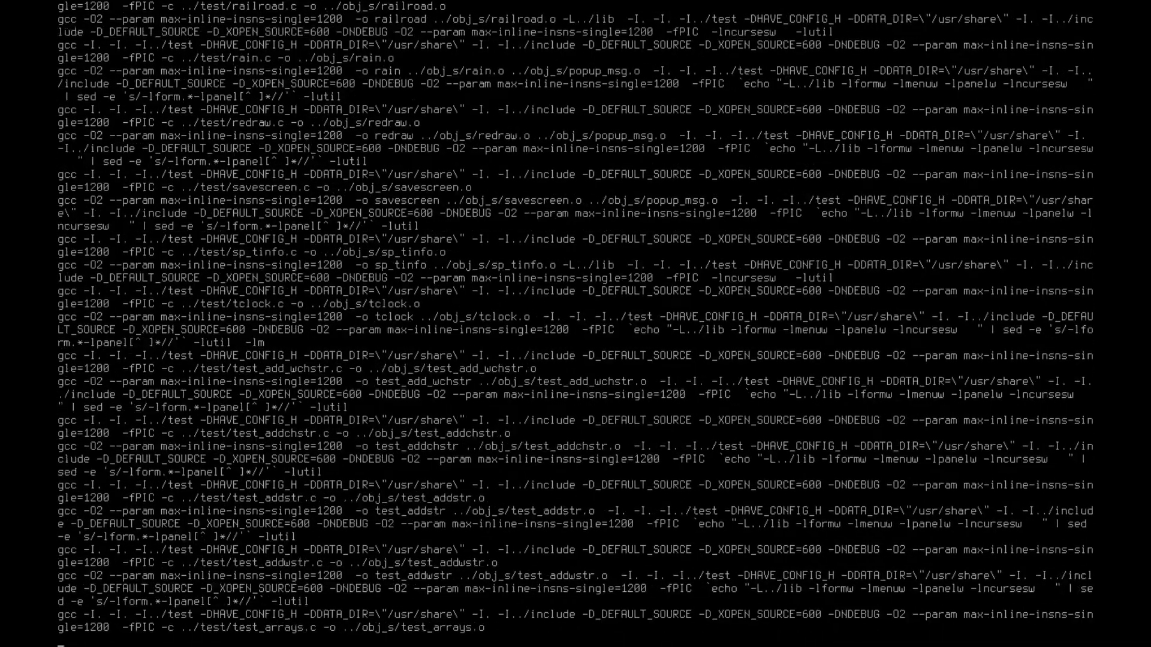
scroll("down", 3)
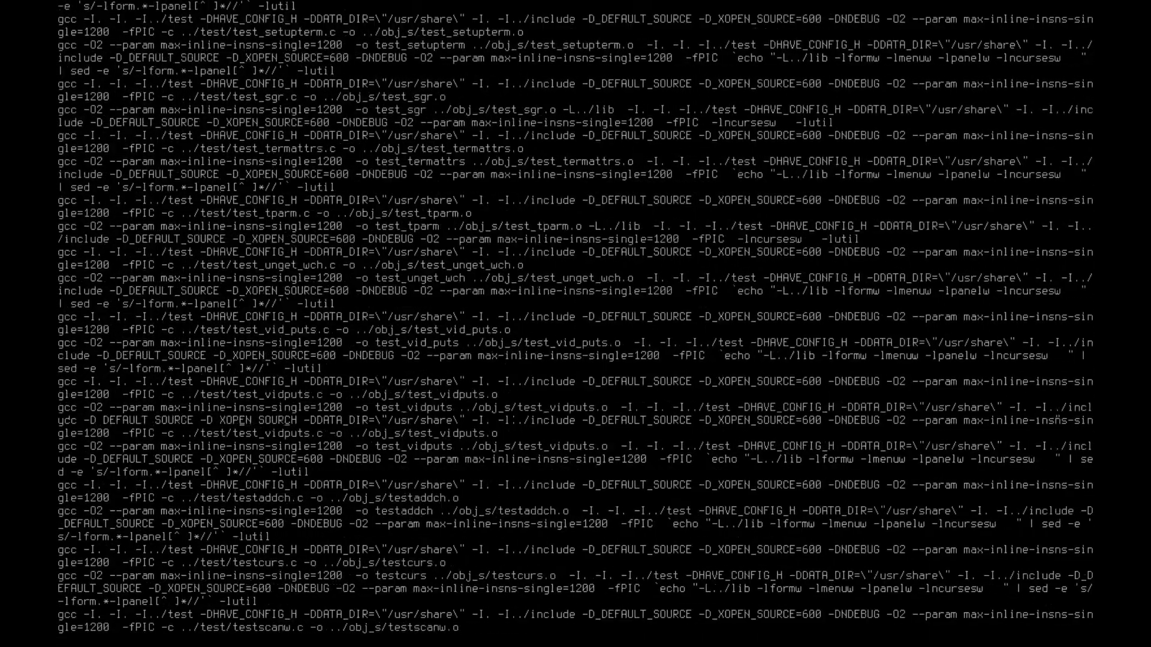
scroll("down", 3)
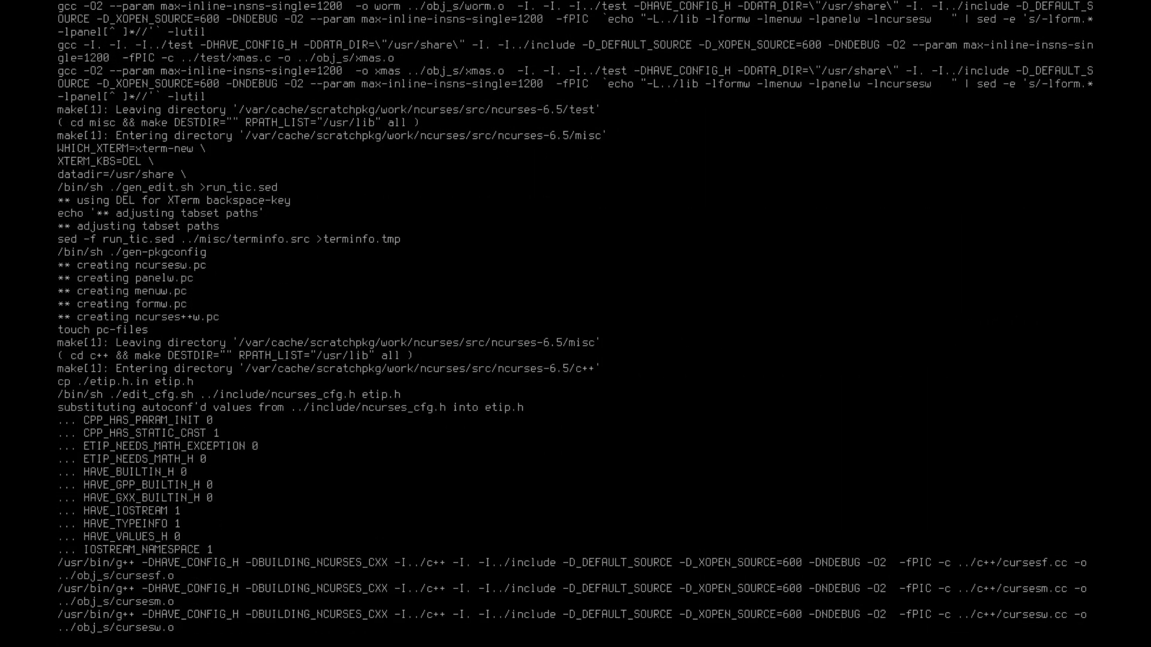
scroll("down", 3)
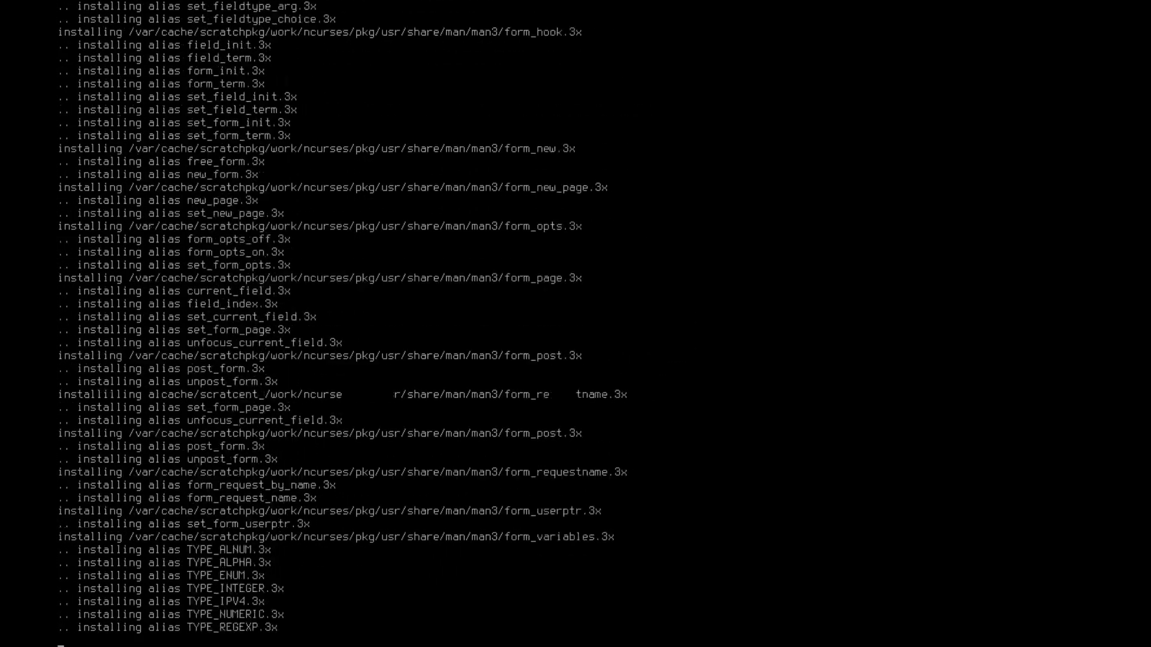
scroll("down", 3)
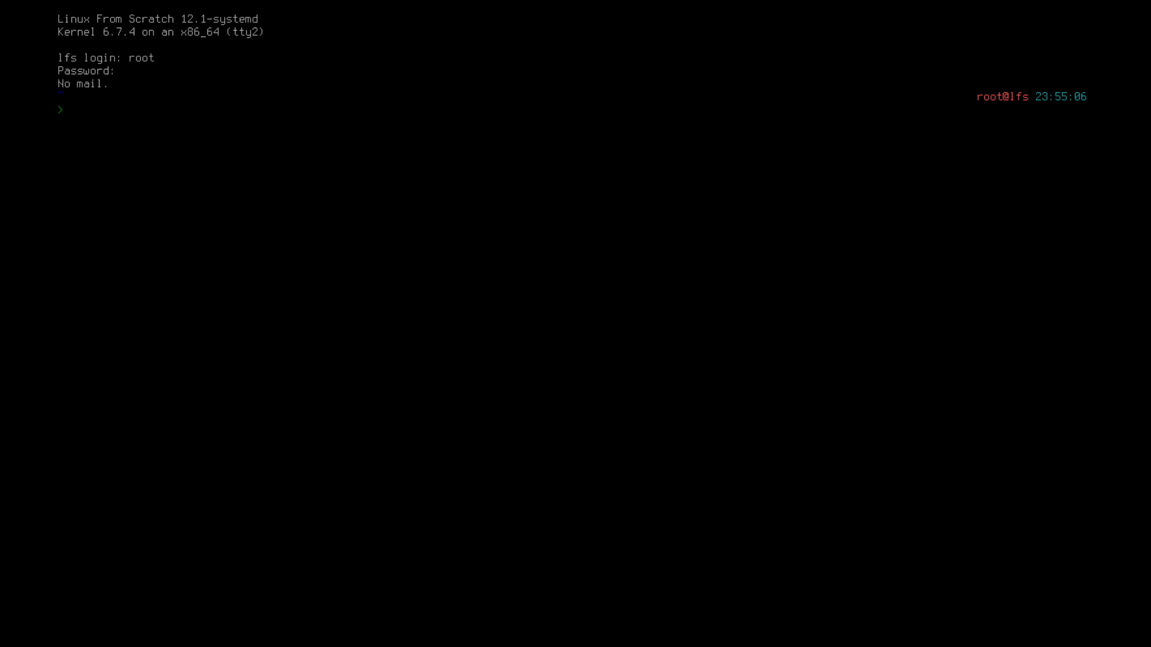
Run lspci, which is reported as command not found, and start a scratch search
type("lspci")
type("scratch saerc")
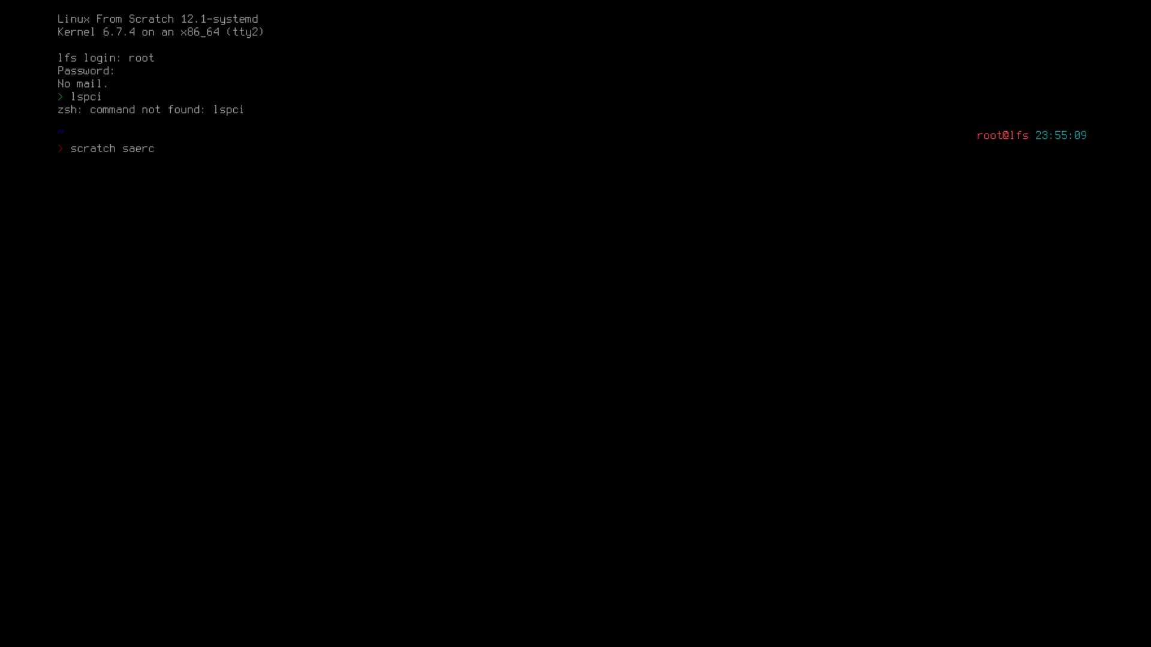
type("search")
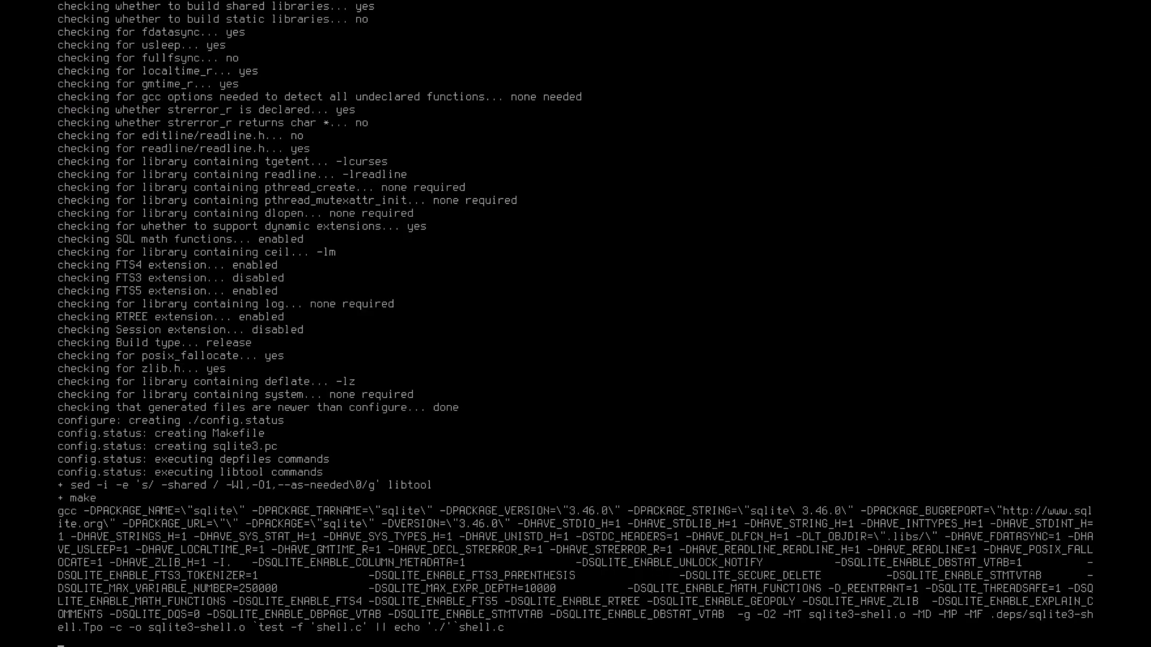
Read the 'No matching package found' result of the scratch search for lspci
scroll("down", 3)
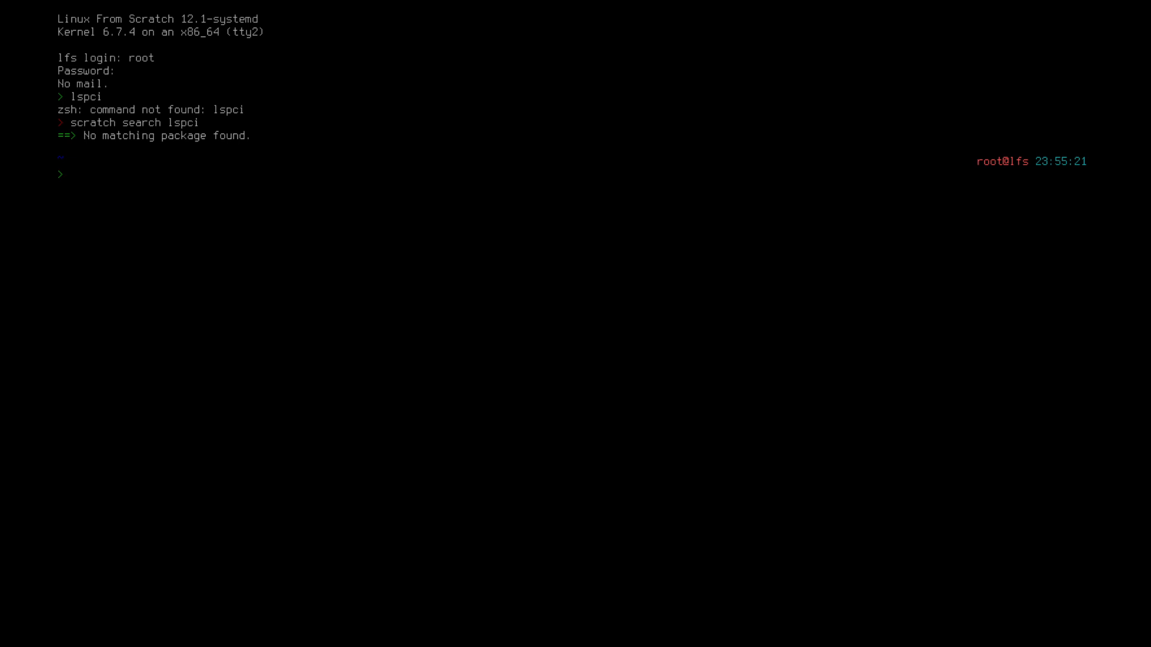
type("cd ../home")
type("ls")
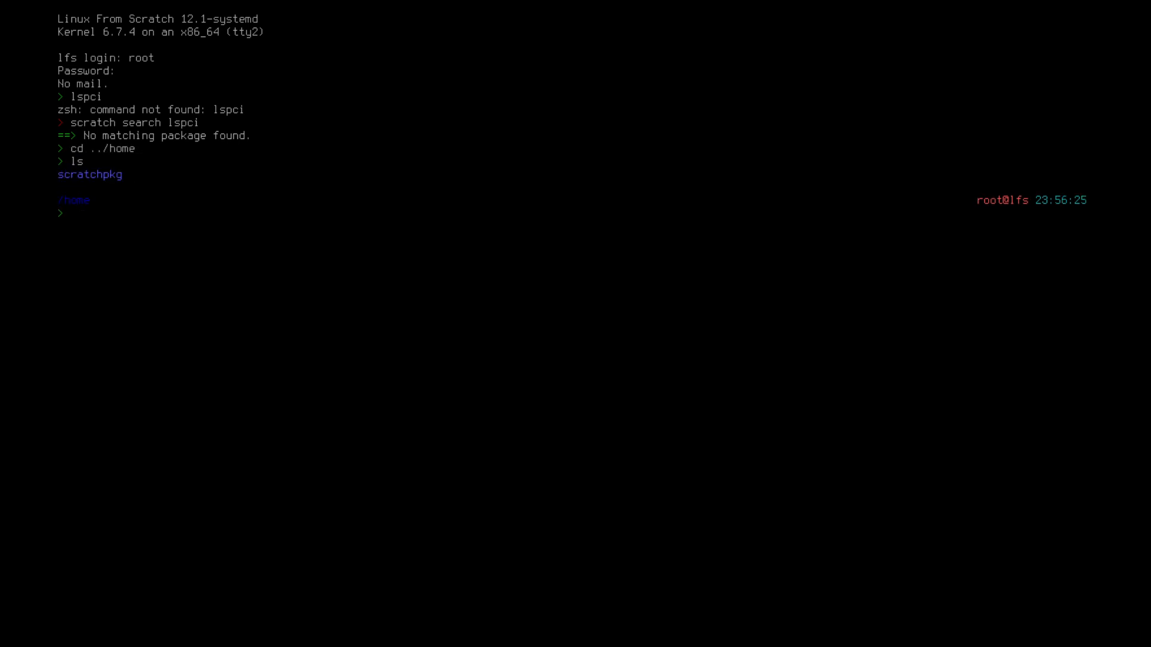
type("git clone https")
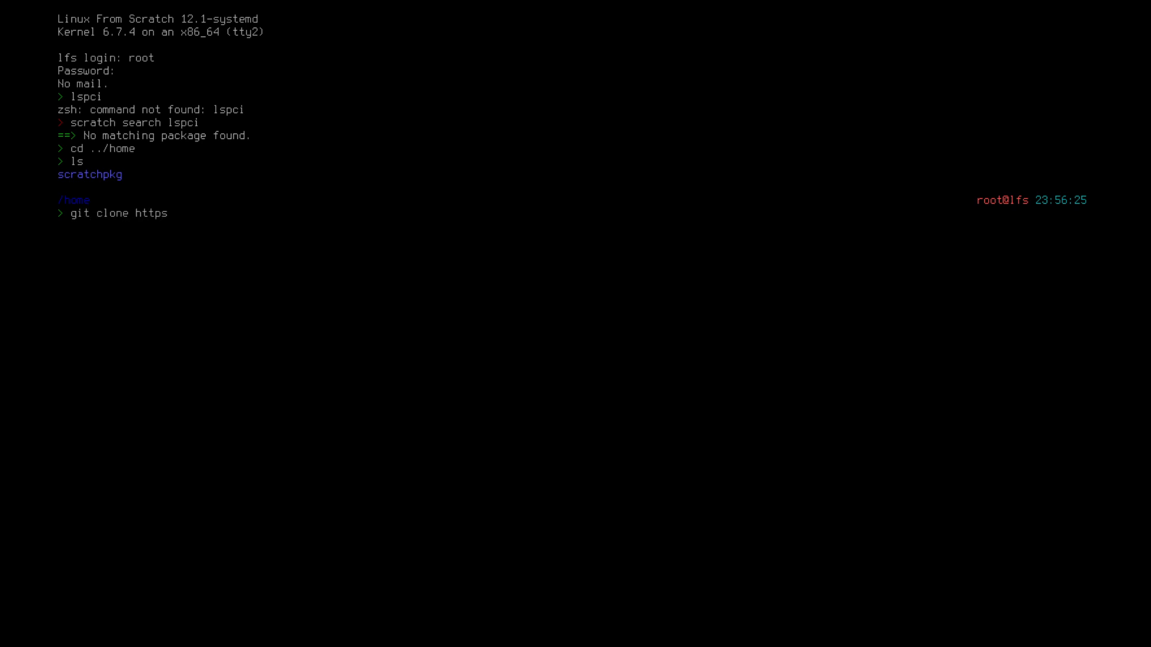
type("://")
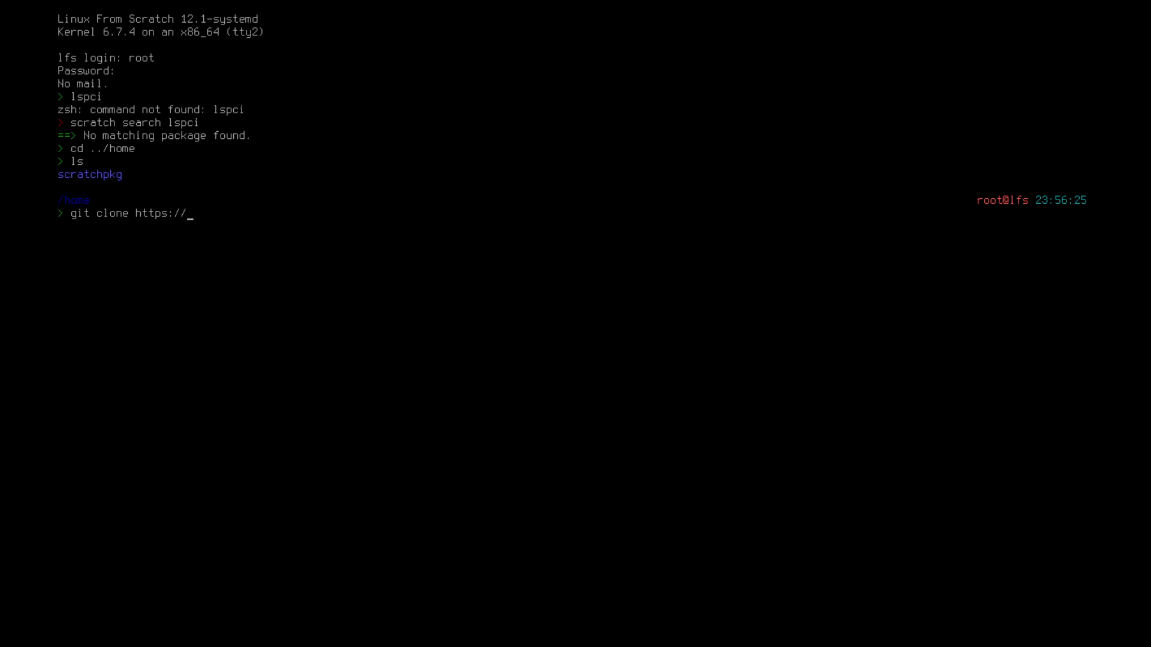
type("github.com")
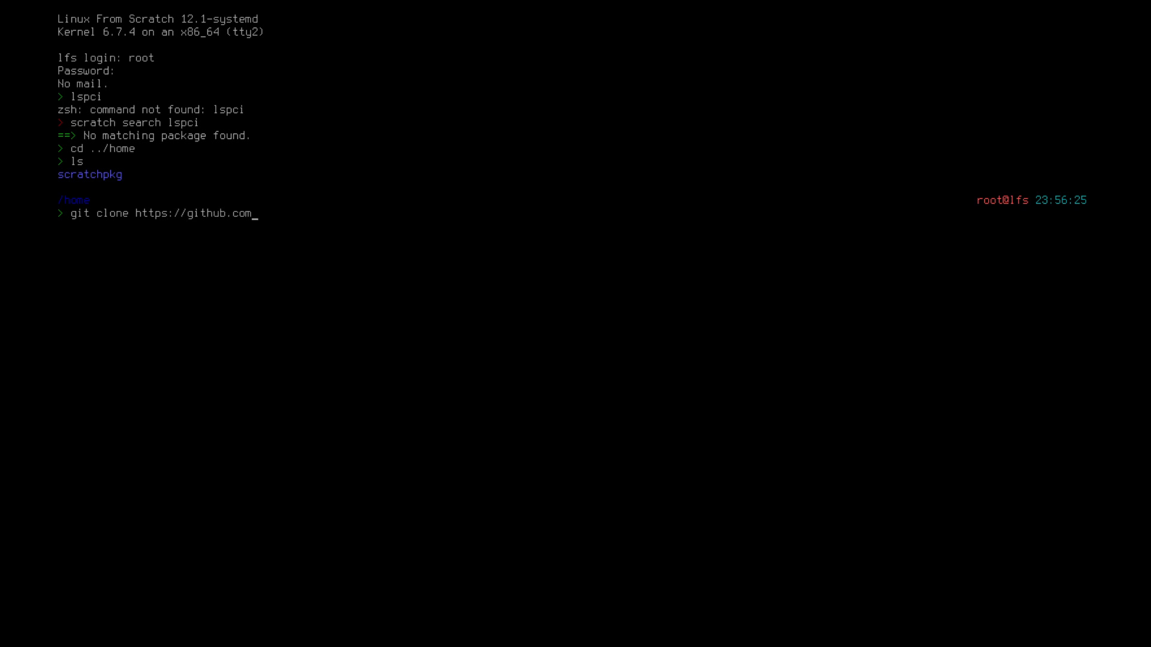
type("/dylan")
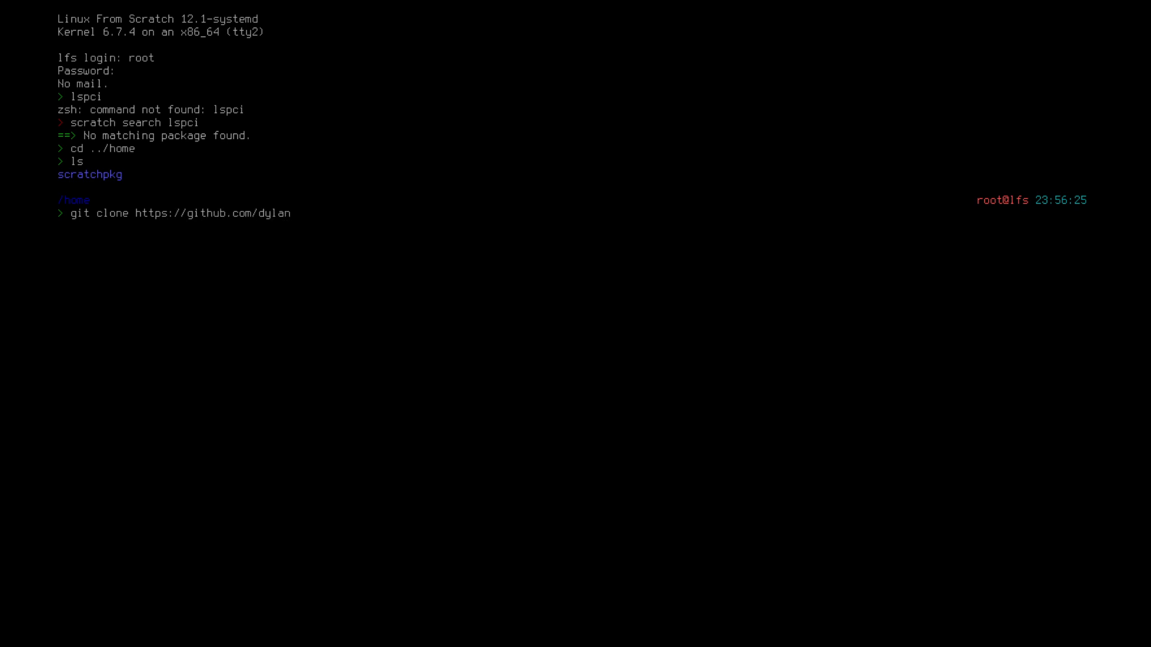
type("araps/")
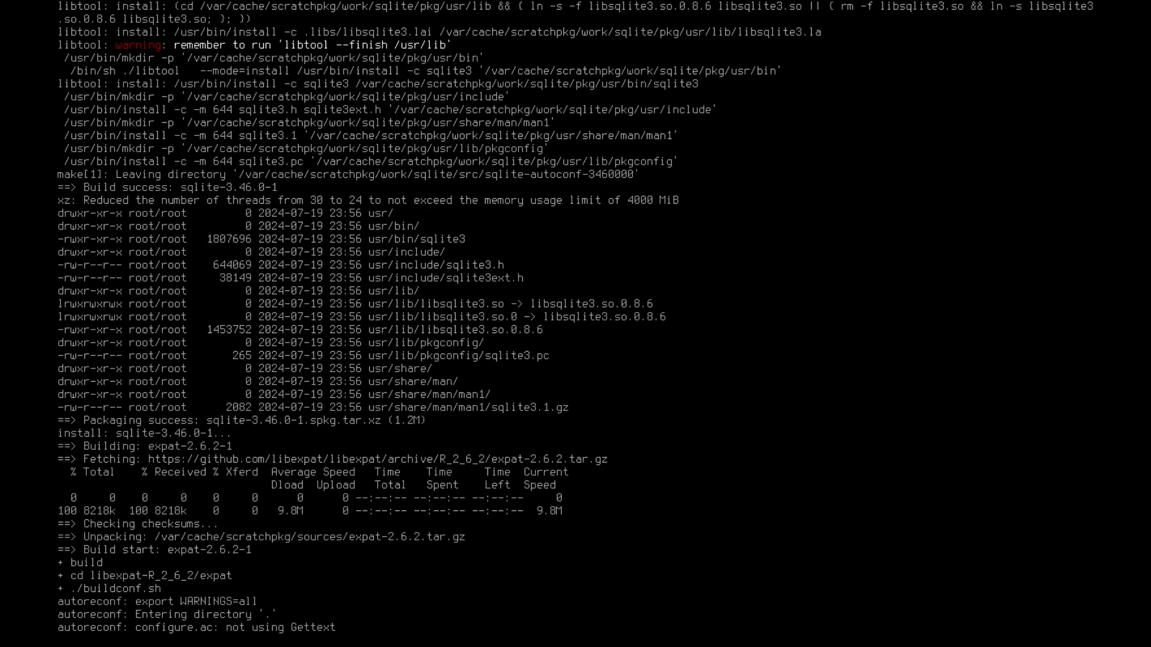
Follow the git clone output until neofetch is fully cloned into /home and the prompt returns
scroll("down", 3)
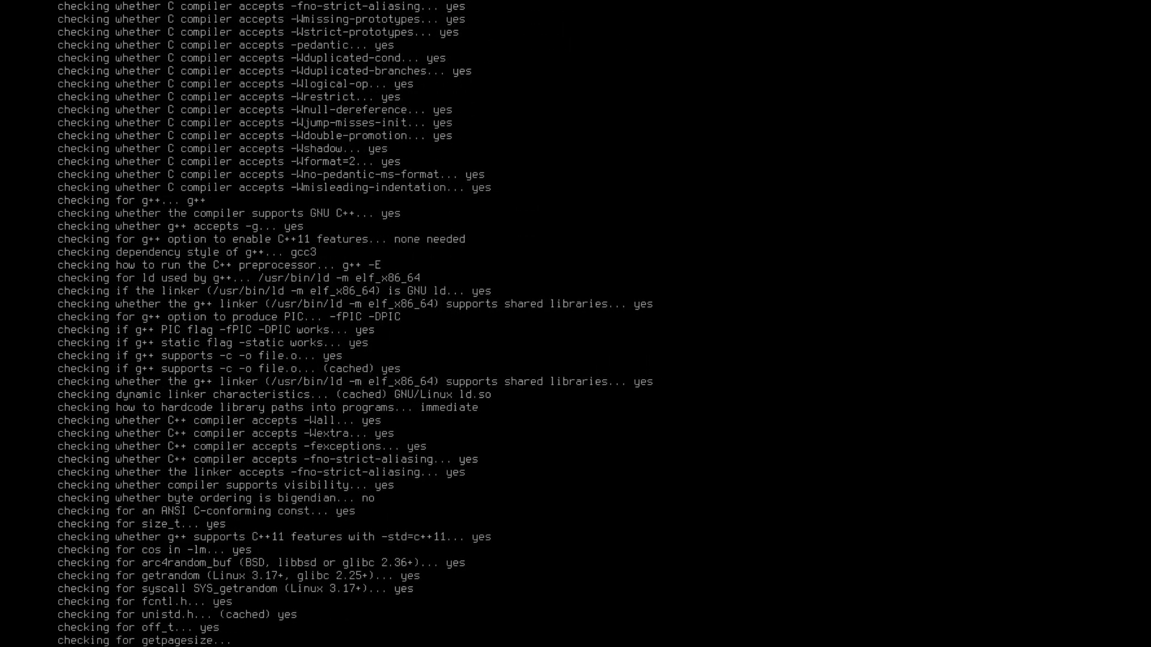
scroll("down", 3)
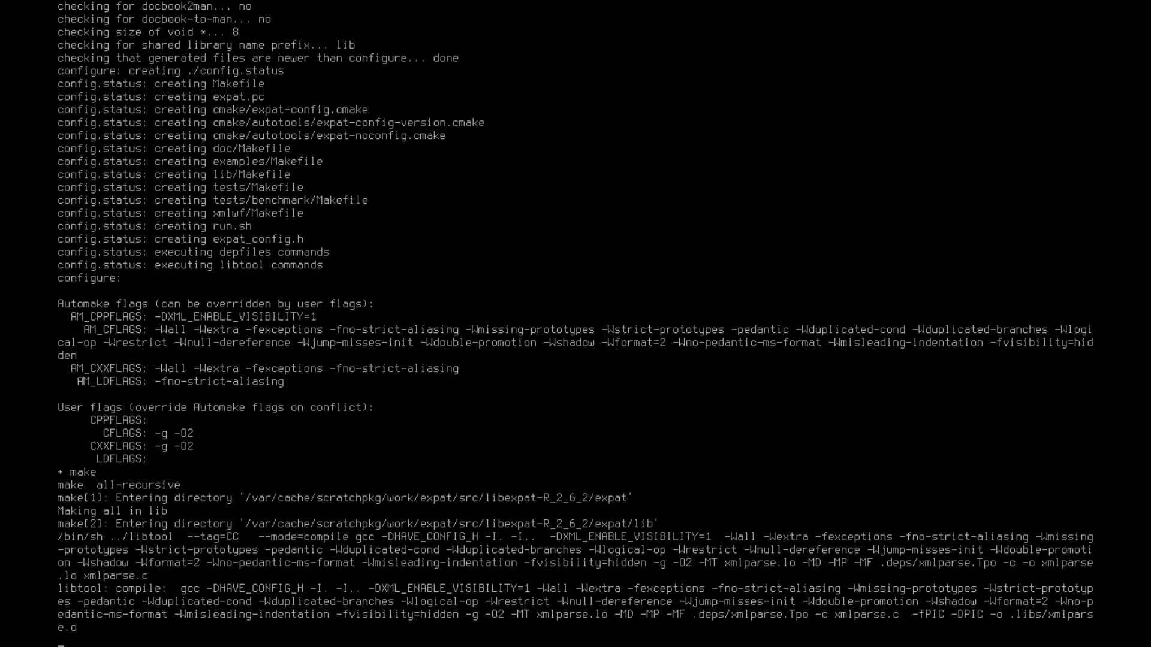
scroll("down", 3)
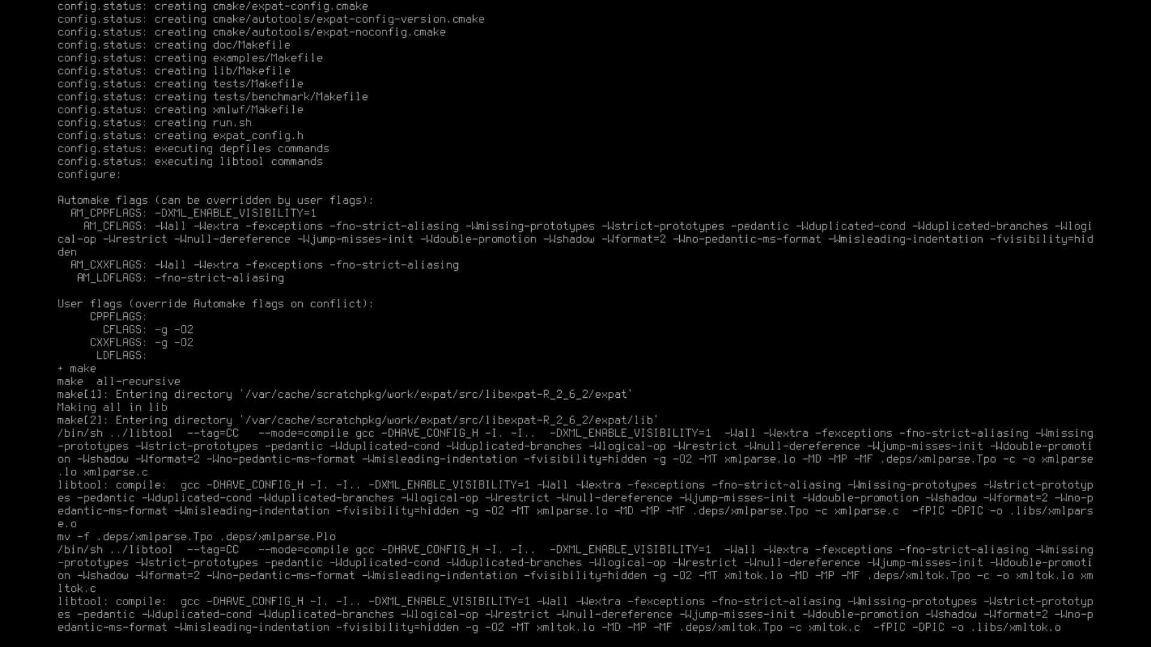
scroll("down", 3)
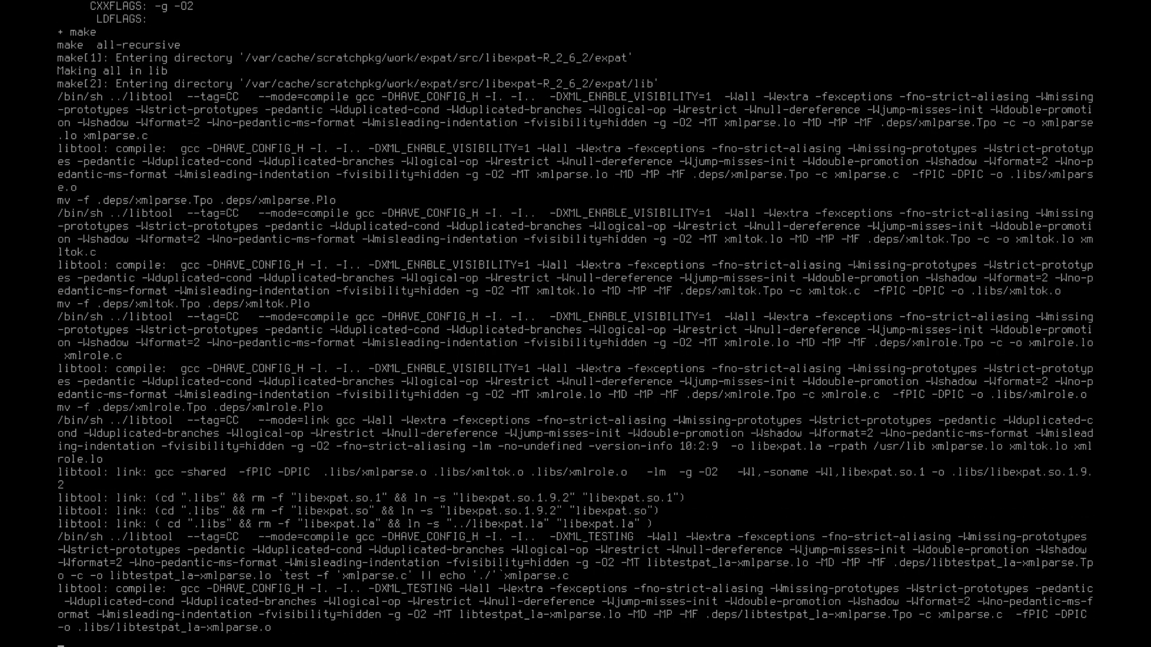
scroll("down", 3)
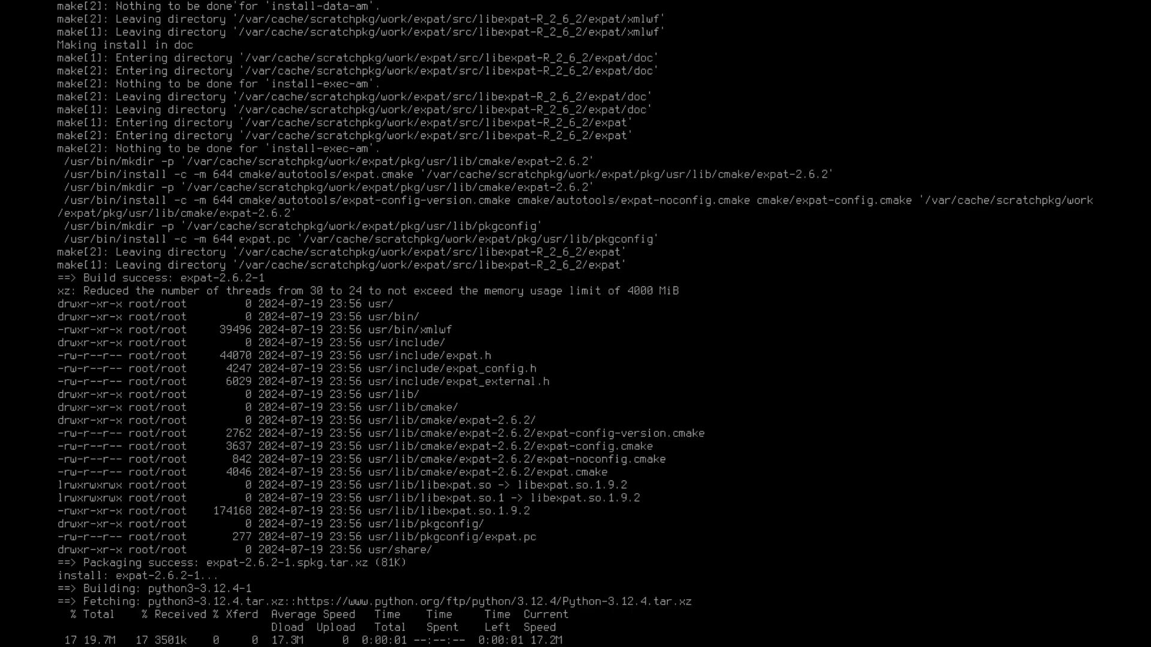
scroll("down", 3)
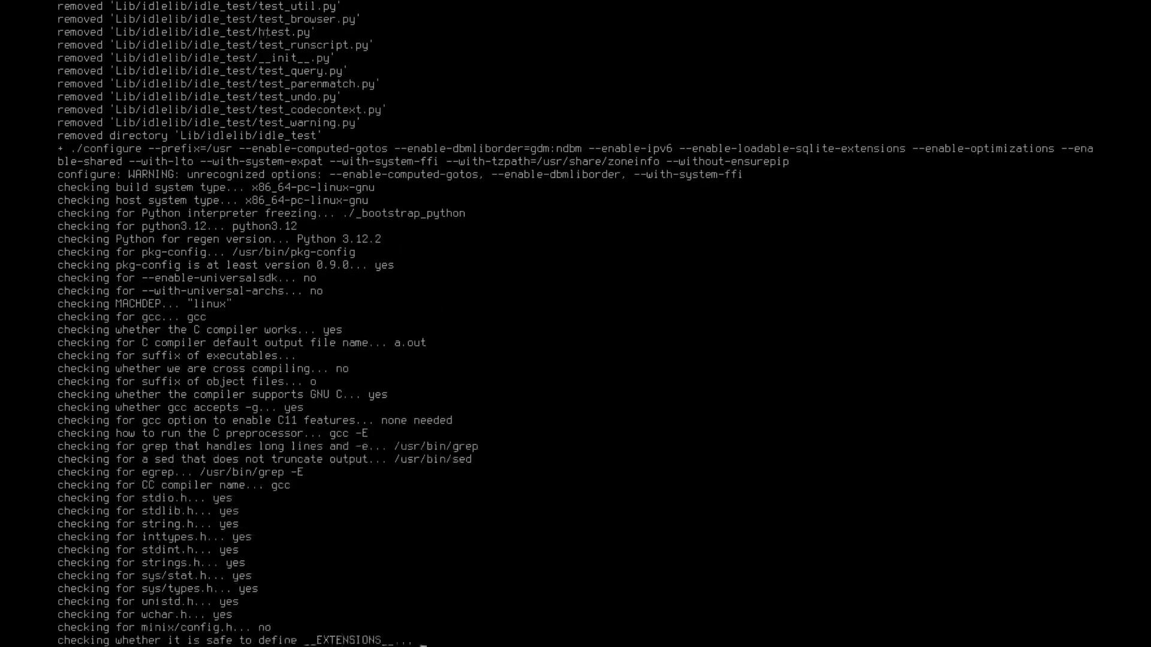
scroll("down", 3)
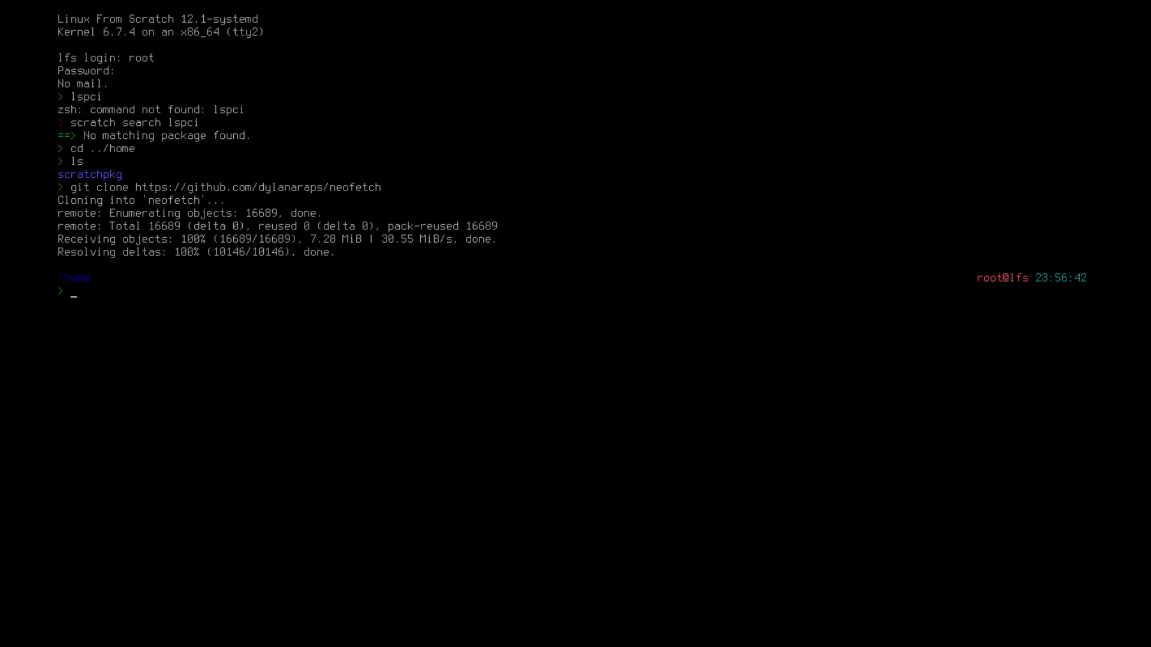
Enter the neofetch folder and display its README.md with cat
type("cd ins")
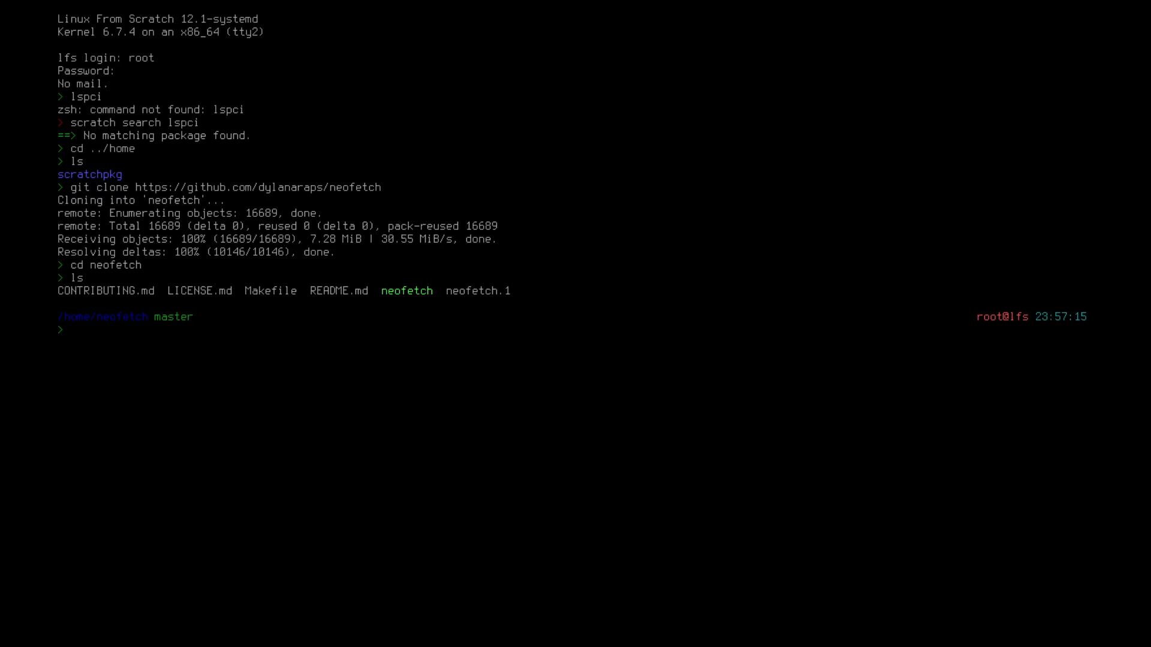
type("cat README.md")
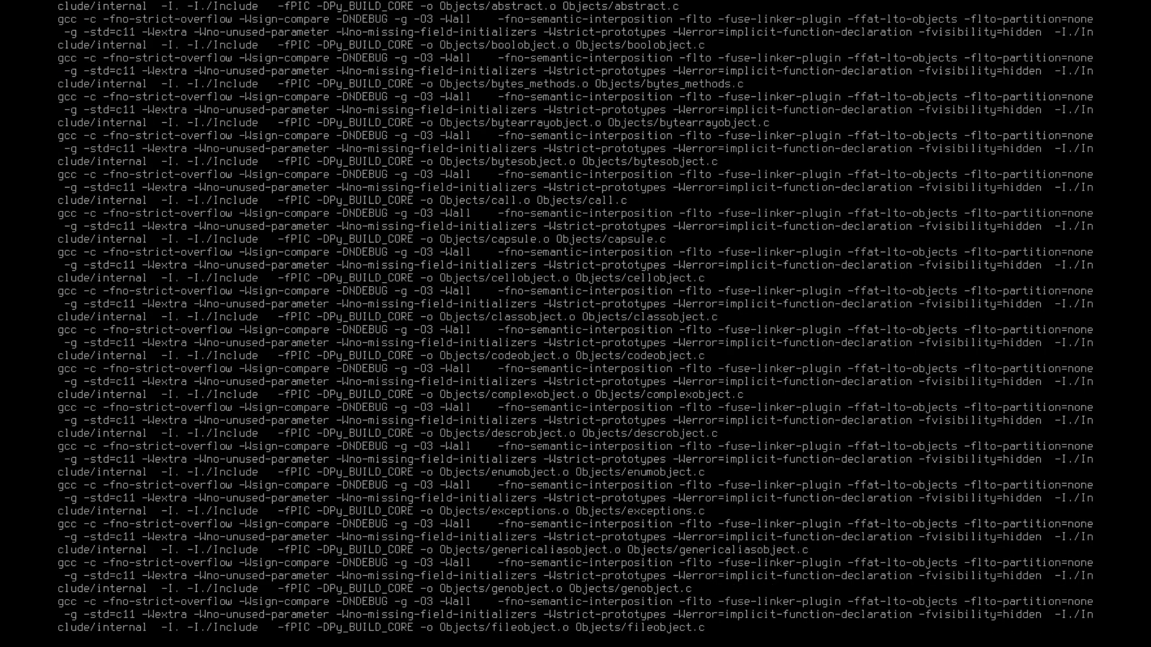
Scroll through the gcc output as the Python build compiles the Modules sources up to _freeze_module
scroll("down", 3)
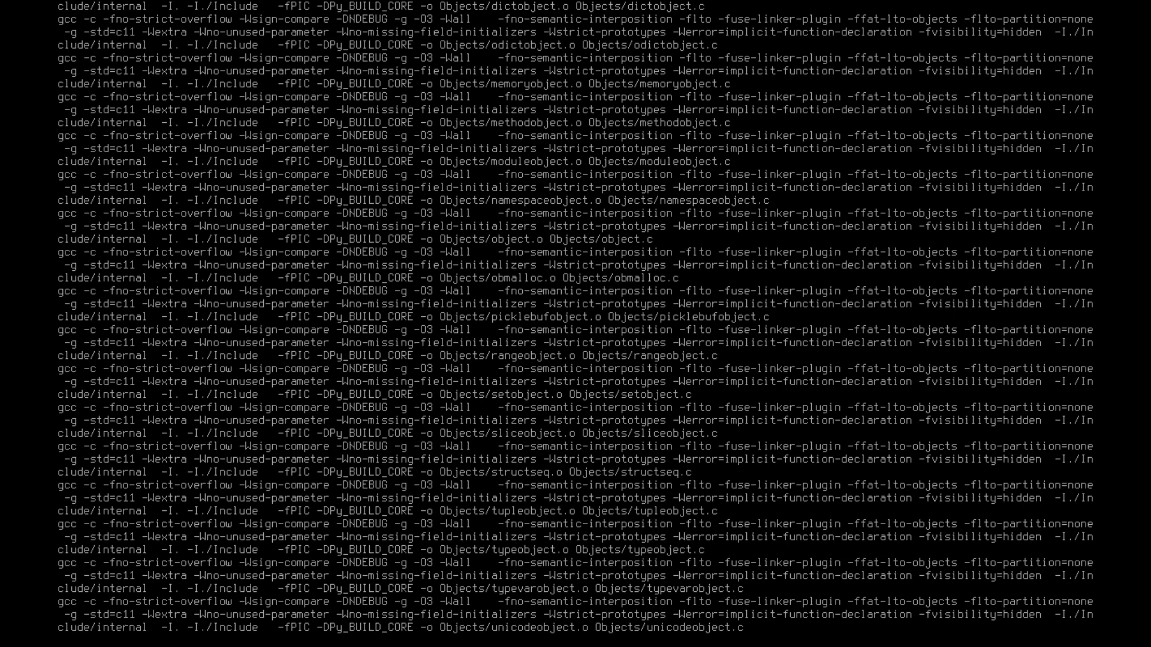
scroll("down", 3)
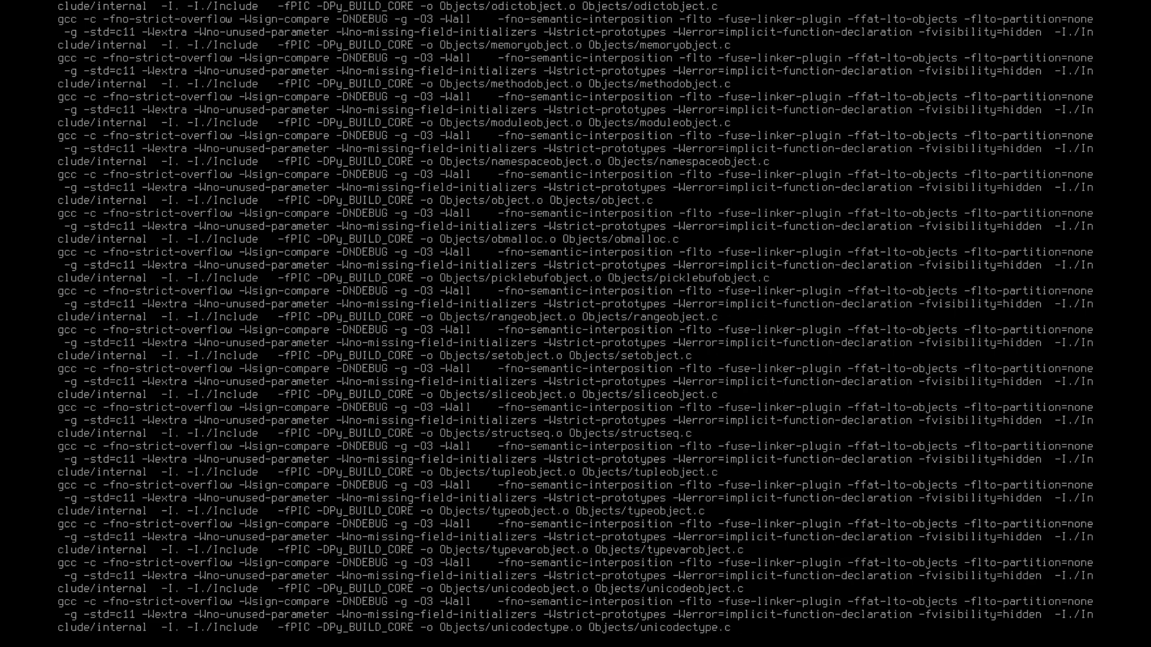
scroll("down", 3)
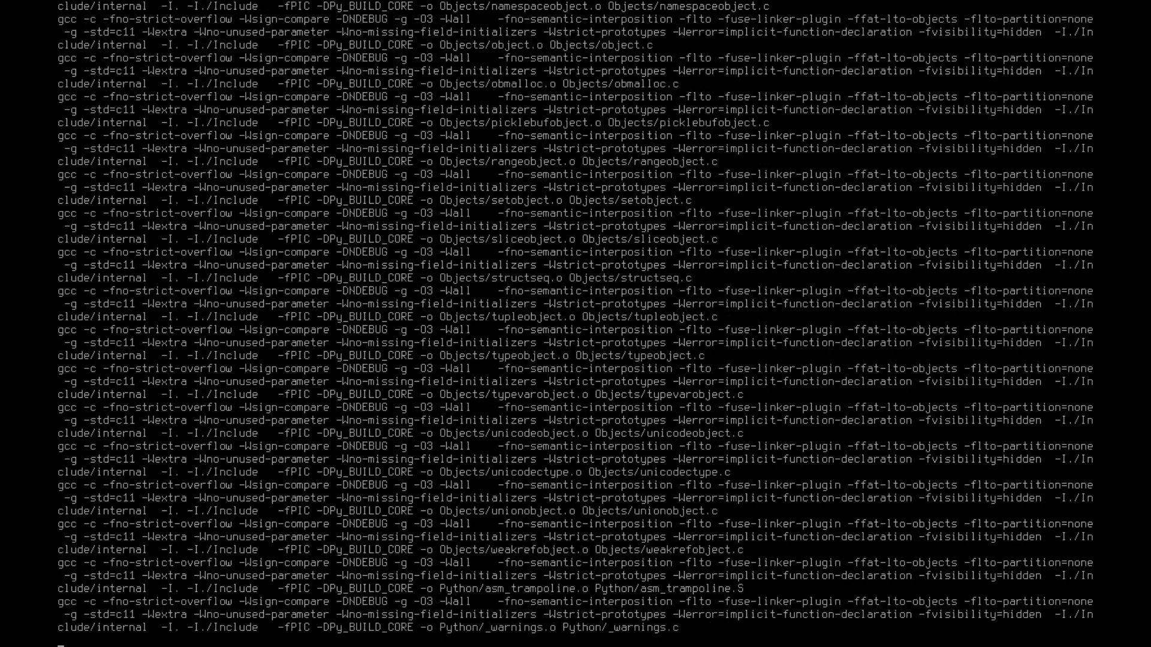
scroll("down", 3)
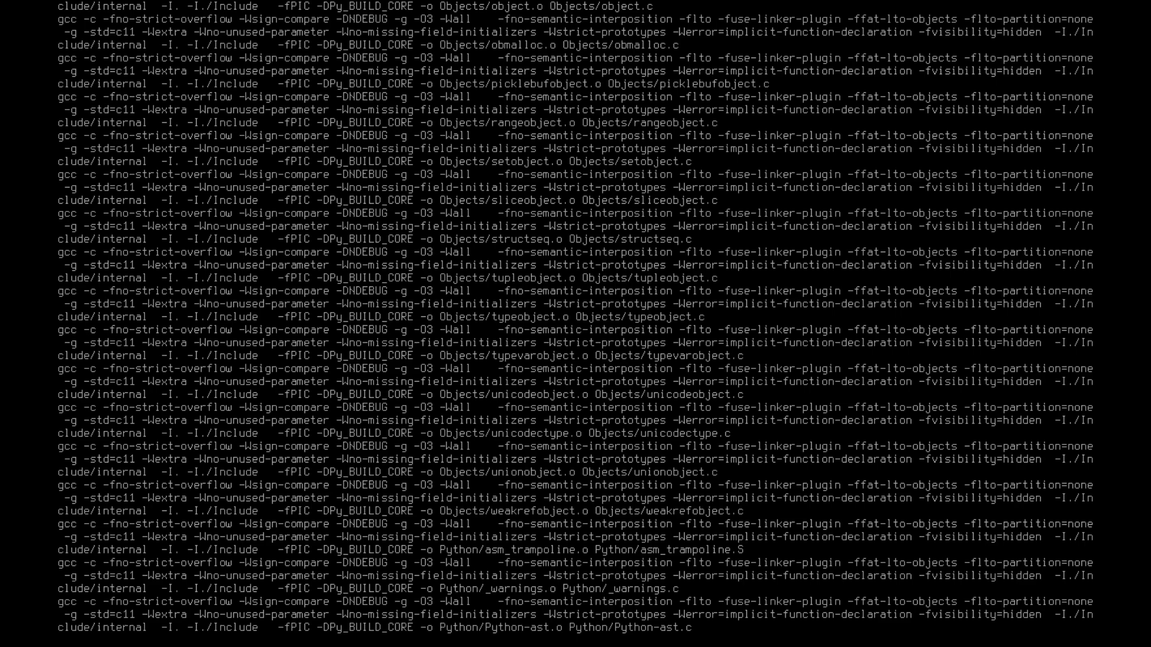
scroll("down", 3)
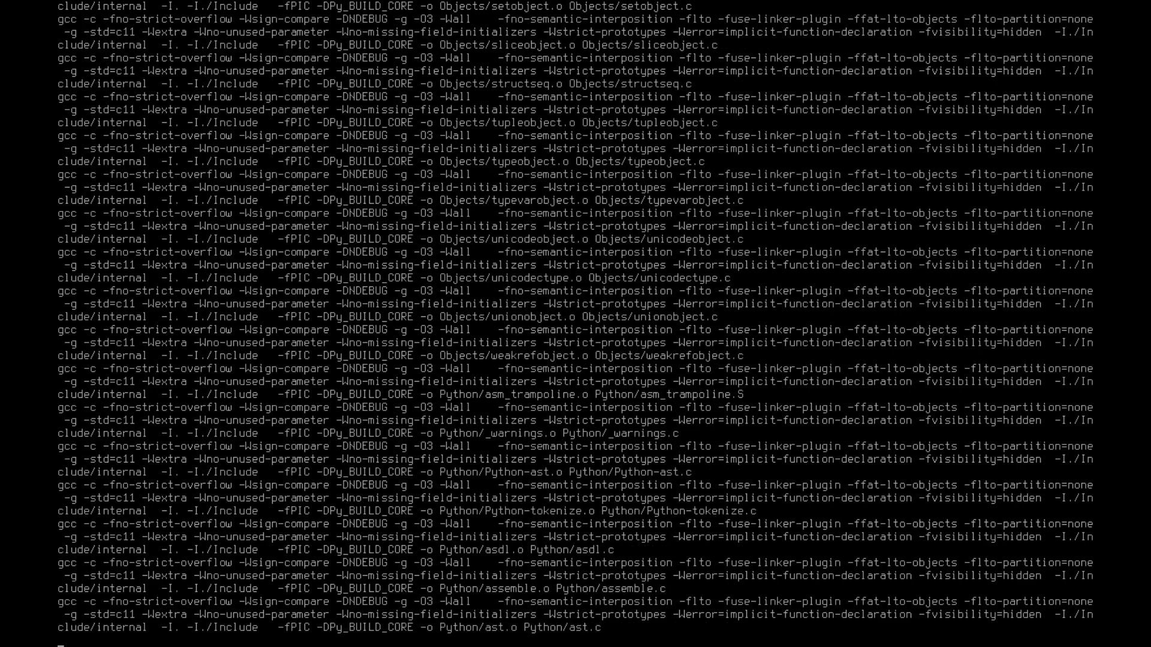
scroll("down", 3)
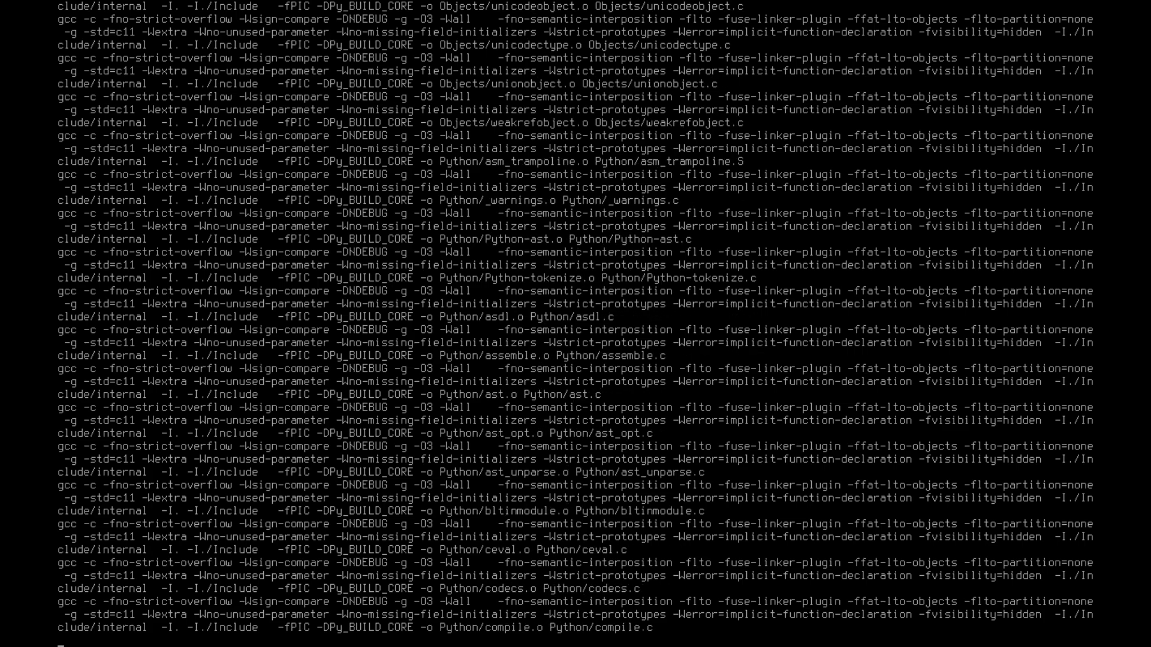
scroll("down", 3)
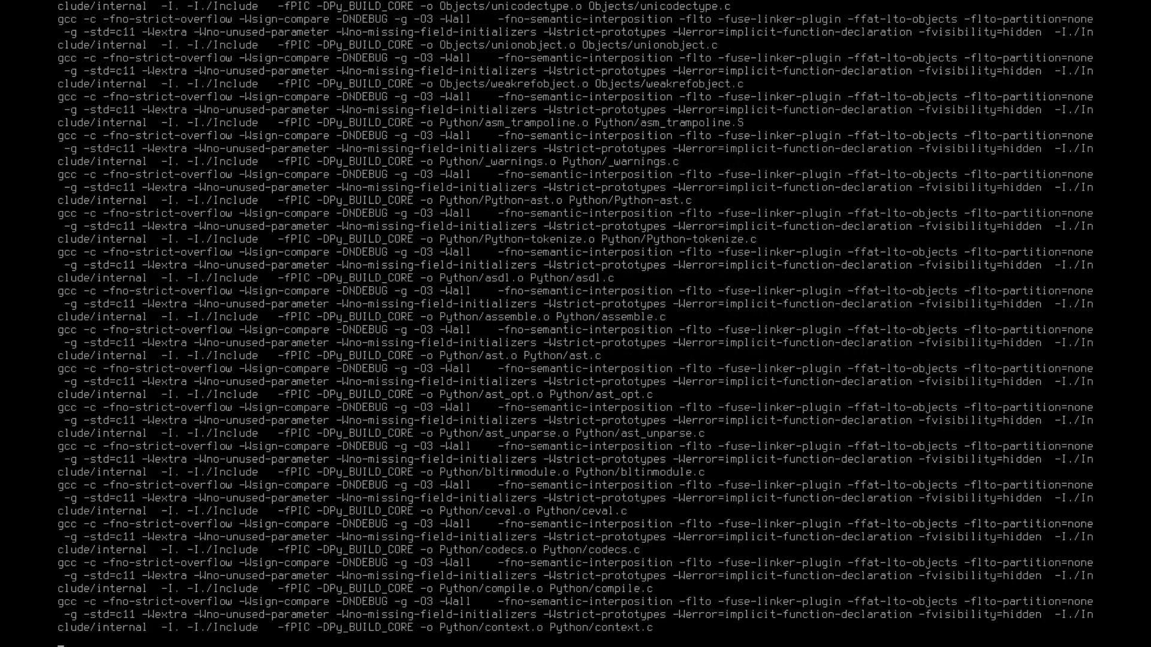
scroll("down", 3)
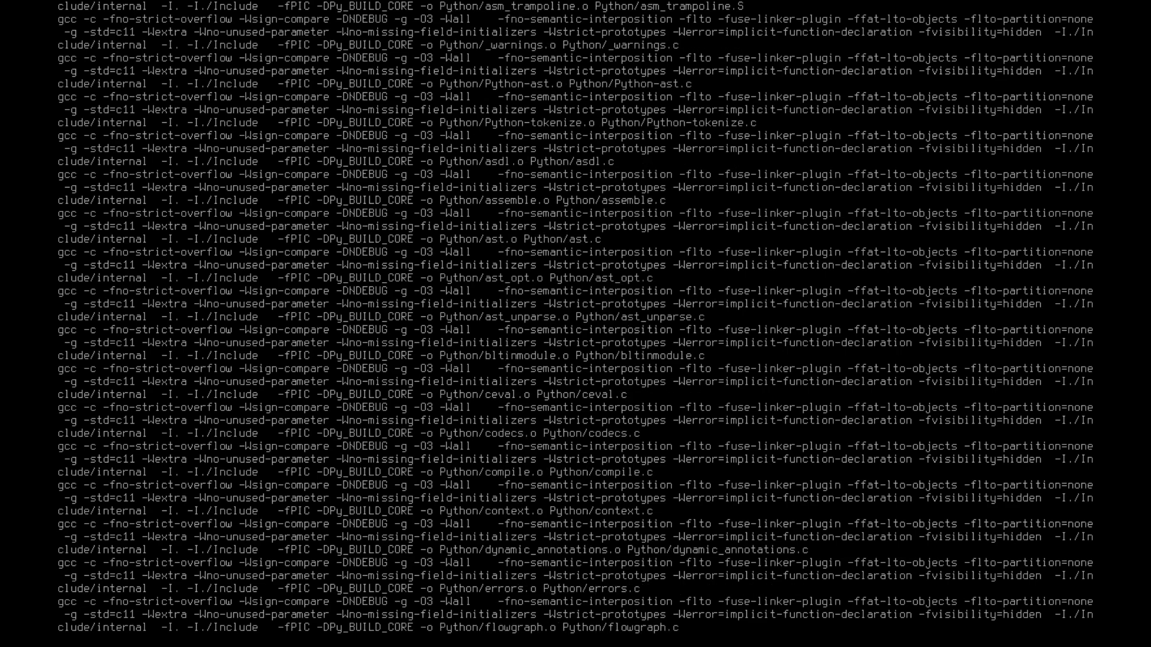
scroll("down", 3)
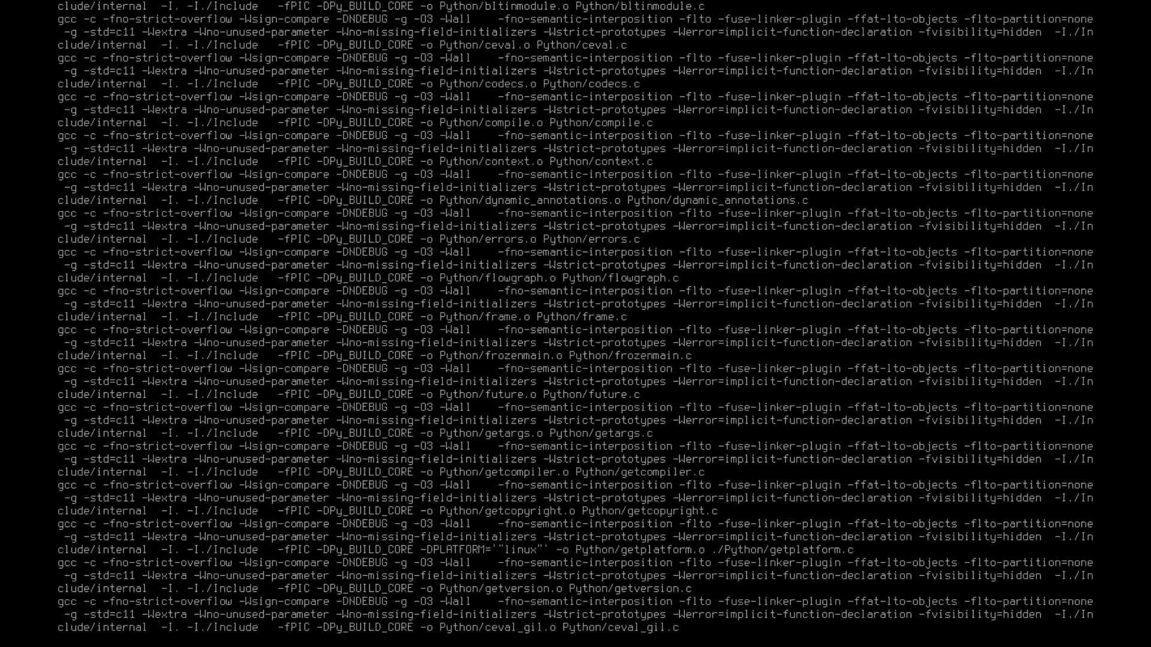
scroll("down", 3)
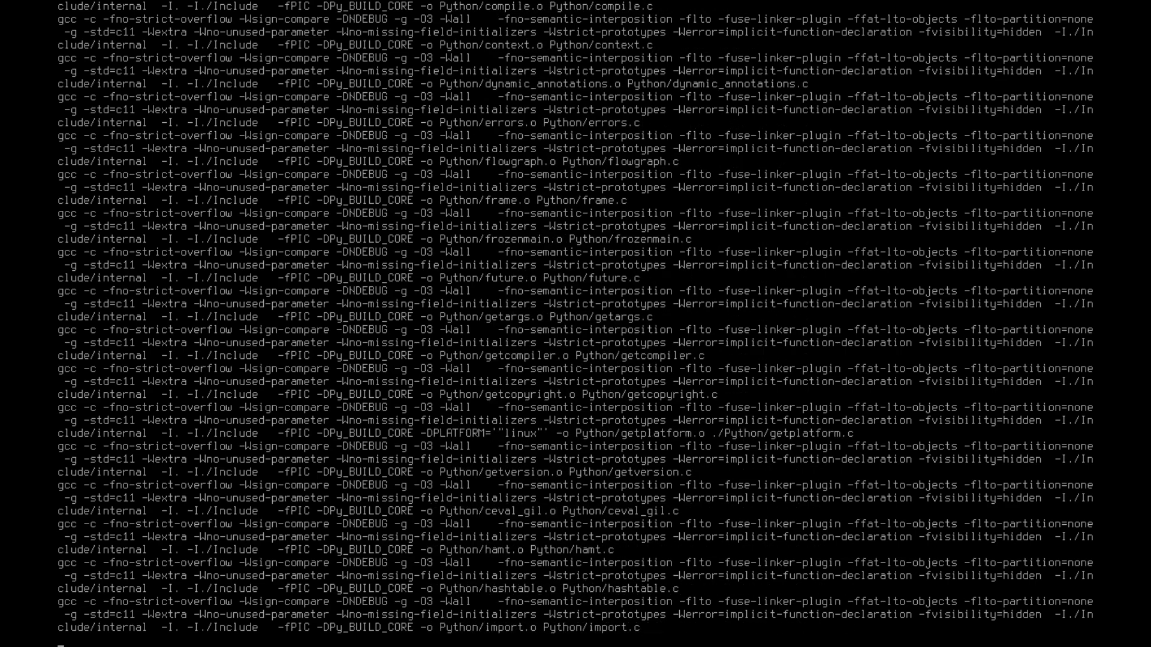
scroll("down", 3)
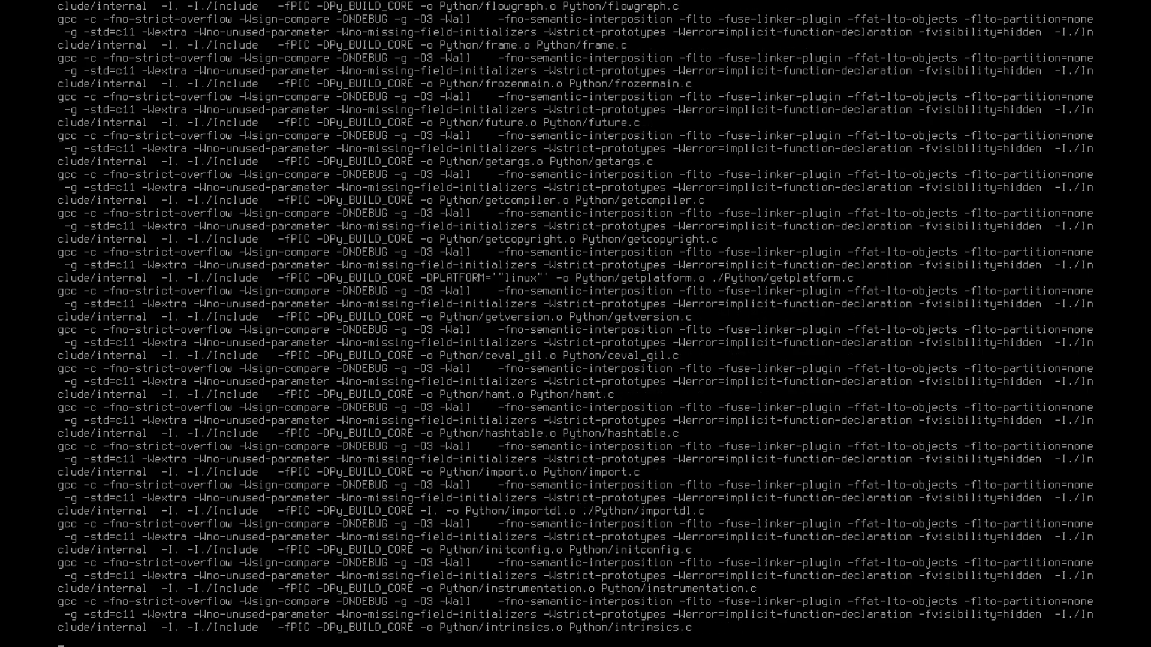
scroll("down", 3)
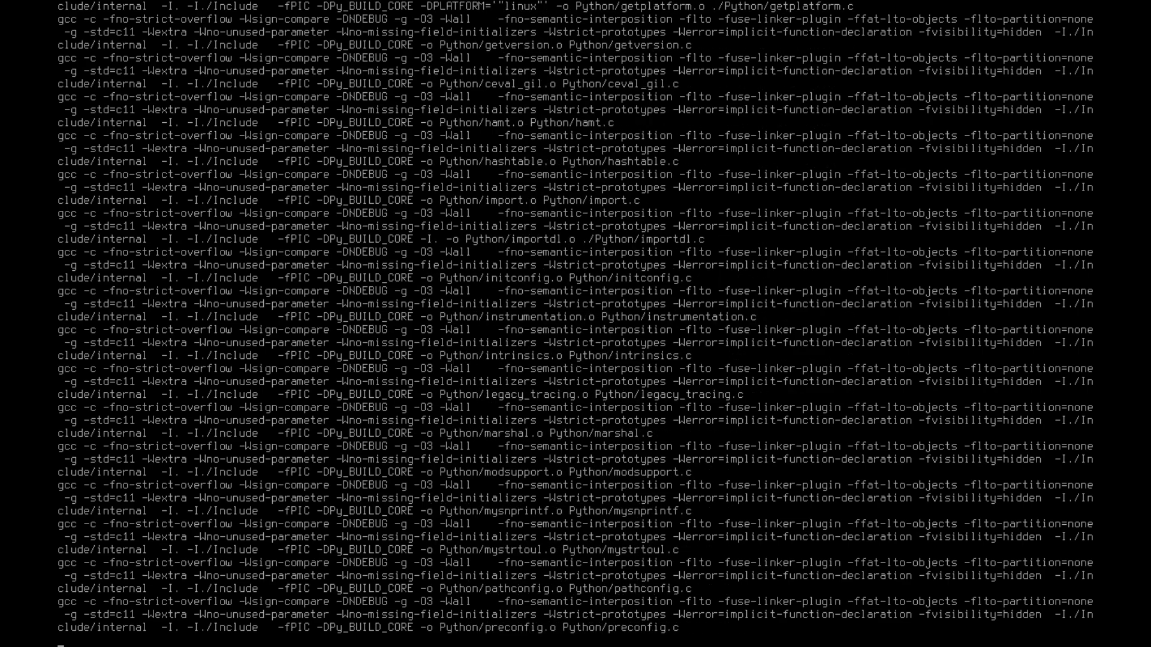
scroll("down", 3)
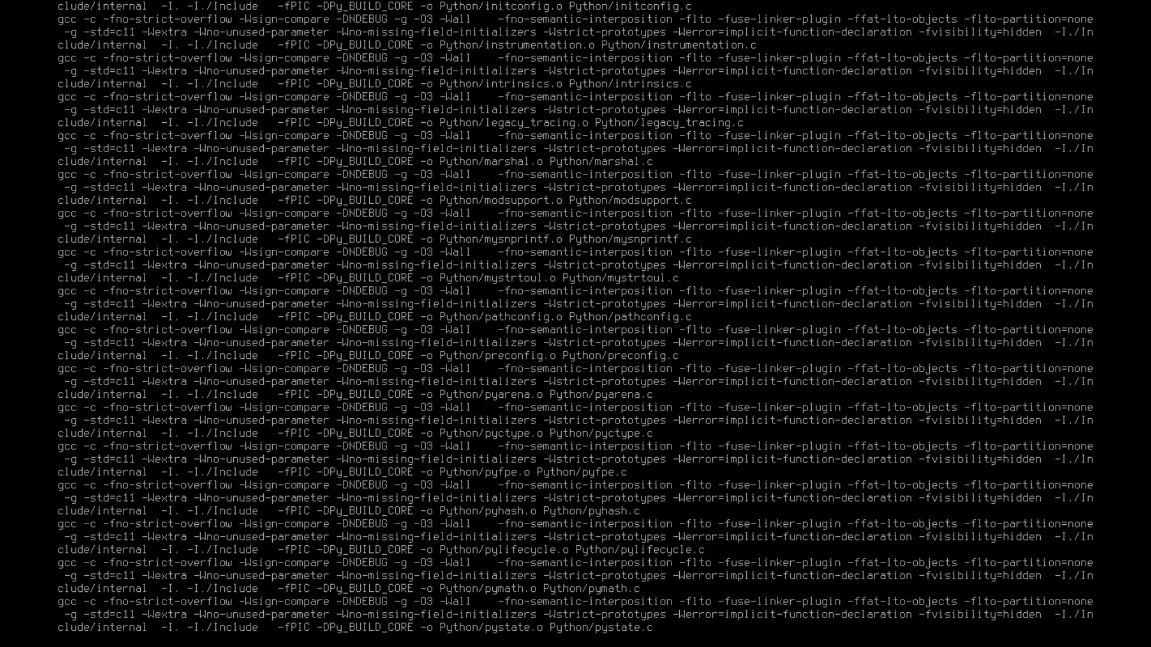
scroll("down", 3)
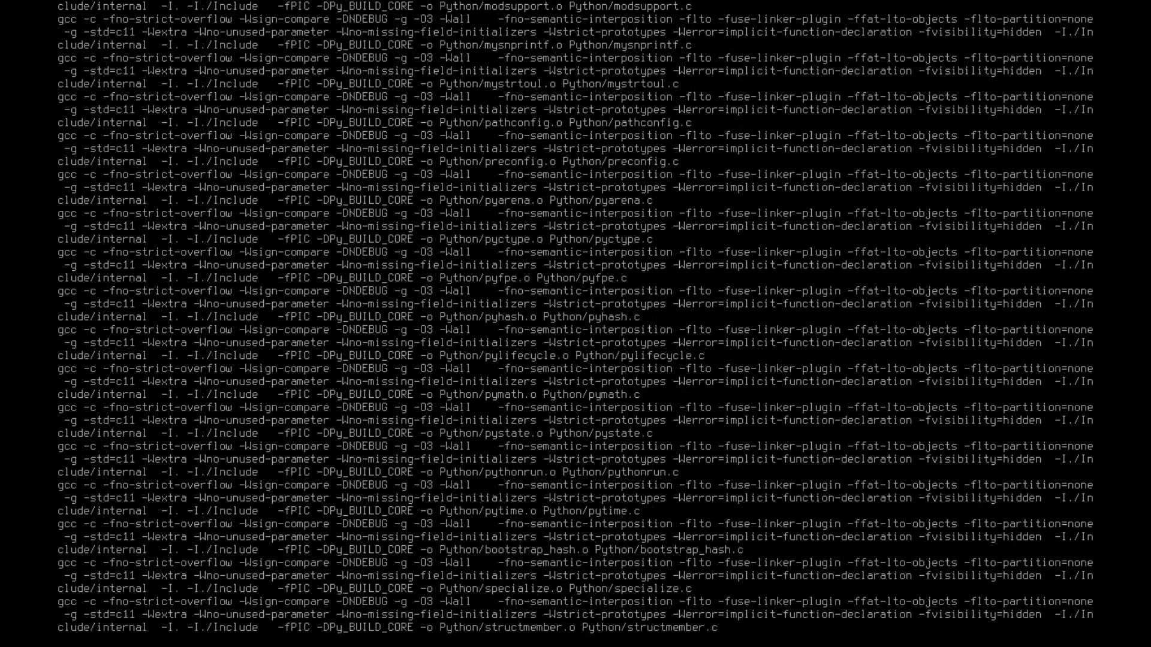
scroll("down", 3)
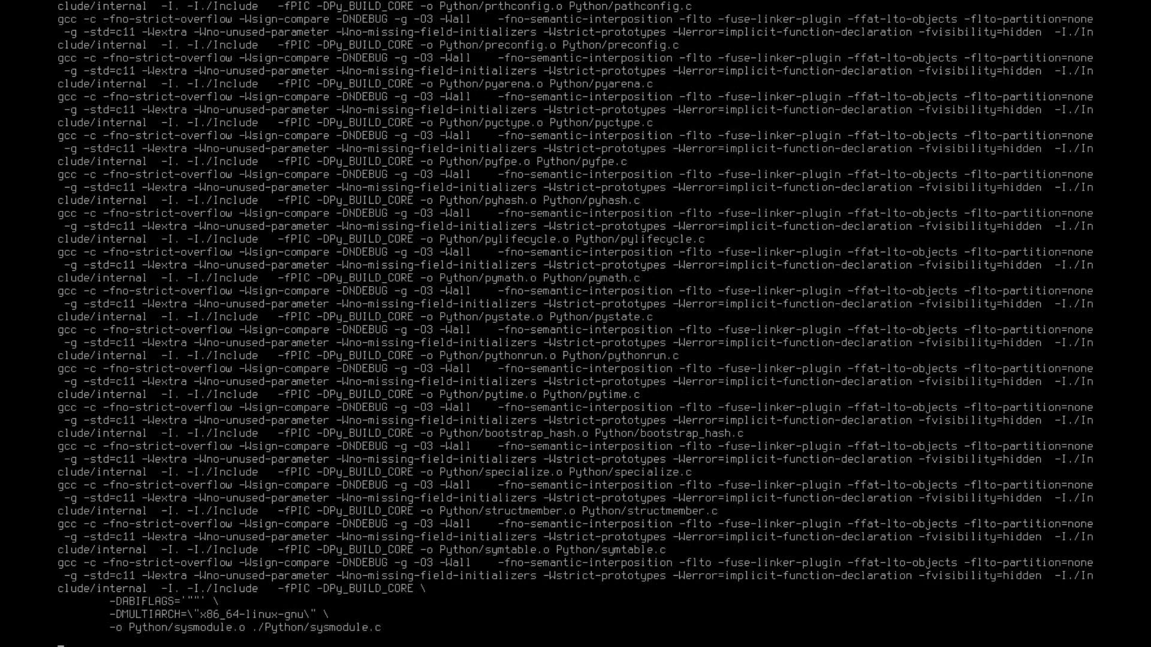
scroll("down", 3)
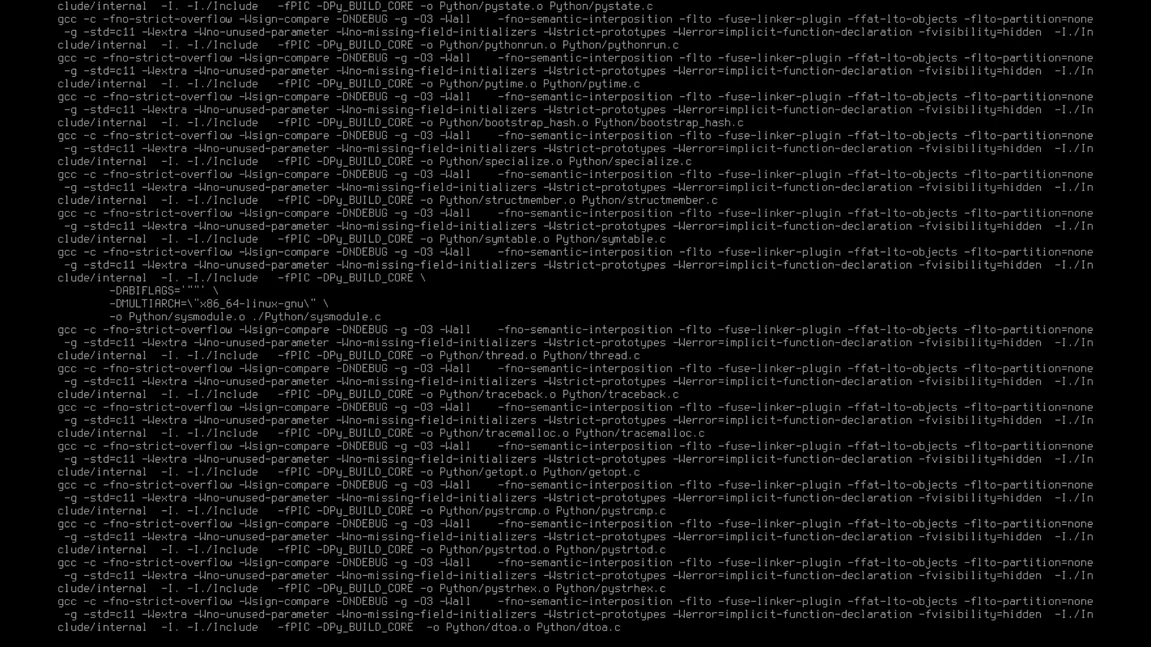
scroll("down", 3)
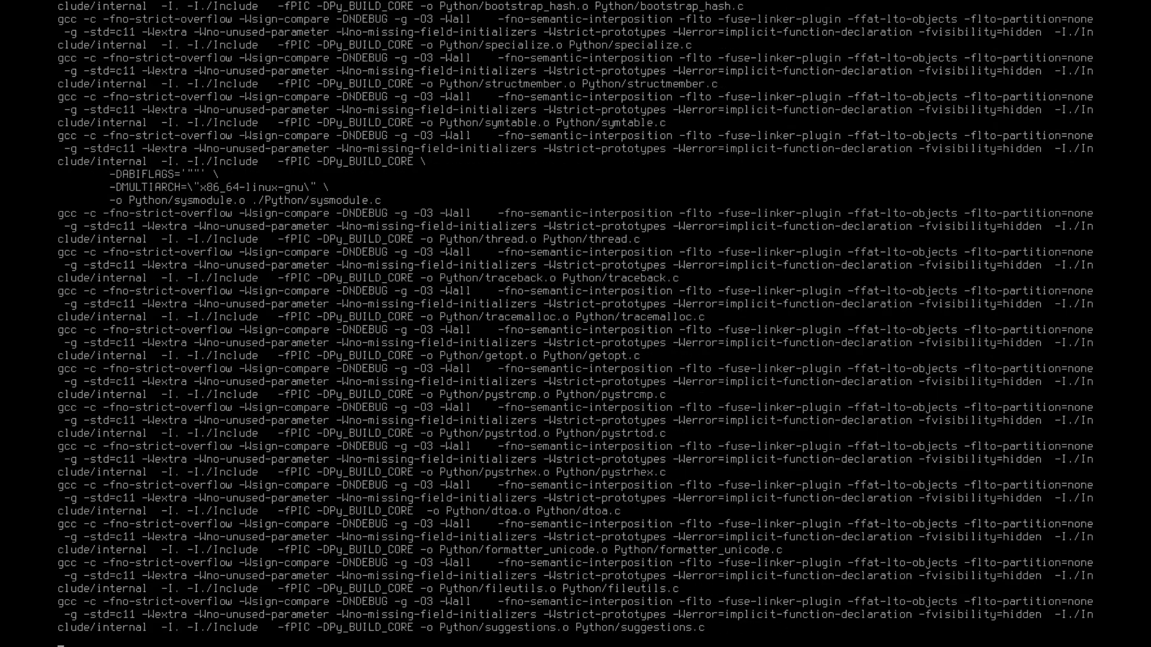
scroll("down", 3)
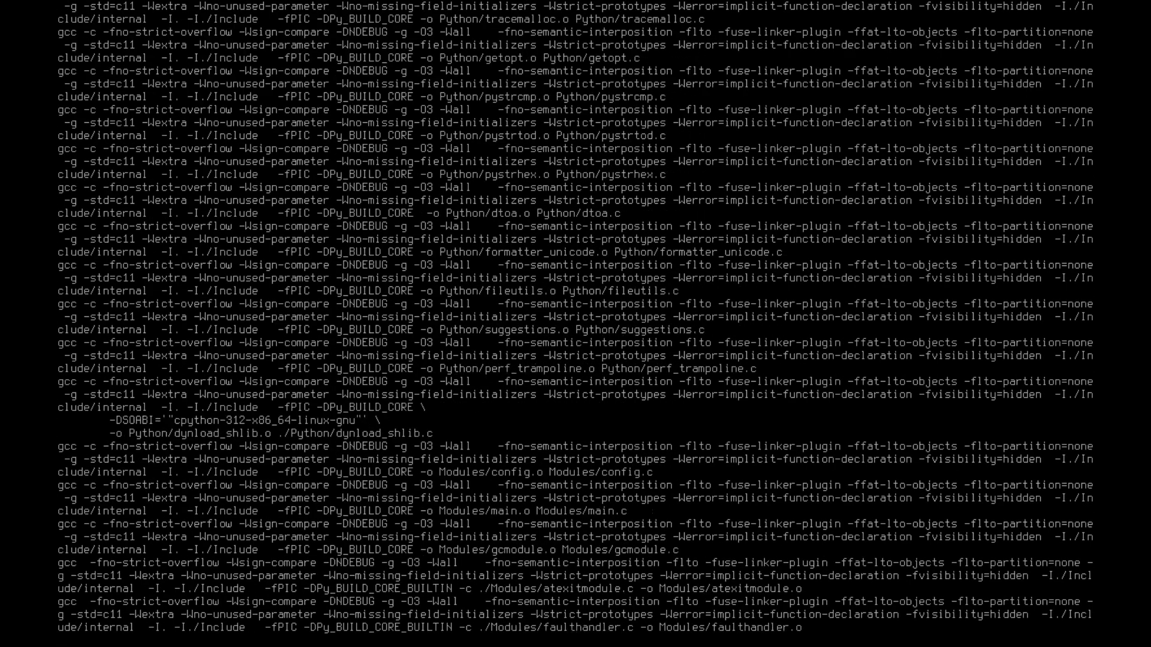
scroll("down", 3)
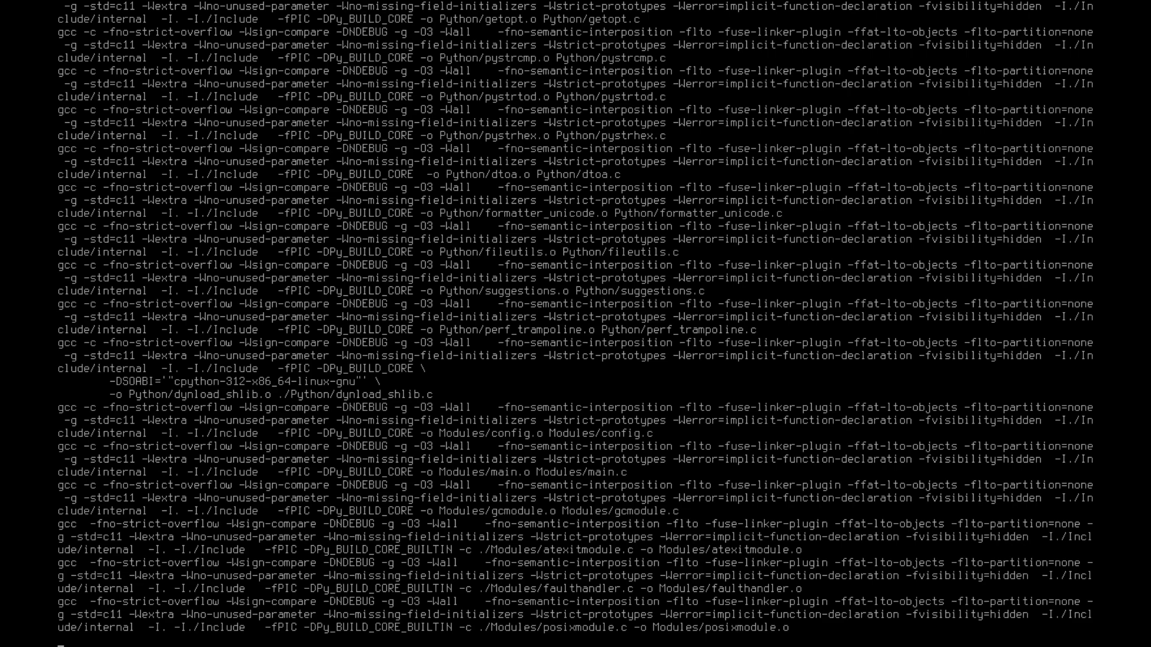
scroll("down", 3)
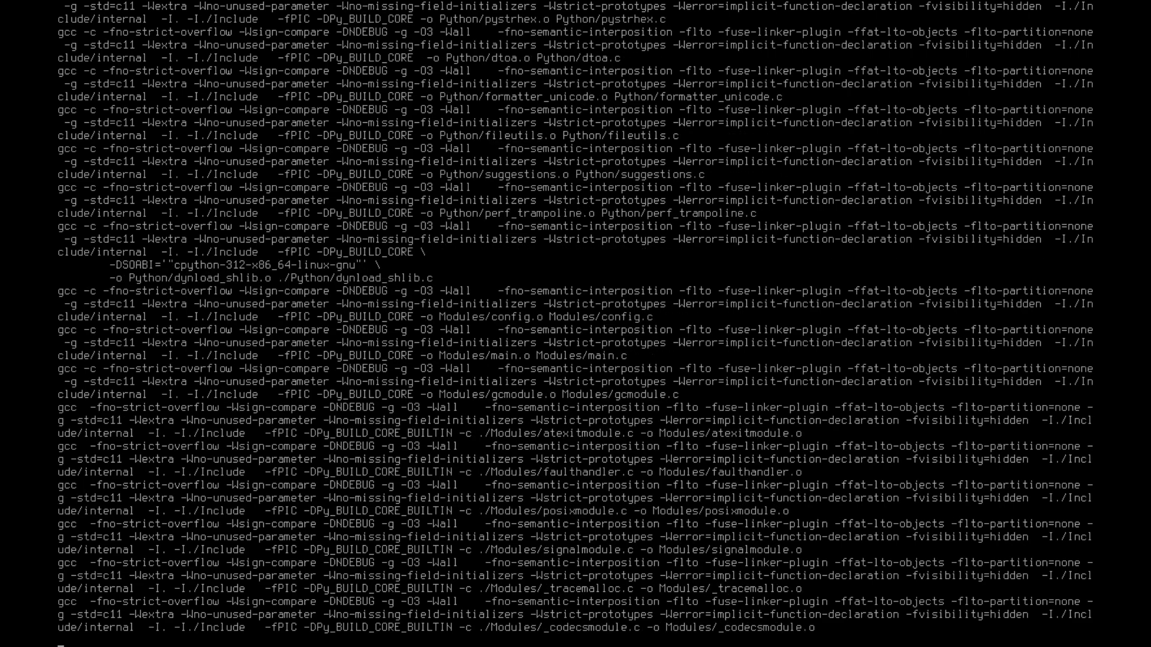
scroll("down", 3)
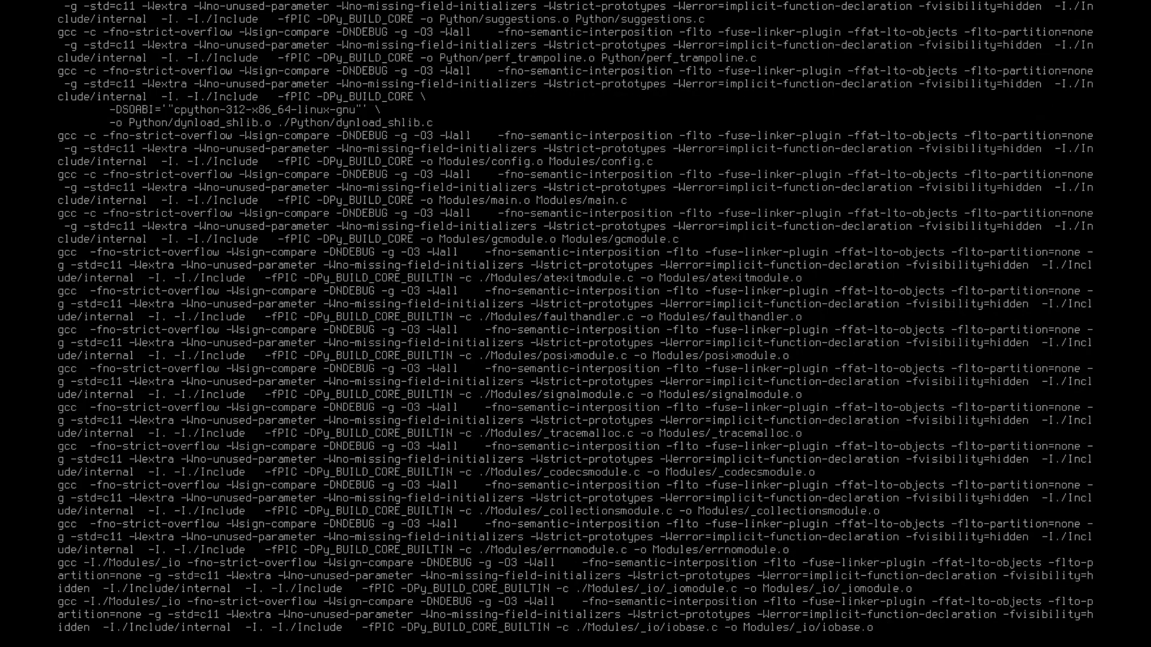
scroll("down", 3)
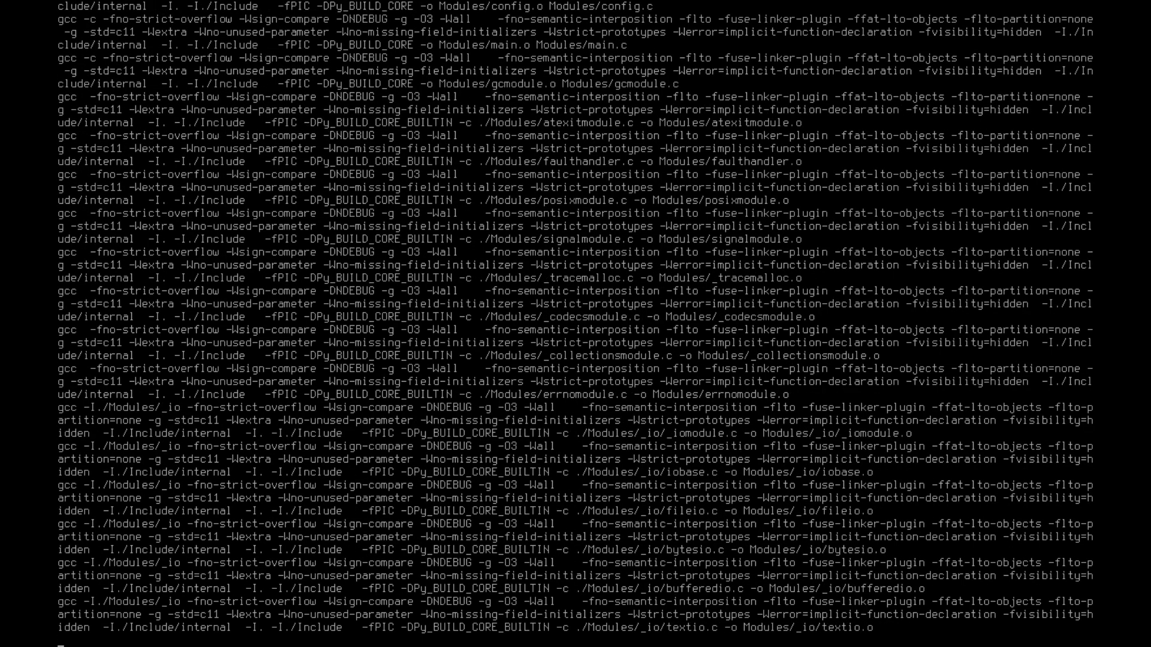
scroll("down", 3)
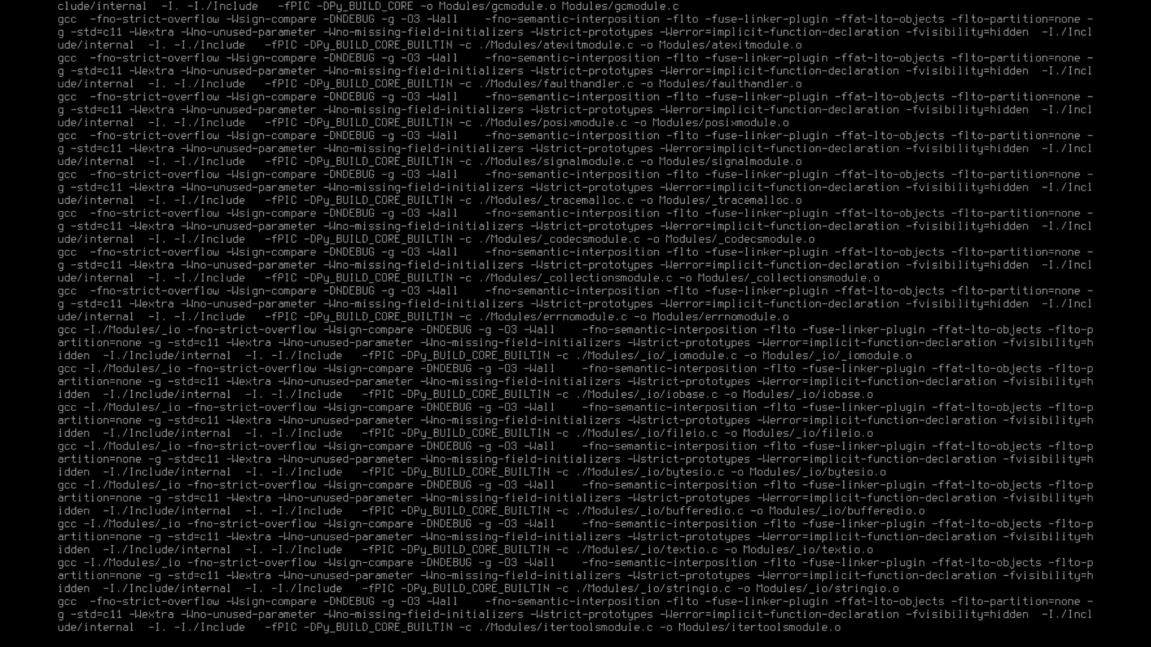
scroll("down", 3)
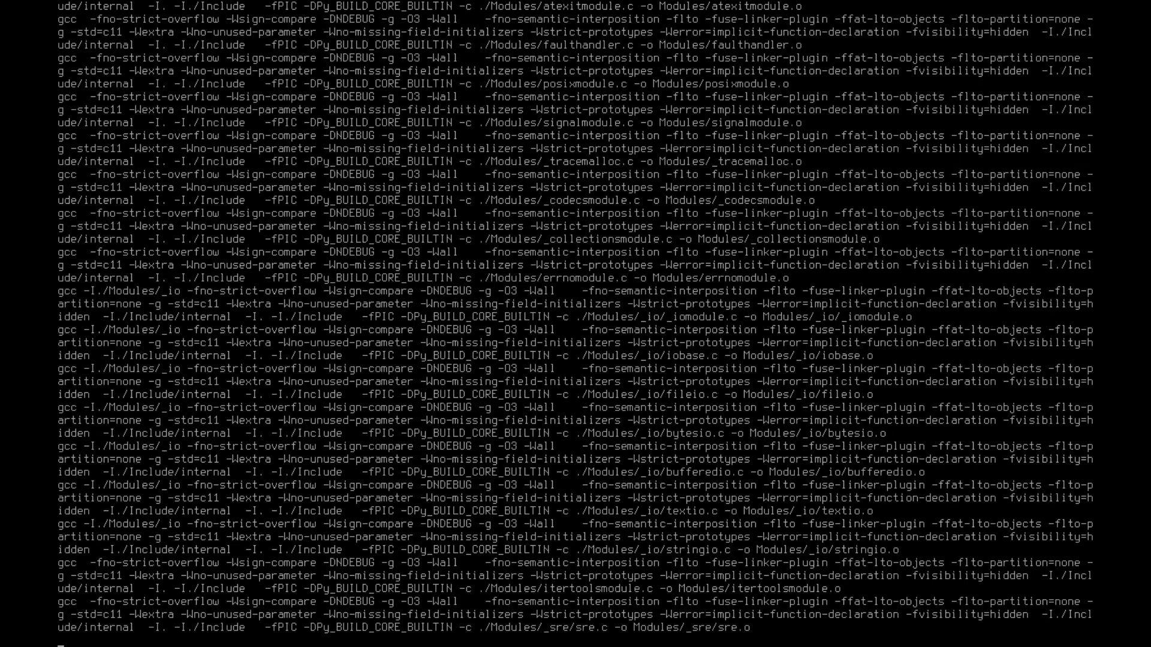
scroll("down", 3)
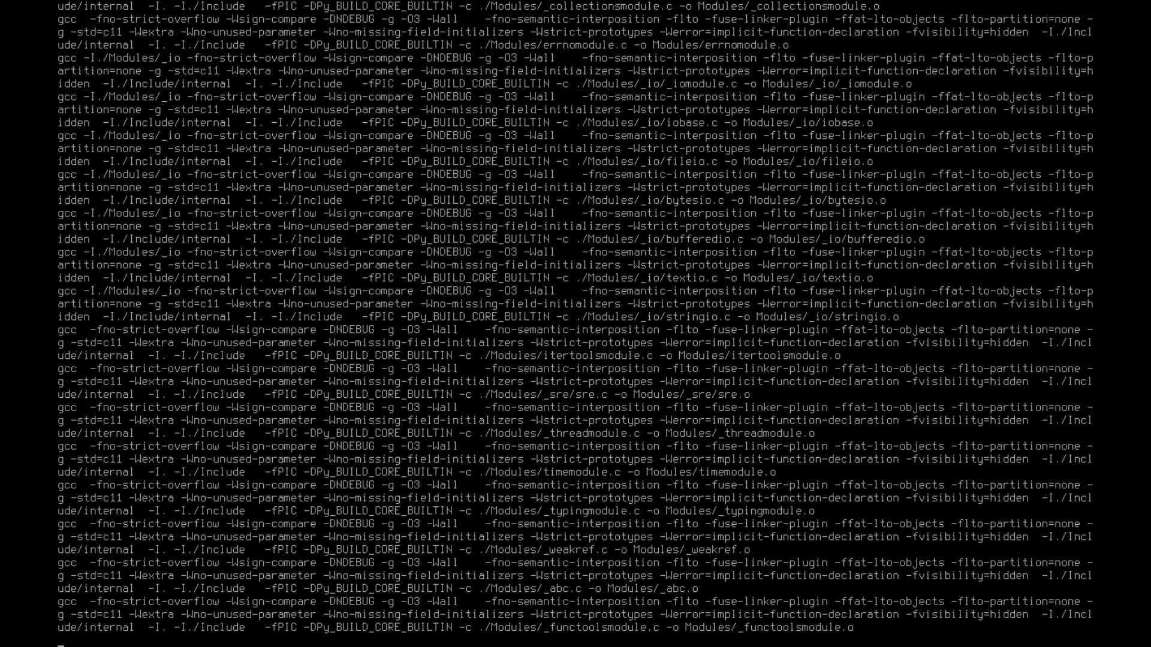
scroll("down", 3)
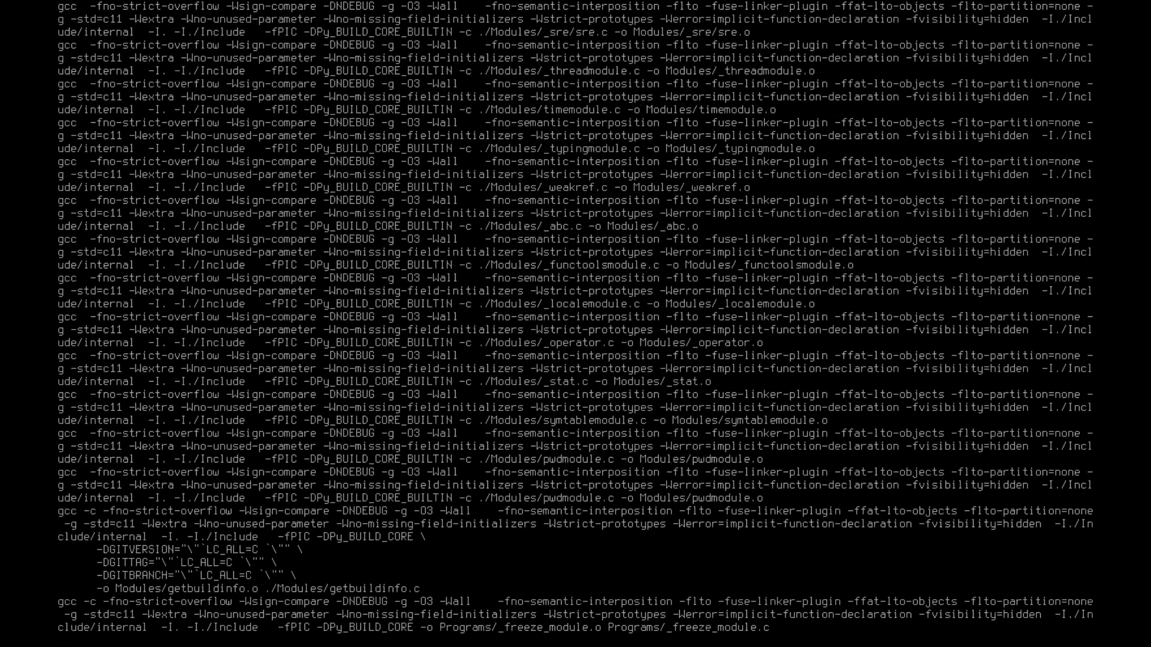
scroll("down", 3)
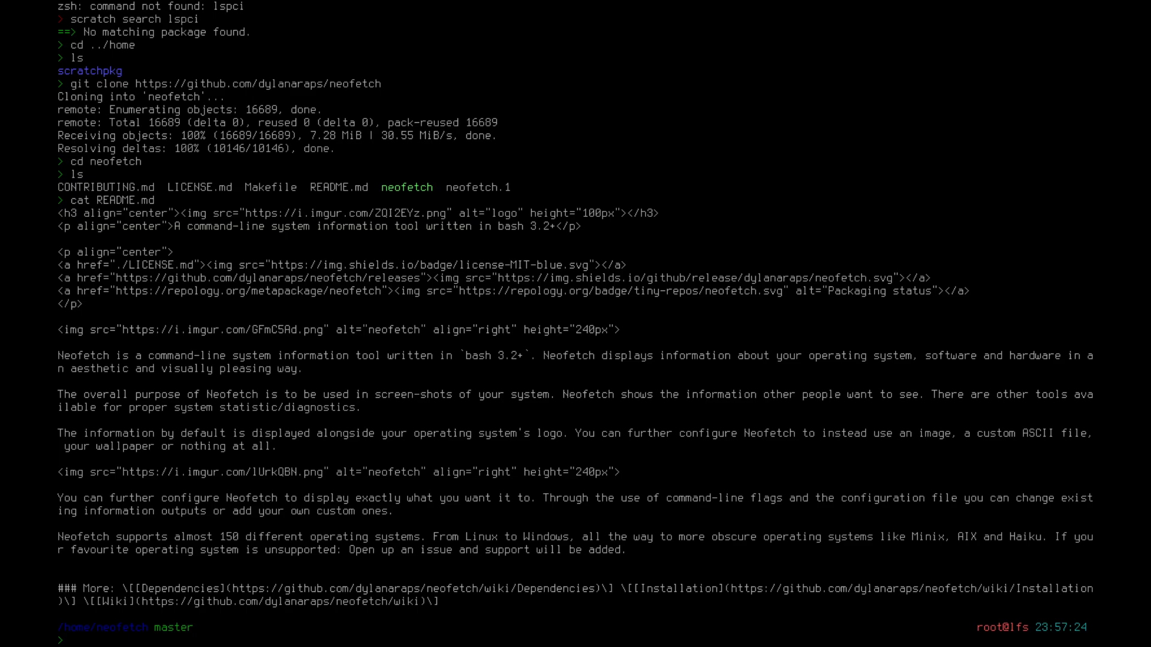
Run 'time make install' for neofetch, which fails with a 'No rule to make target' error
type("time")
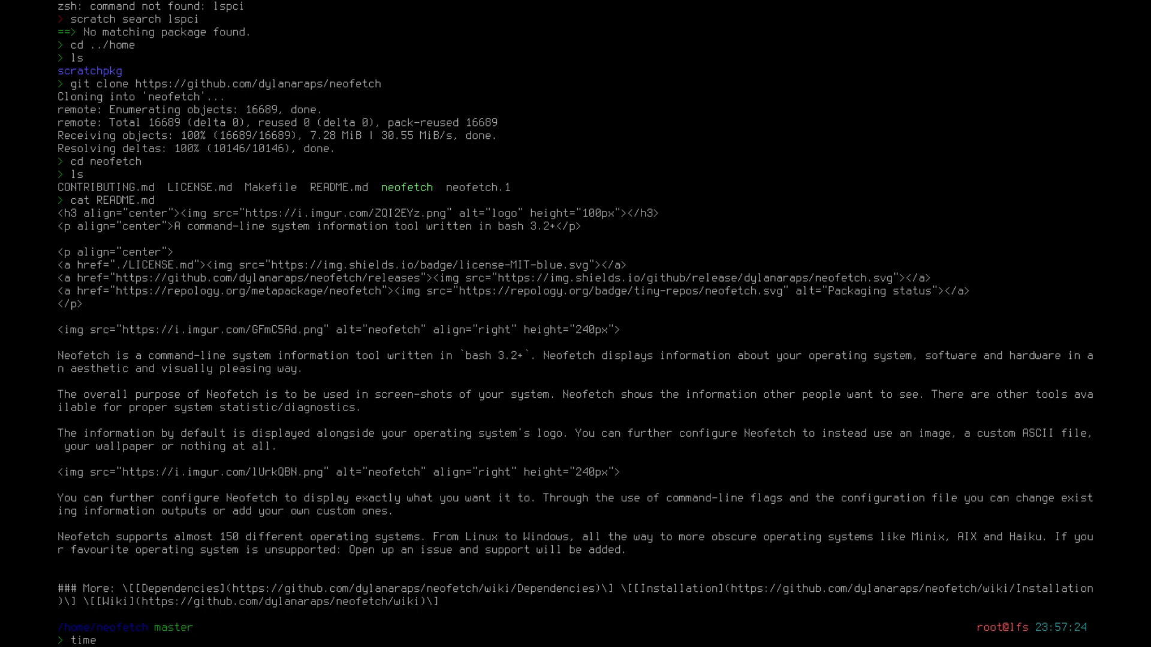
type("make insta")
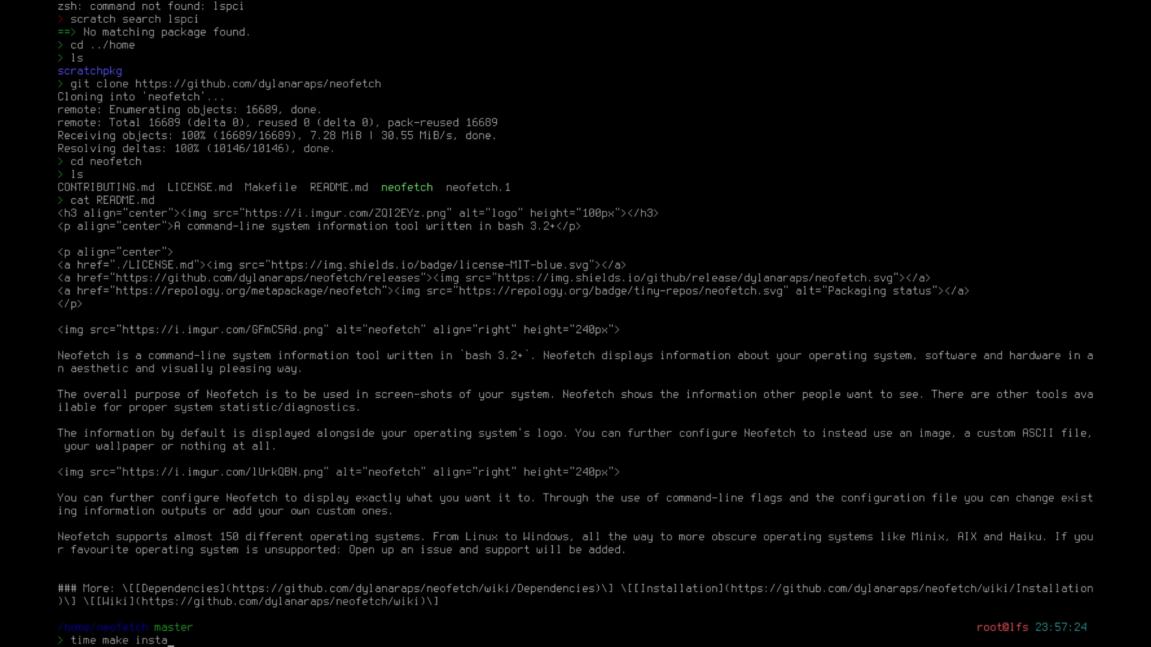
type("ll previx")
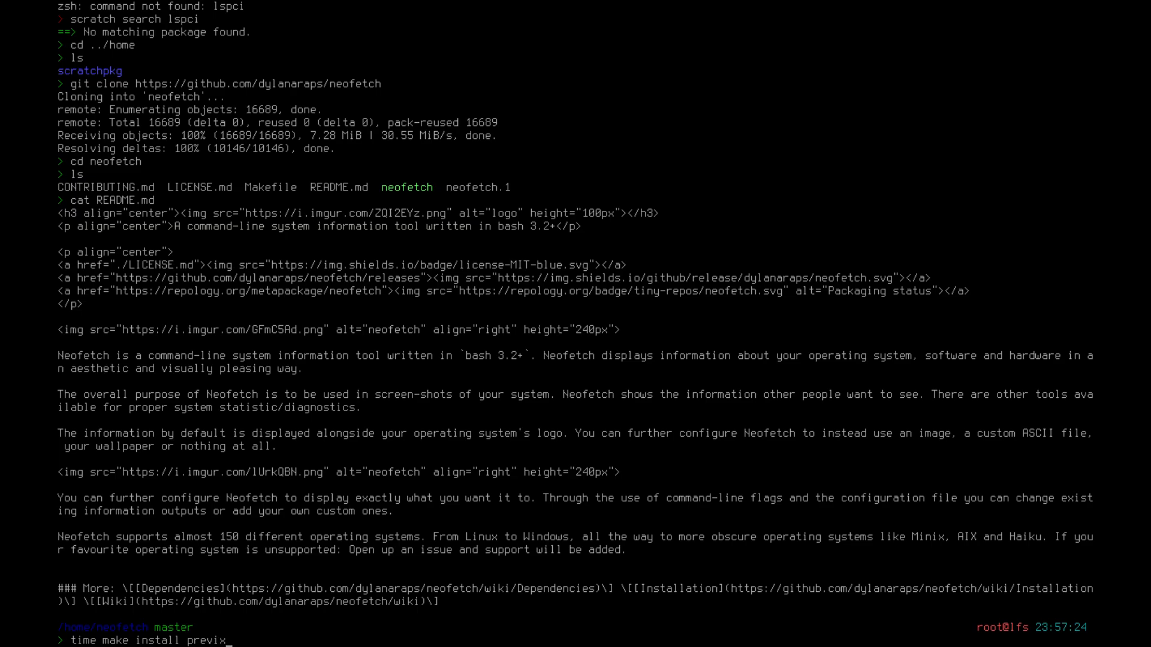
key("BackSpace")
type("\\\\")
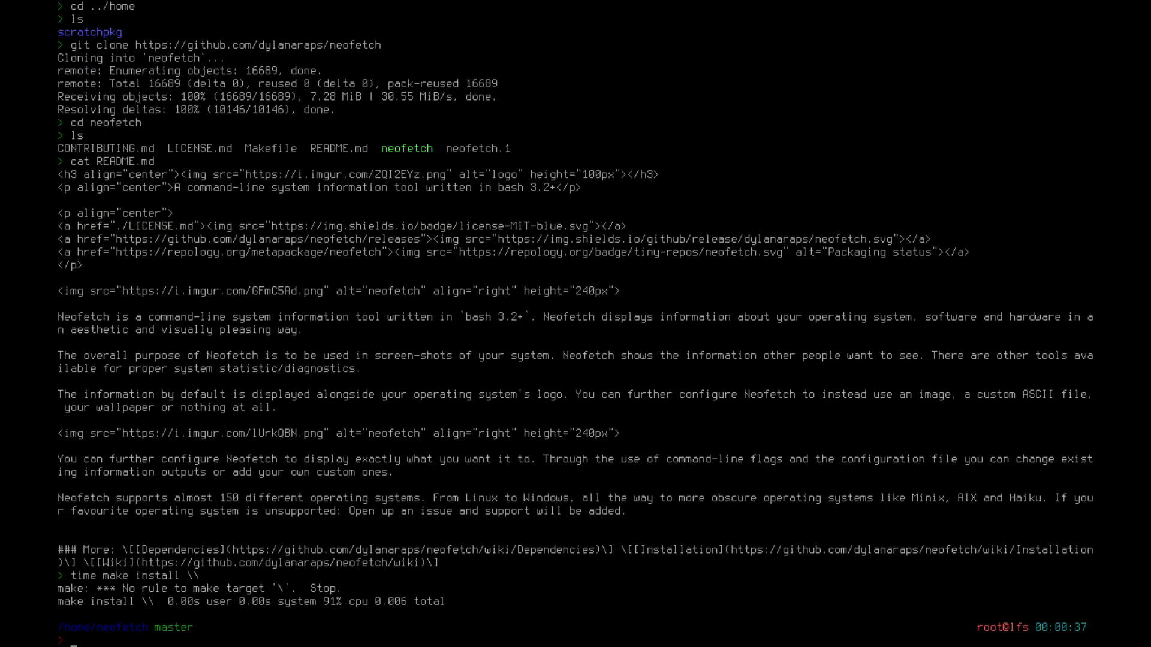
type("time make install")
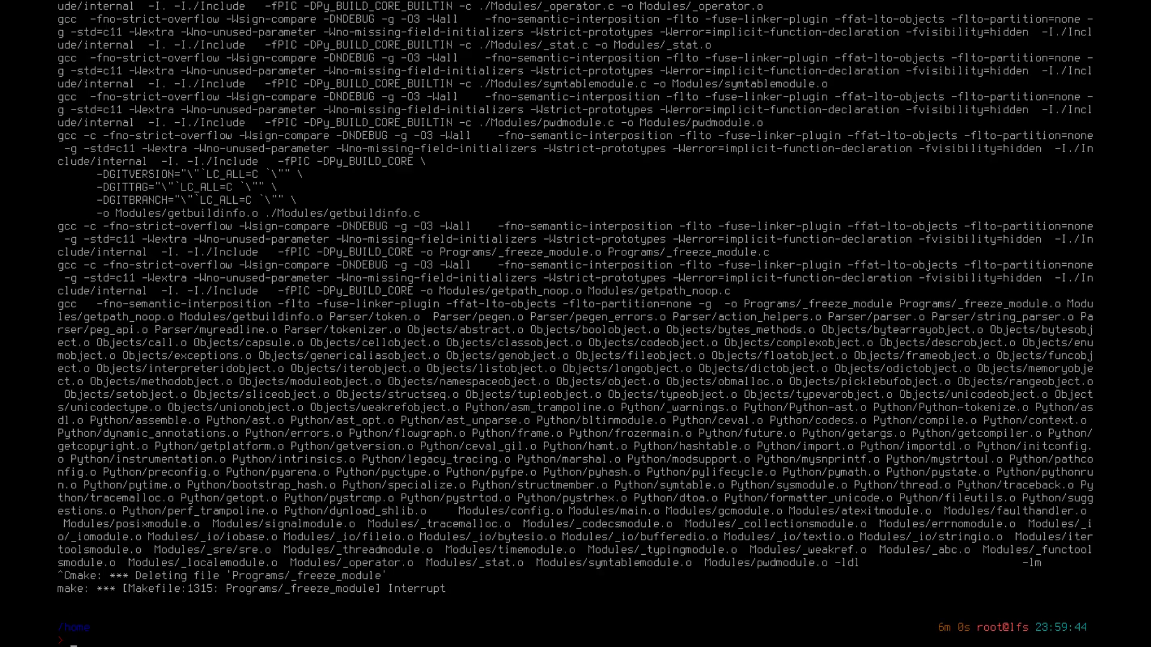
Browse shell history (wget, ./configure --prefix=/usr ..., ls) and return to the neofetch console
type("scratch install neofetch")
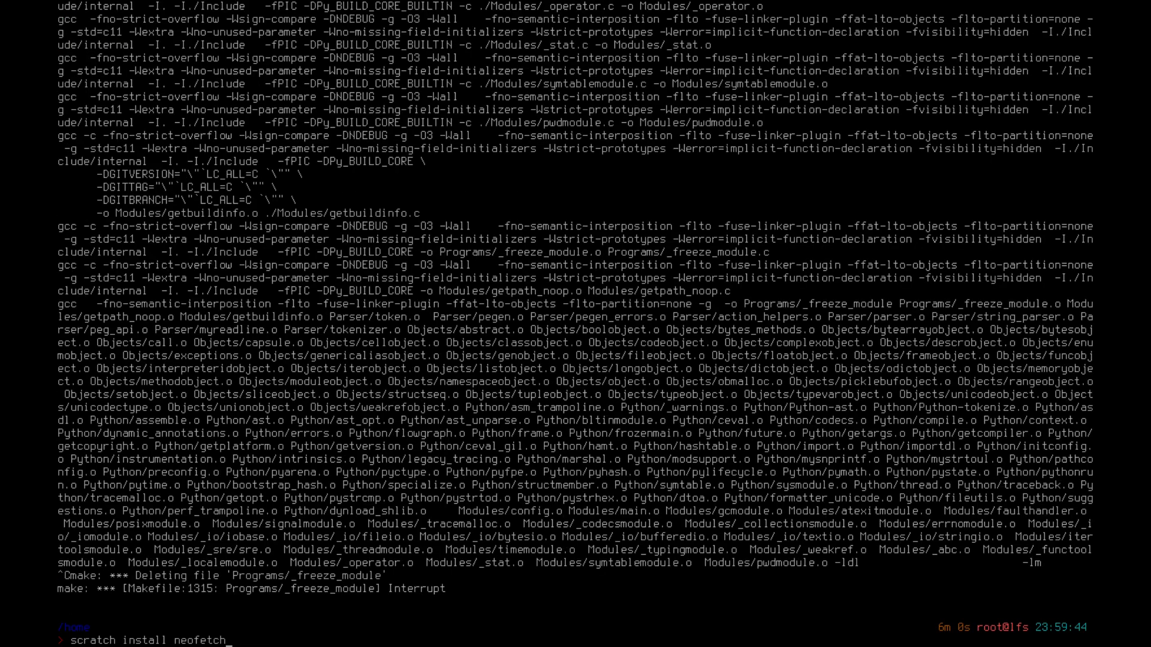
type("wget https://ftp2.osuosl.org/pub/blfs/12.1 -p")
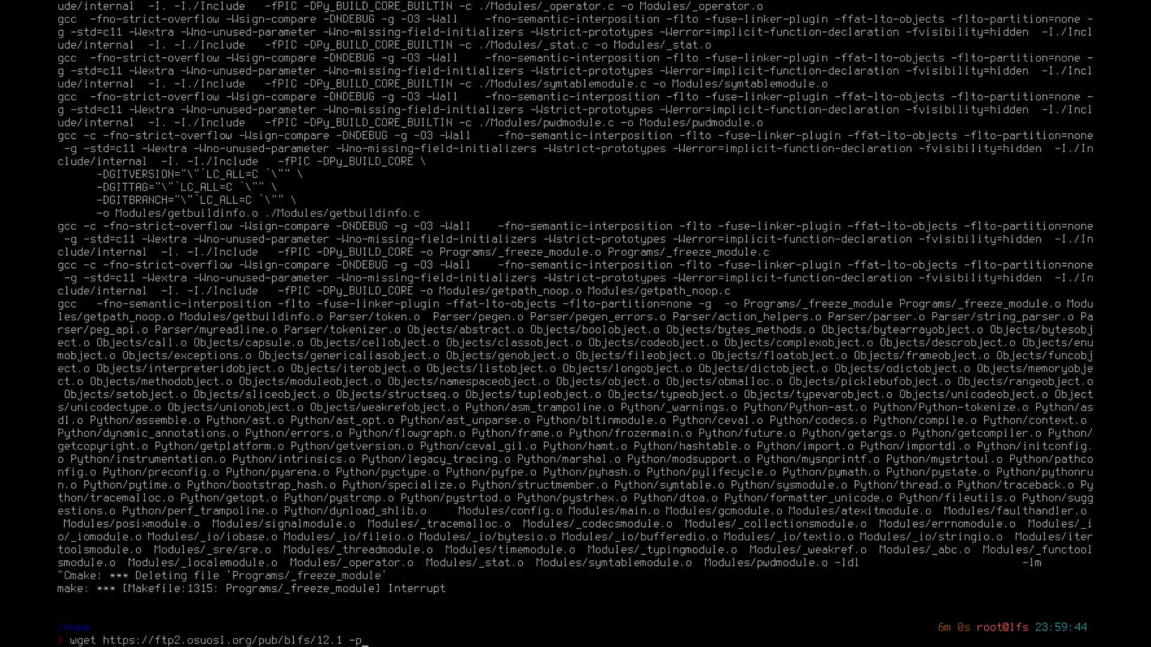
type("./configure --prefix=/usr --sysconfdir=/etc --localstatedir=/var --disable-static")
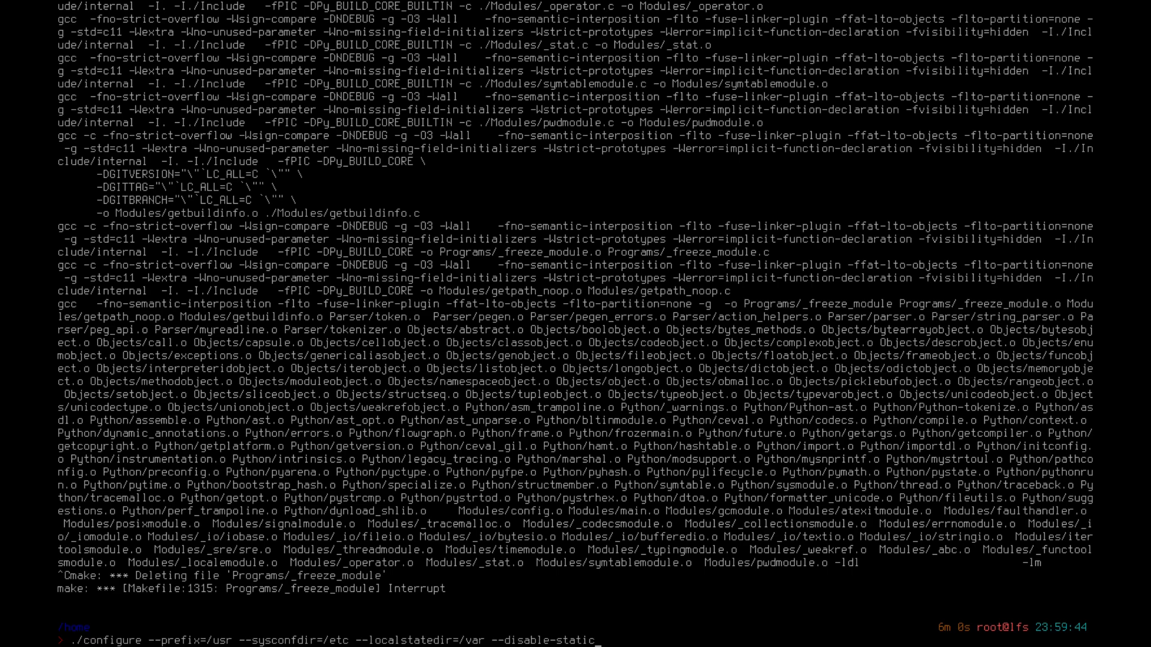
type("ls")
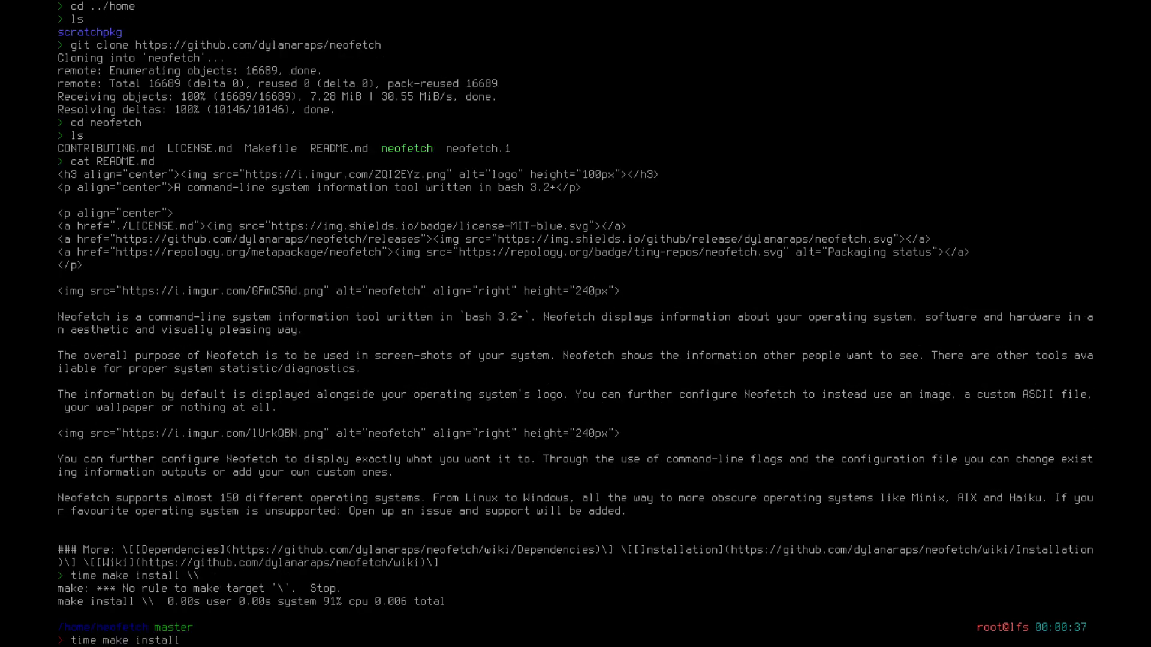
Run 'time make install --prefix=/usr', which only prints make's usage help, then glance at the blfs console
type("--prefix-")
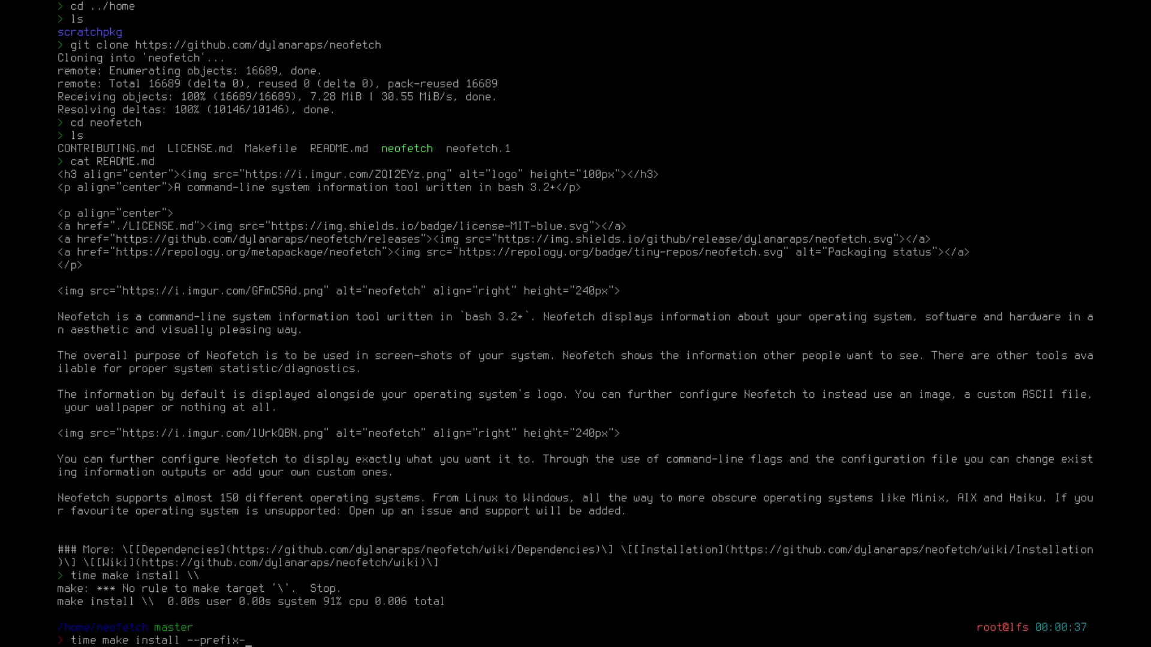
type("=/usr")
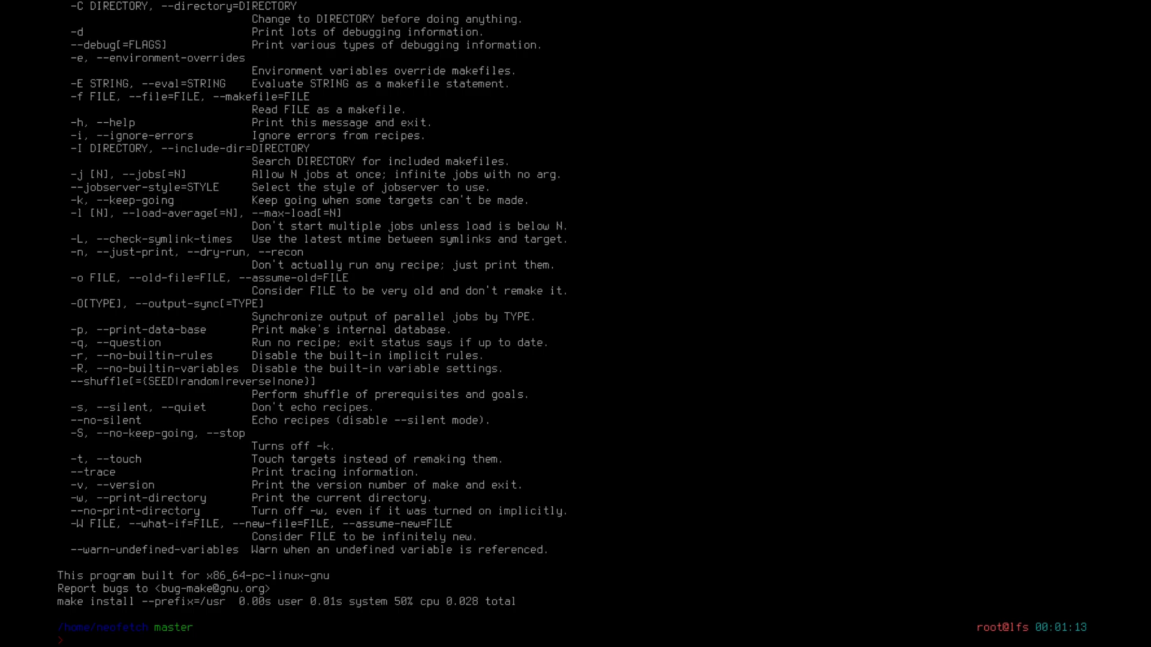
type("ls")
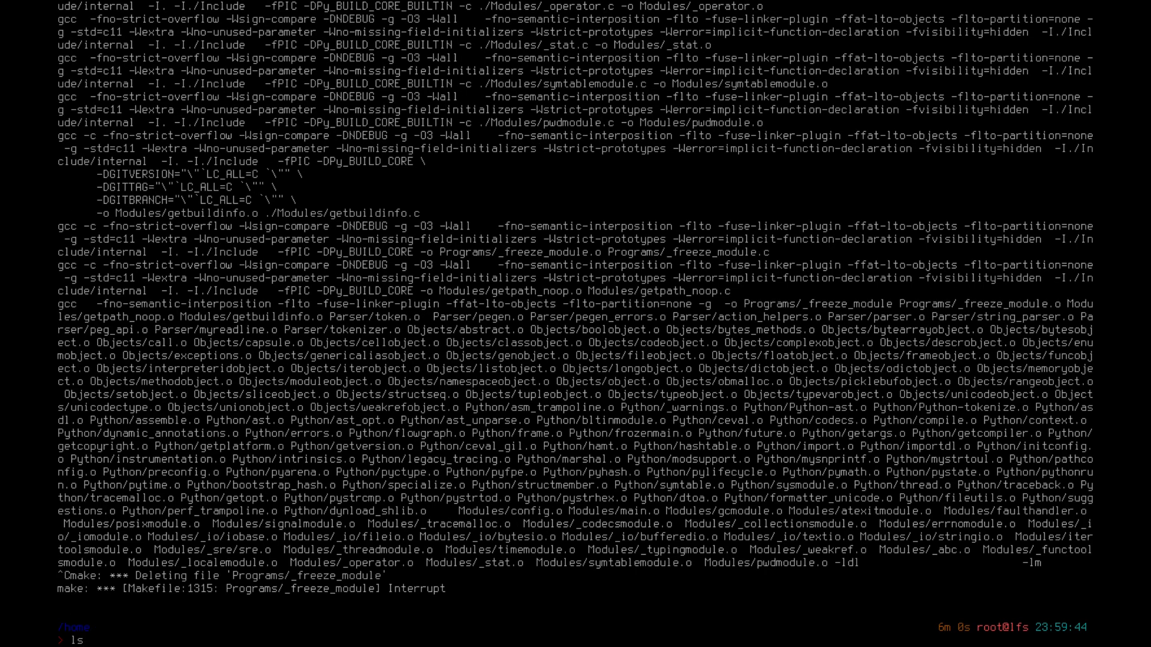
type("cd blfs")
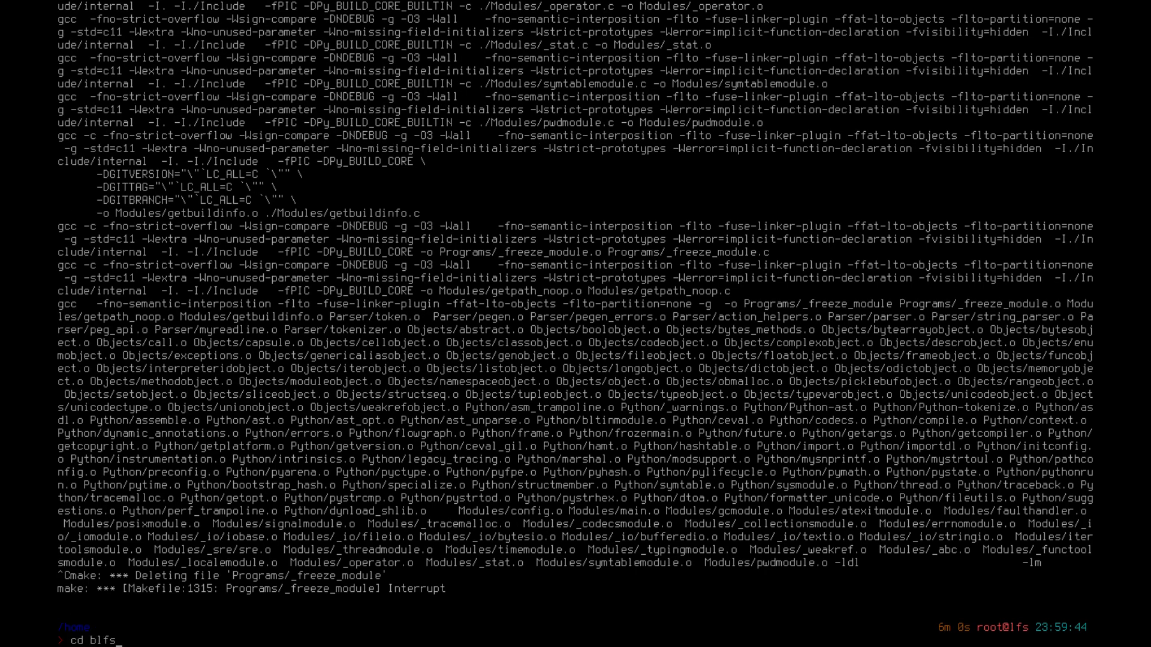
type("wget https://ftp2.osuosl.org/pub/blfs/12.1 -p")
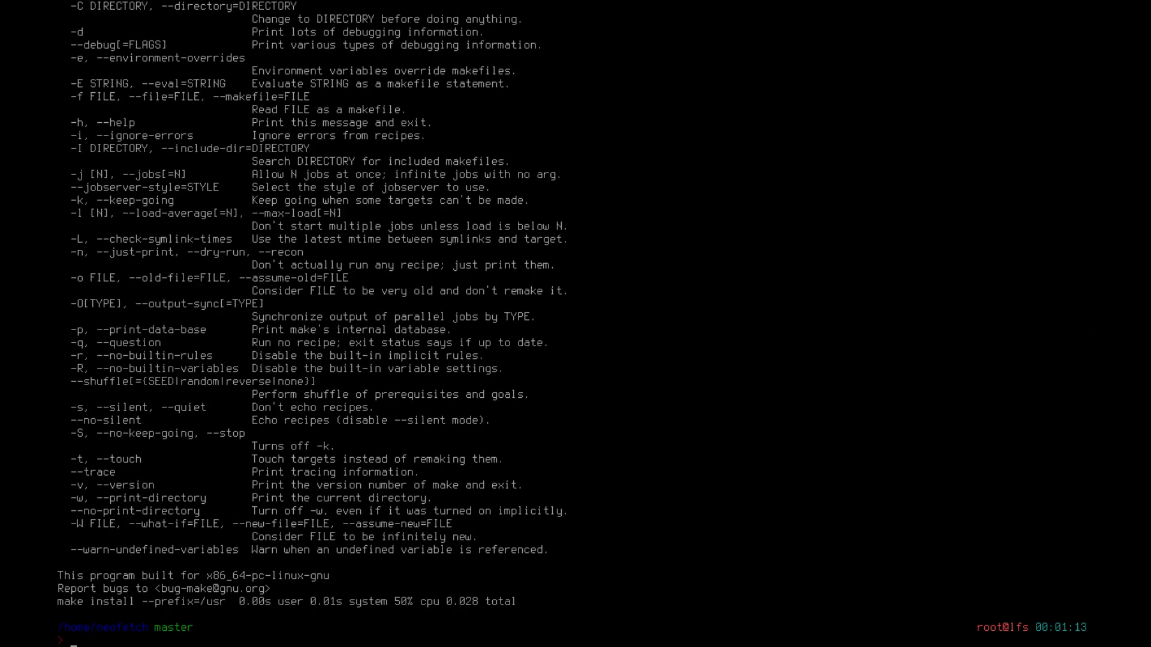
Install neofetch with a plain 'make install' and start typing the neofetch command
type("make install")
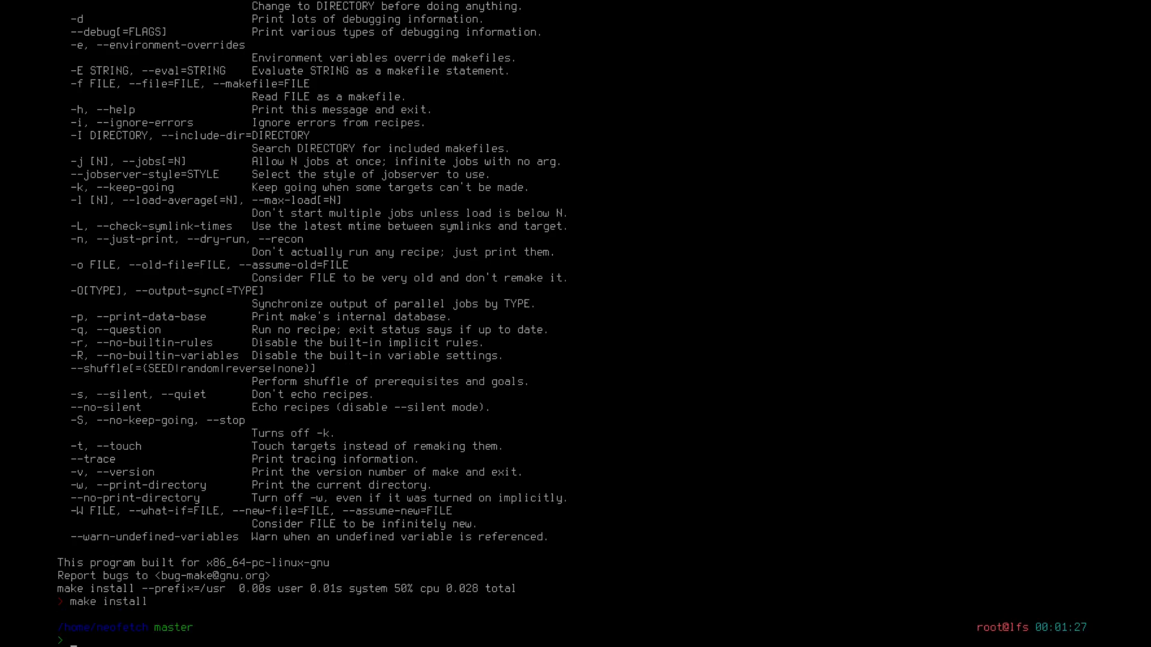
type("neo")
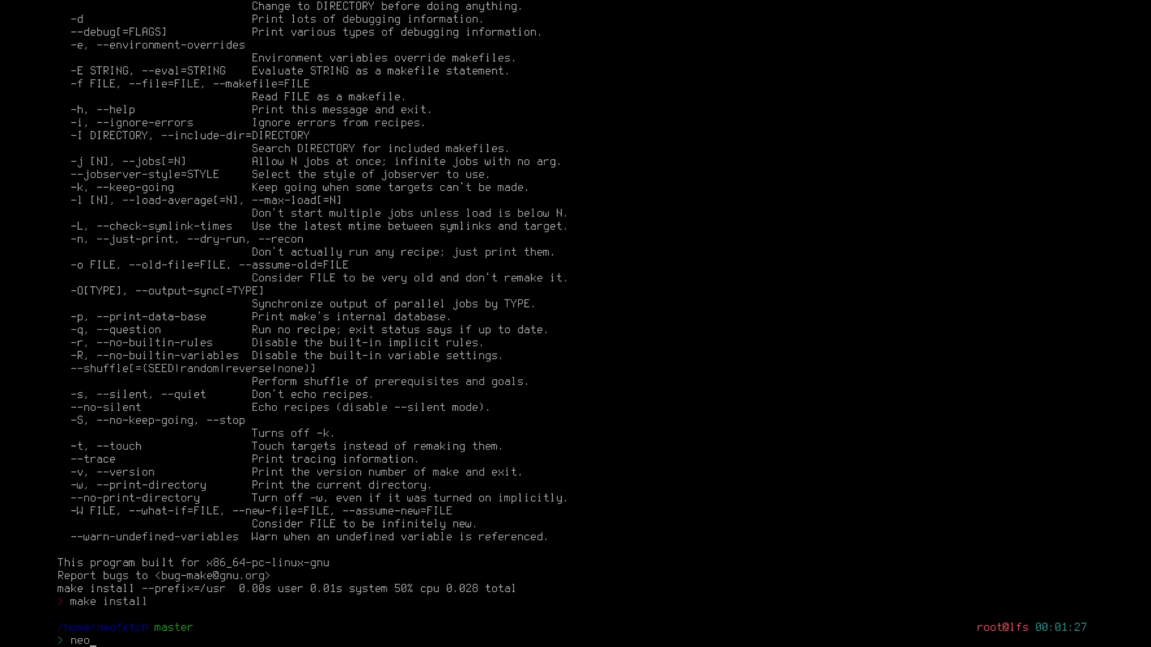